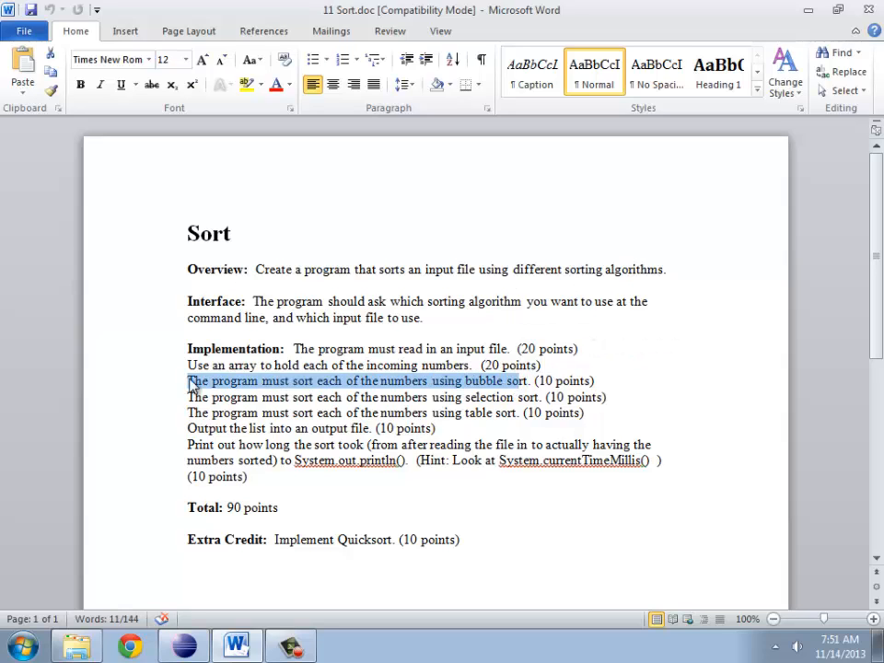
mouse_move(339, 383)
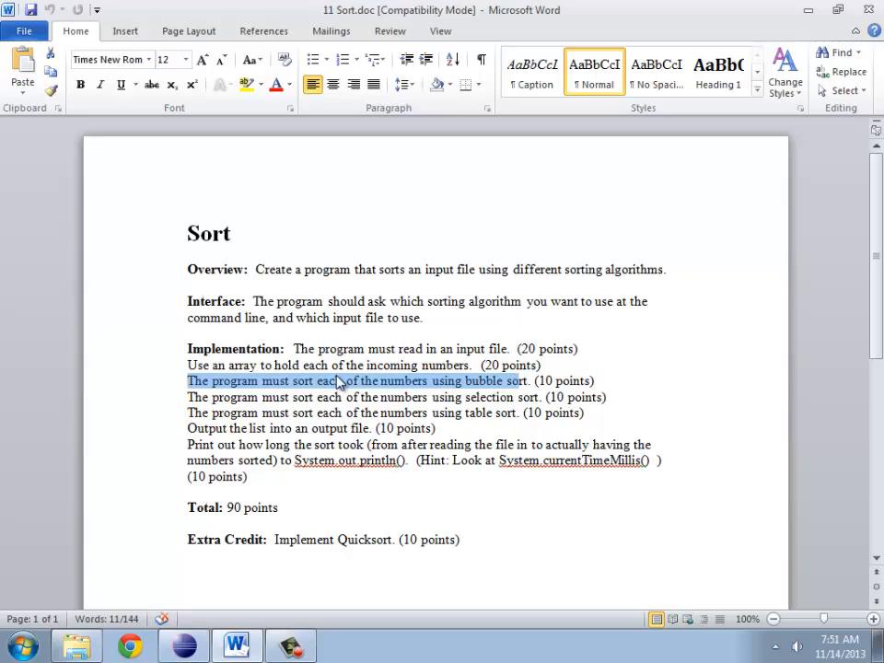
Step: Highlight the bubble sort requirement and another line in the Sort assignment sheet
left_click(186, 379)
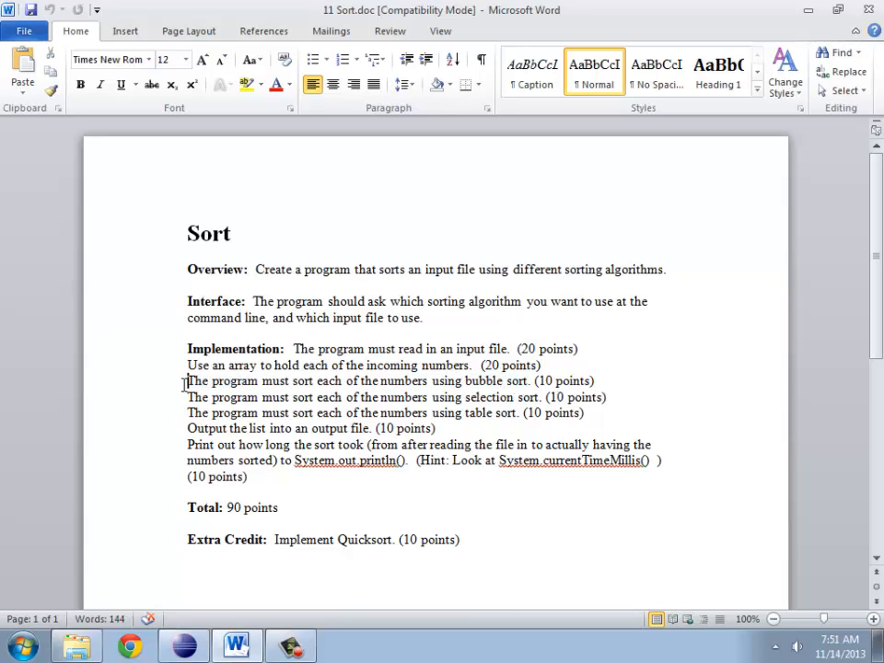
left_click_drag(188, 379, 527, 379)
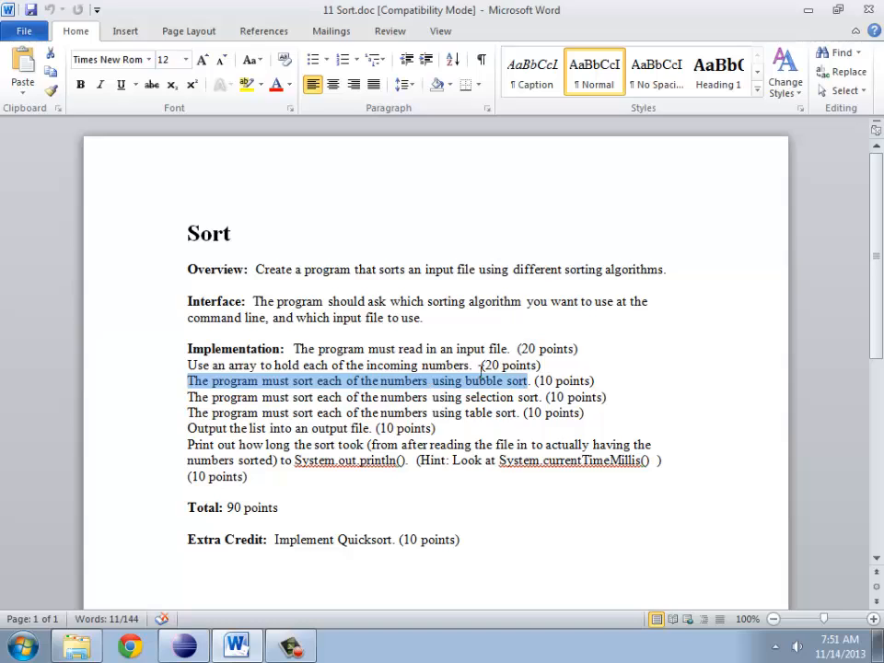
mouse_move(481, 381)
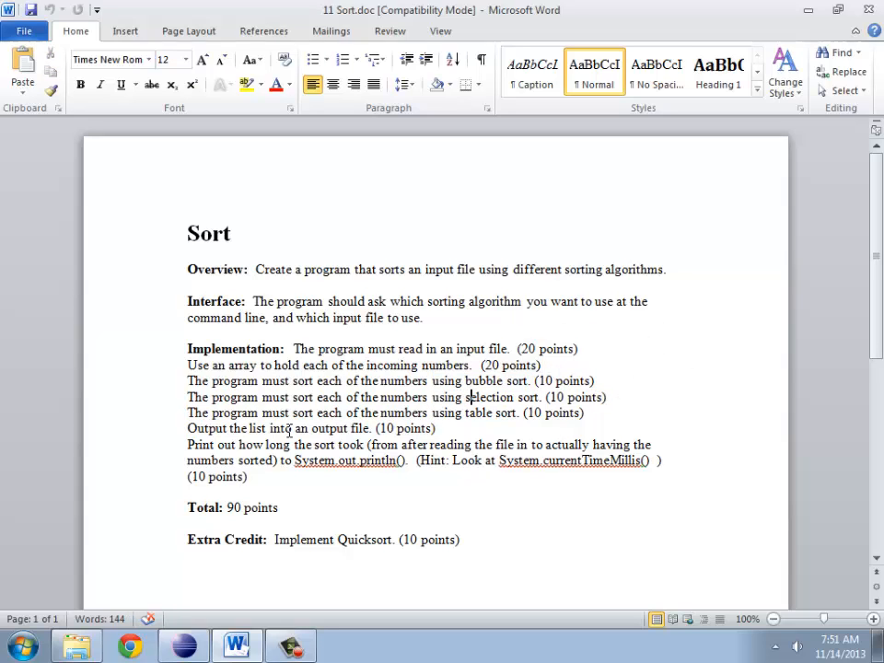
mouse_move(297, 348)
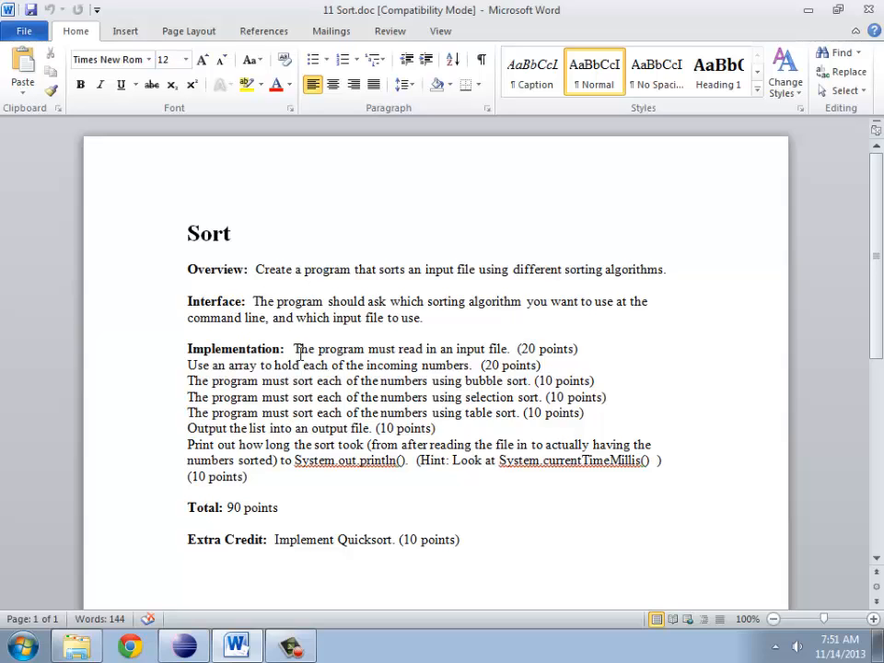
left_click_drag(293, 348, 538, 348)
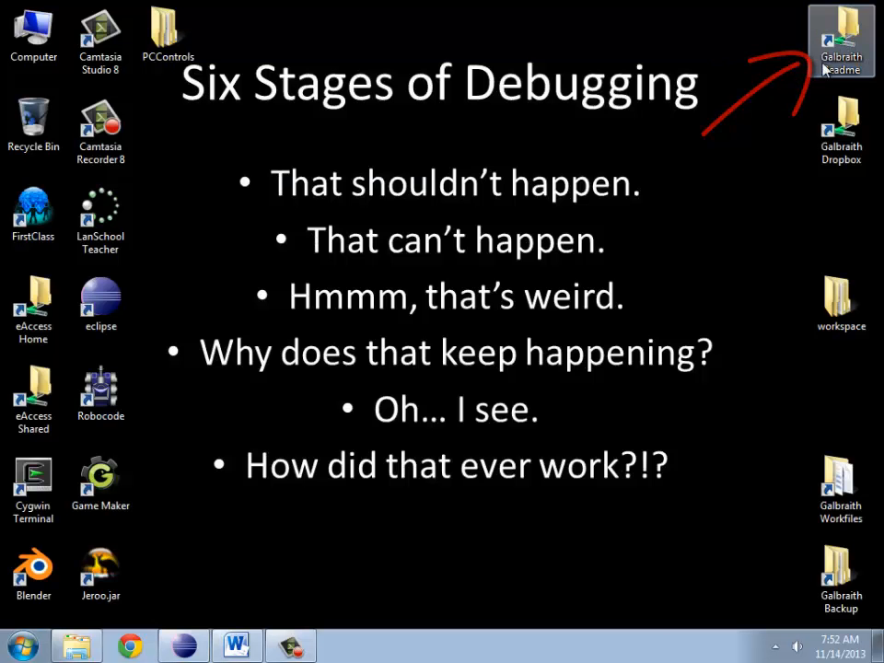
Step: Reach the 11 Sort Input folder from the shared readme folder and view input1.txt's numbers in Notepad
double_click(839, 37)
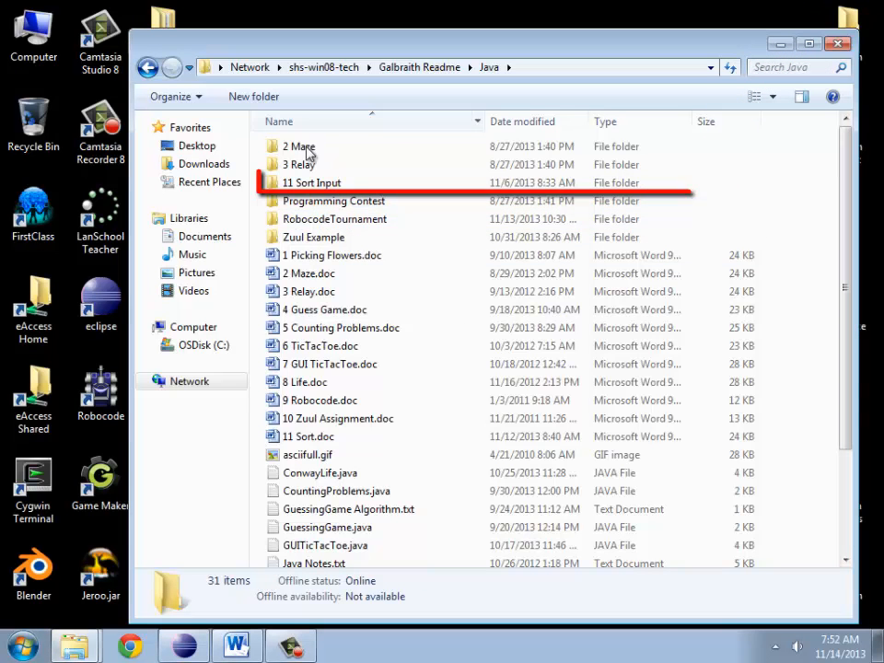
double_click(311, 182)
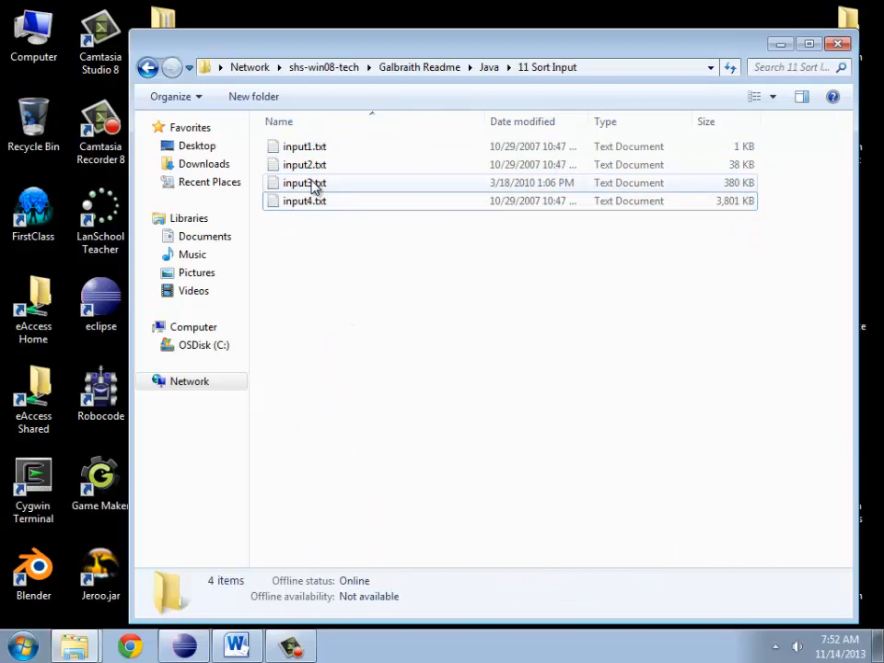
left_click(305, 200)
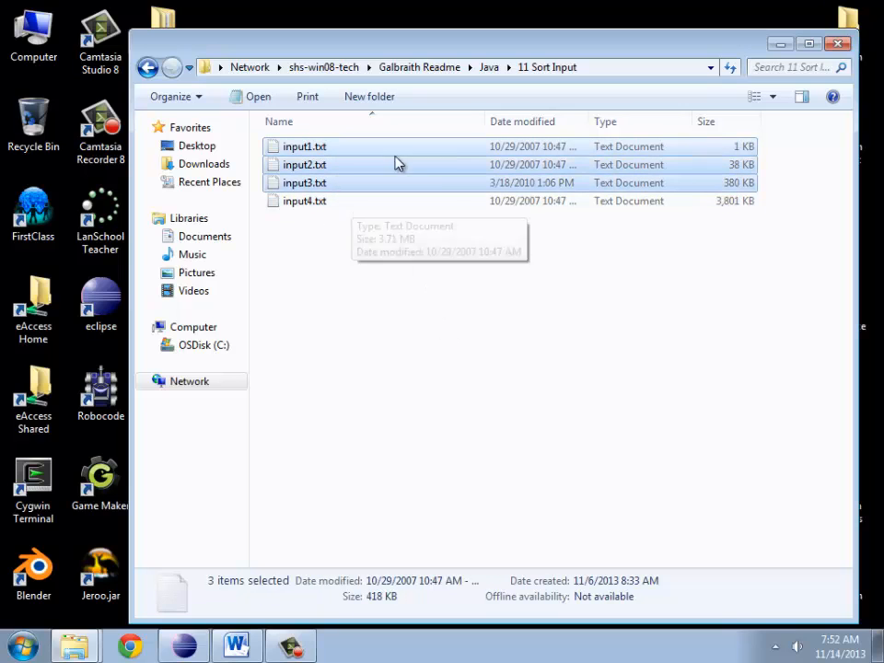
double_click(303, 148)
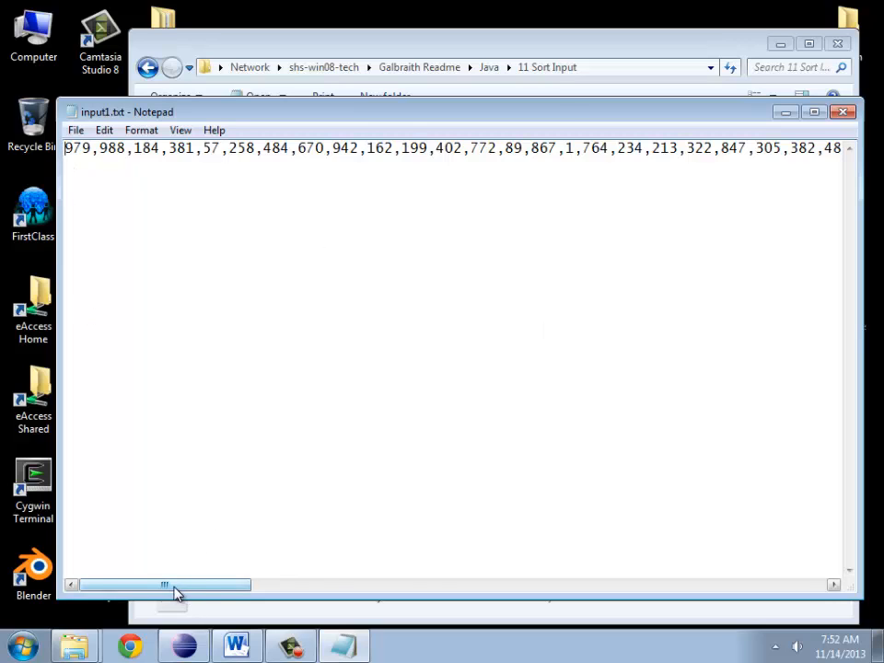
left_click_drag(163, 585, 727, 586)
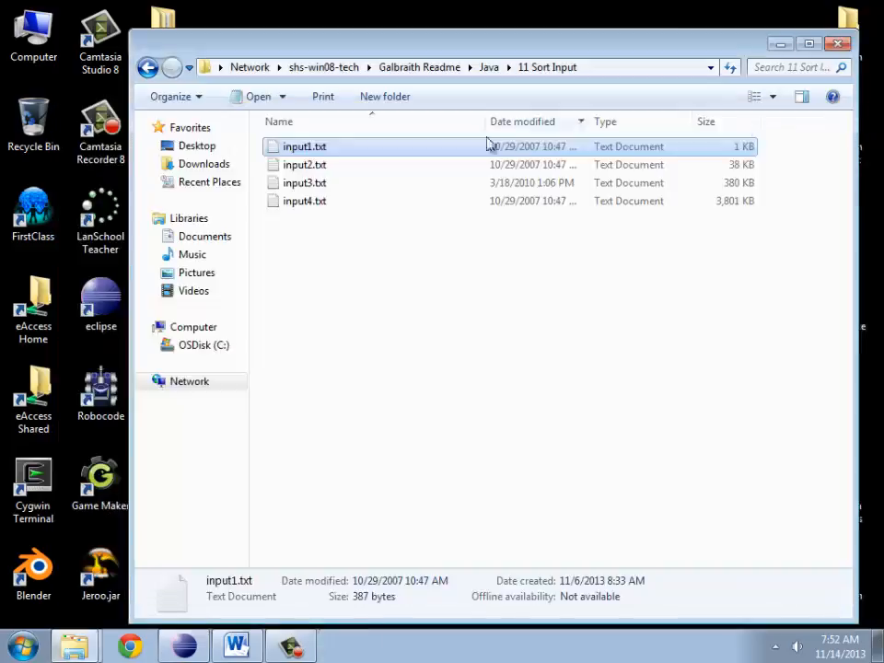
Step: View input2.txt and input3.txt to confirm they also hold comma-separated numbers
double_click(306, 164)
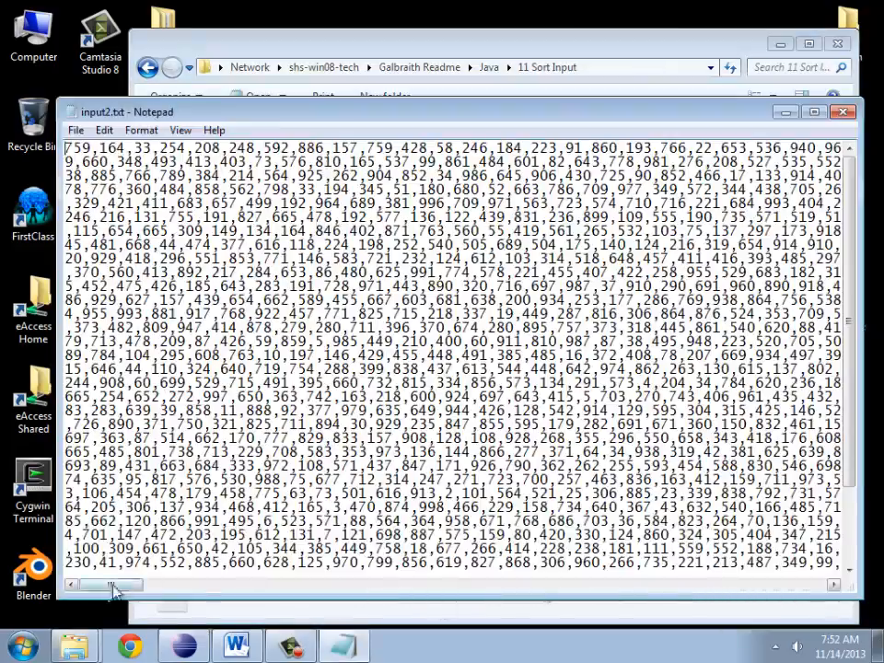
left_click(840, 113)
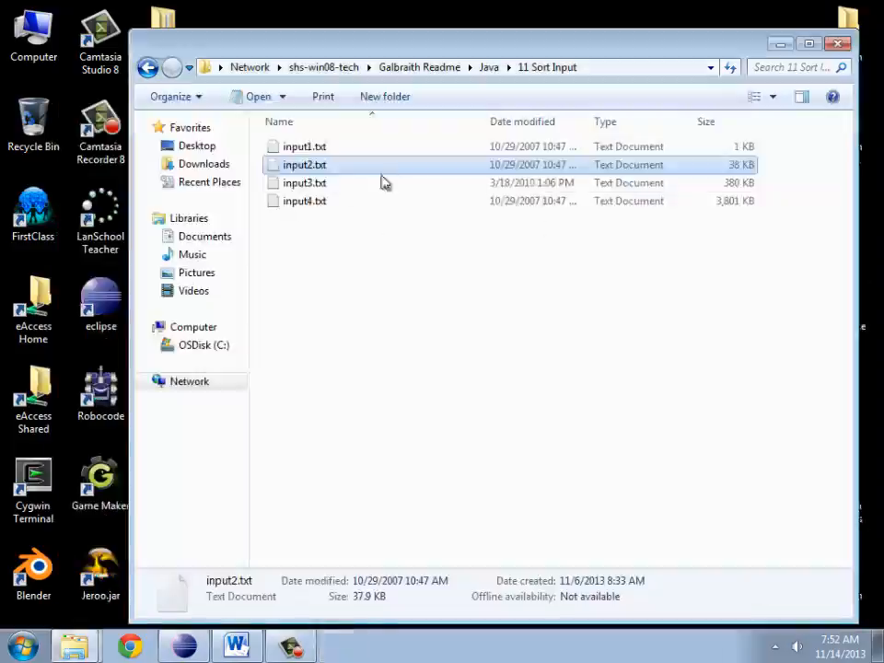
double_click(305, 182)
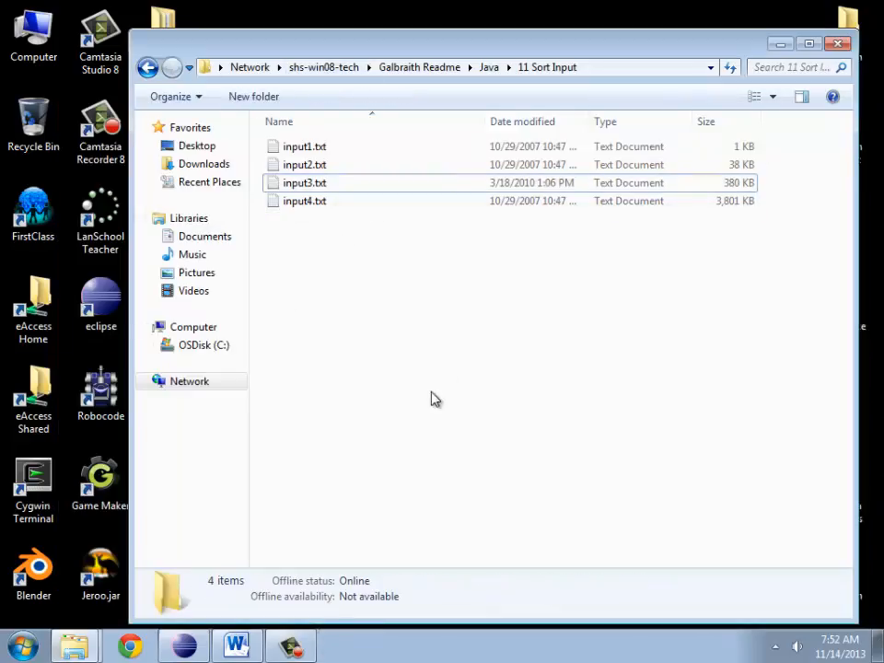
mouse_move(479, 296)
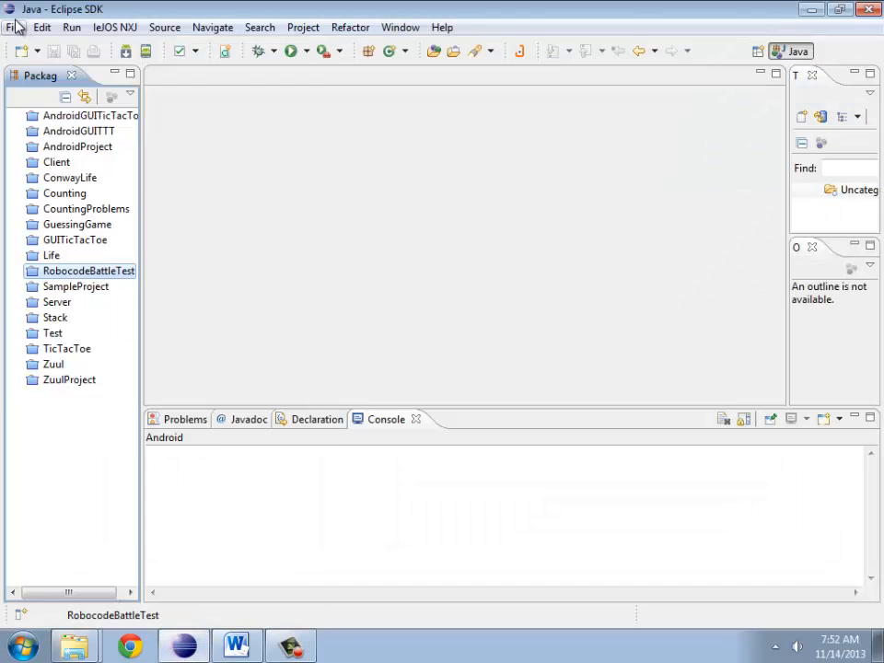
Step: Create a Java project Sort and add a Sort class with a generated main method stub
left_click(14, 27)
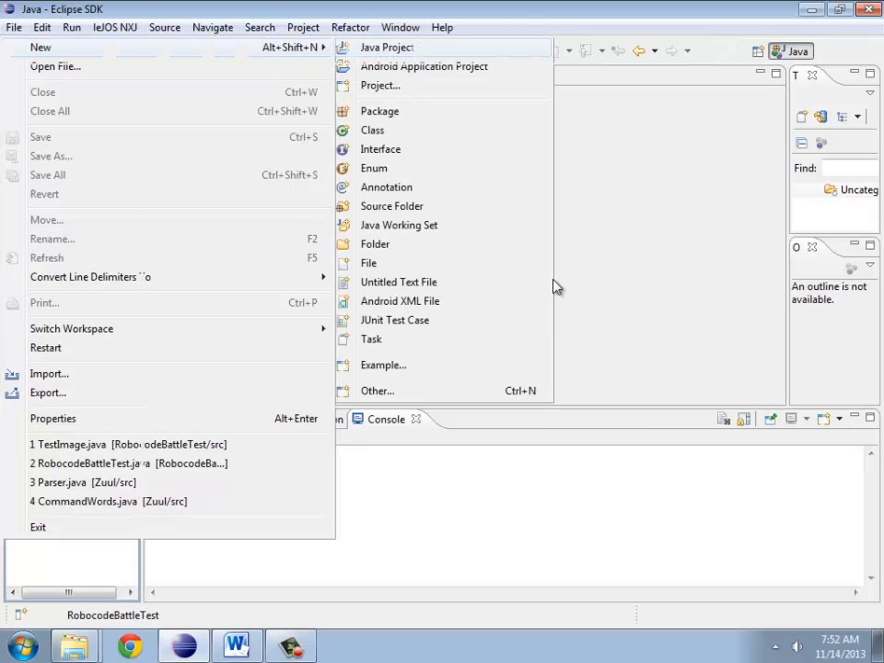
left_click(386, 48)
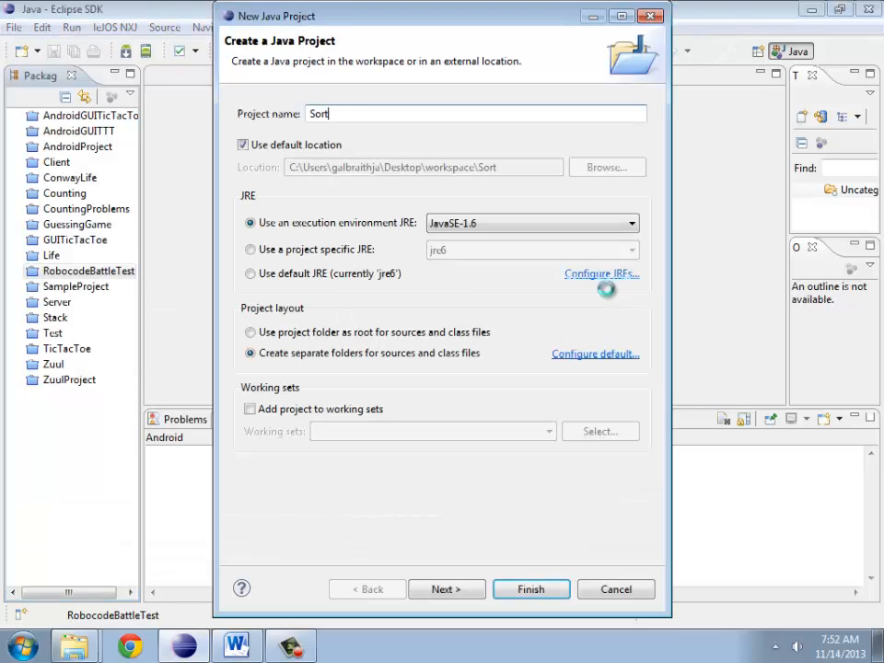
left_click(531, 589)
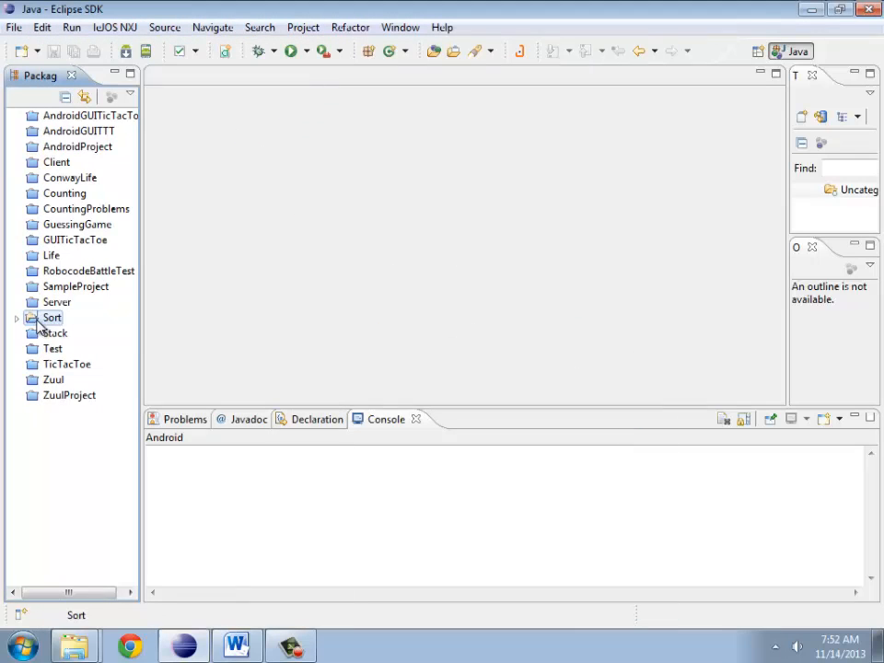
right_click(51, 316)
type("Sort")
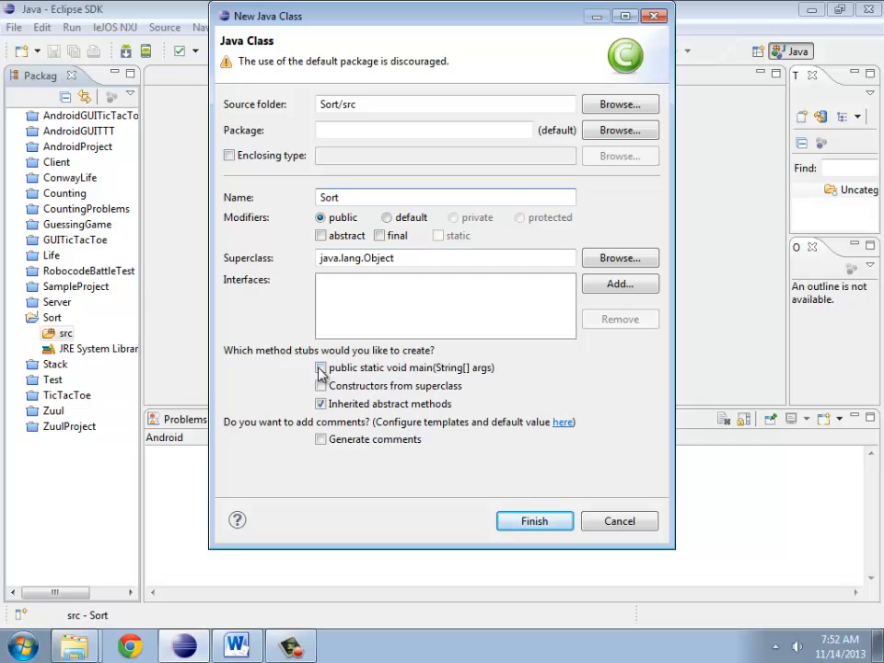
left_click(534, 521)
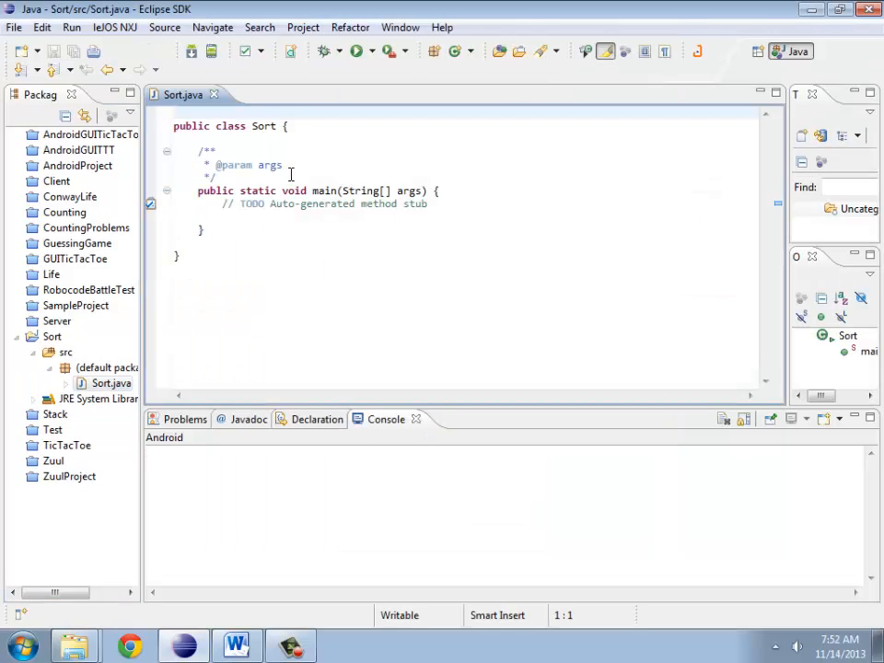
Step: Have main create a new Sort() and declare the public Sort() constructor
type("new")
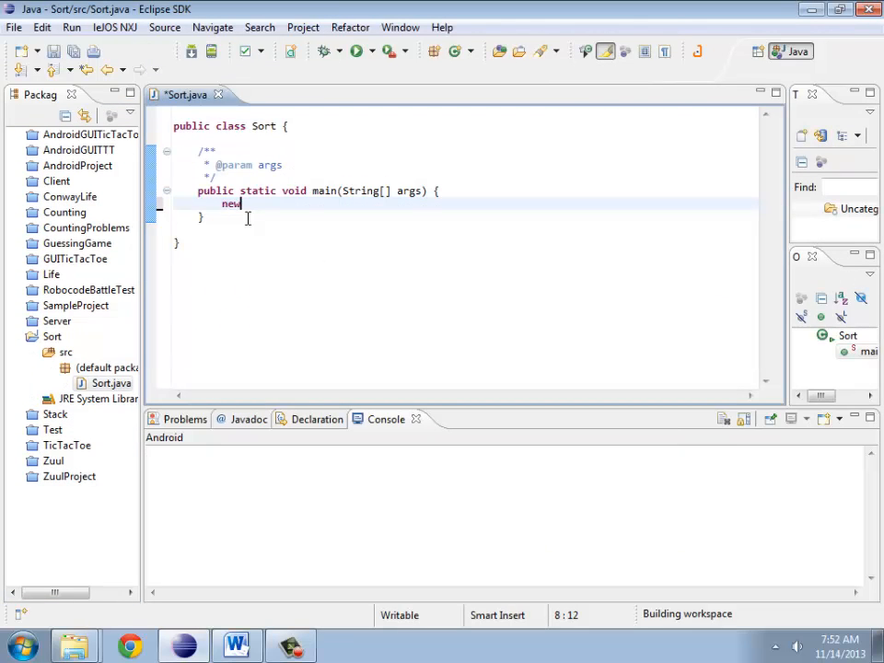
type("Sort();")
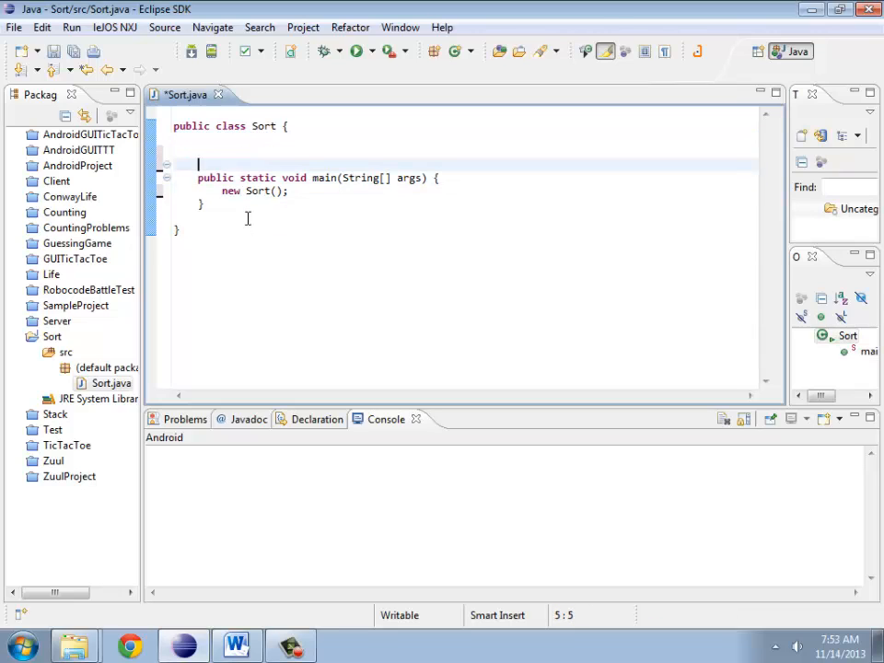
type("public")
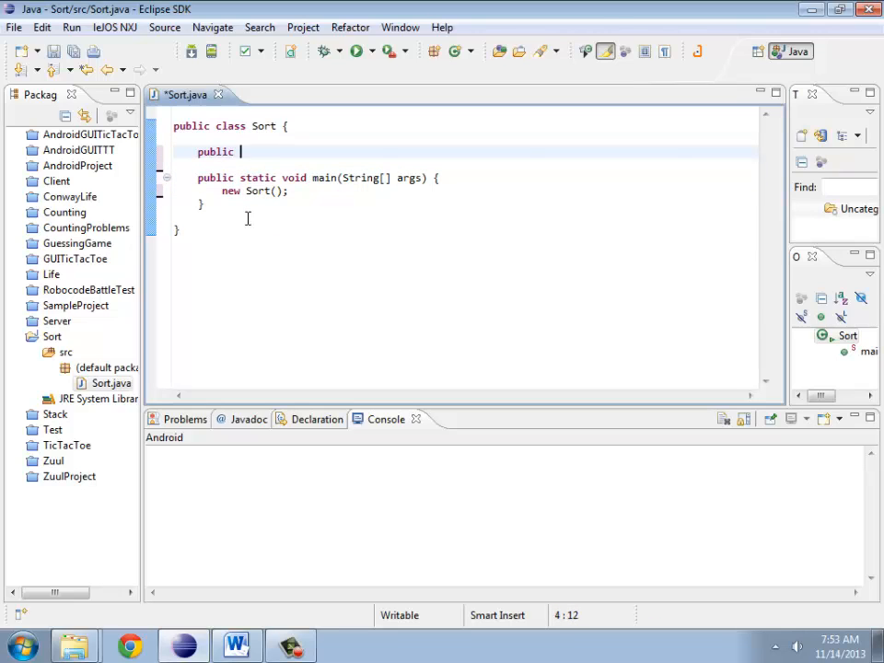
type("Sort() {")
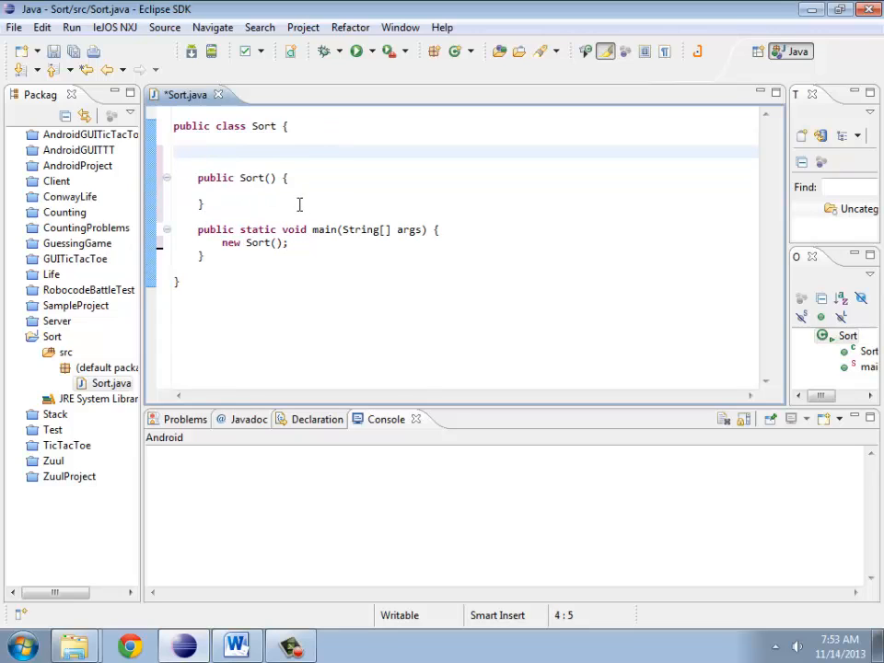
Step: Declare Scanner consoleInput = new Scanner(System.in) and import java.util.Scanner via the quick fix
type("Scan")
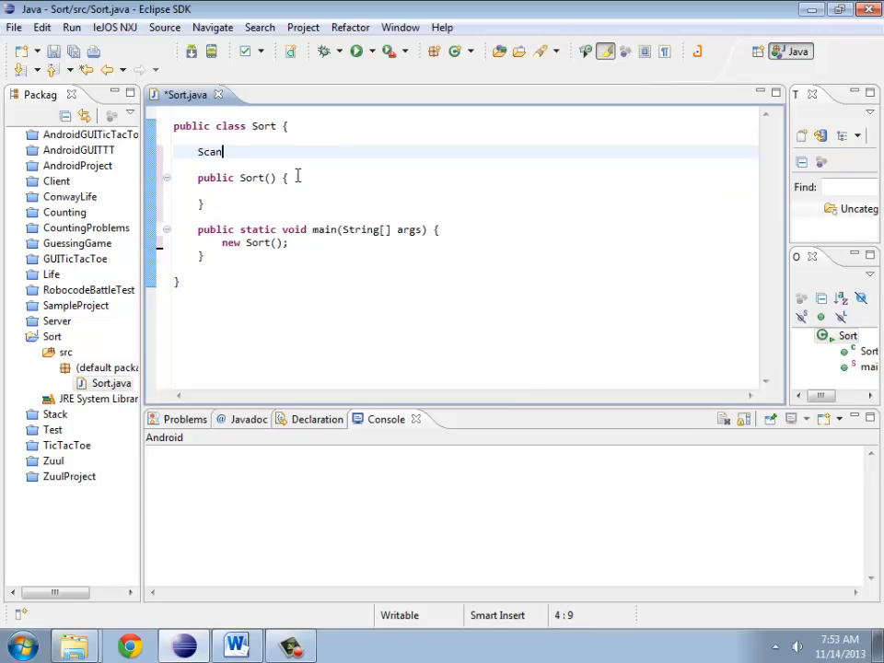
type("ner")
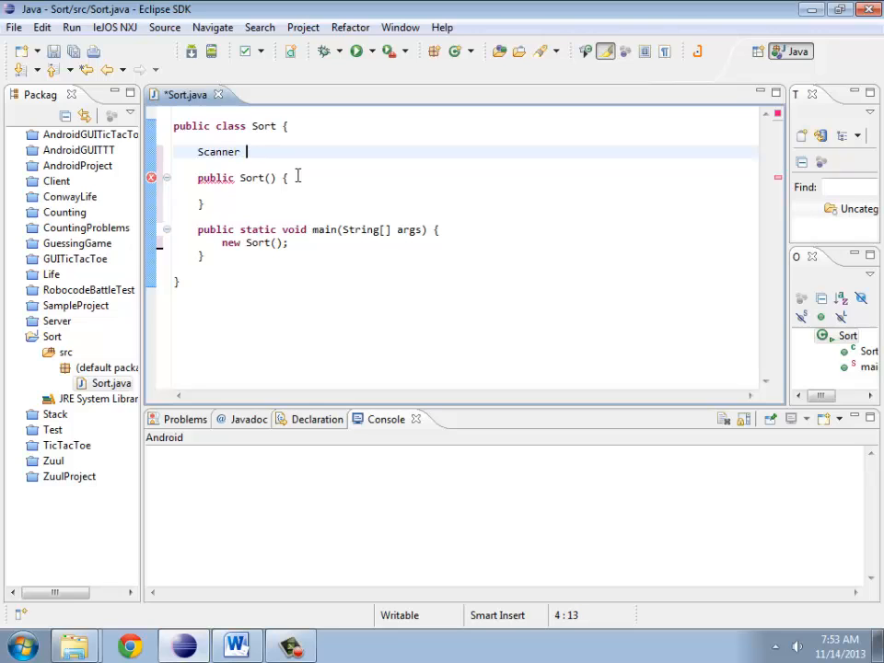
type("console")
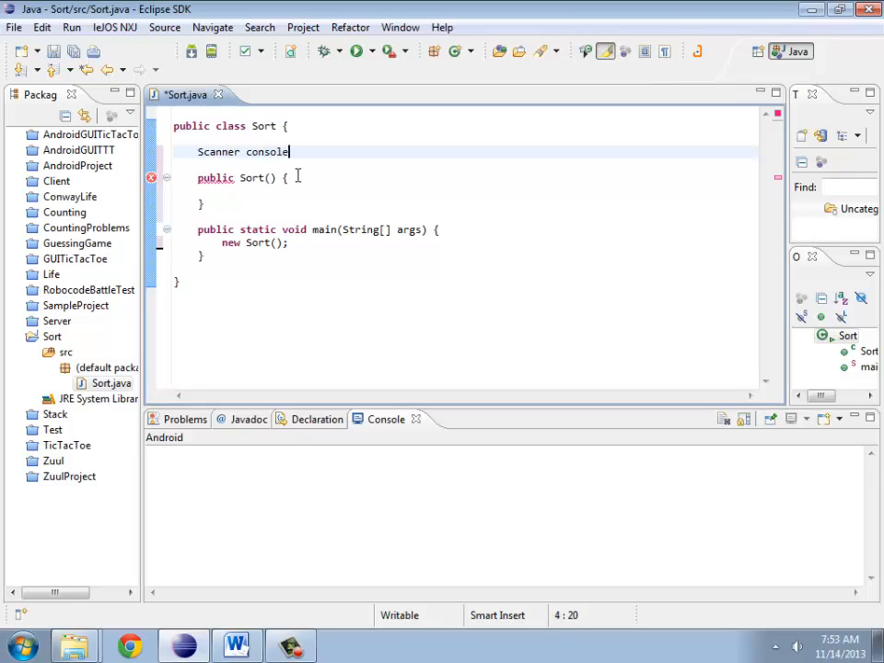
type("Input =")
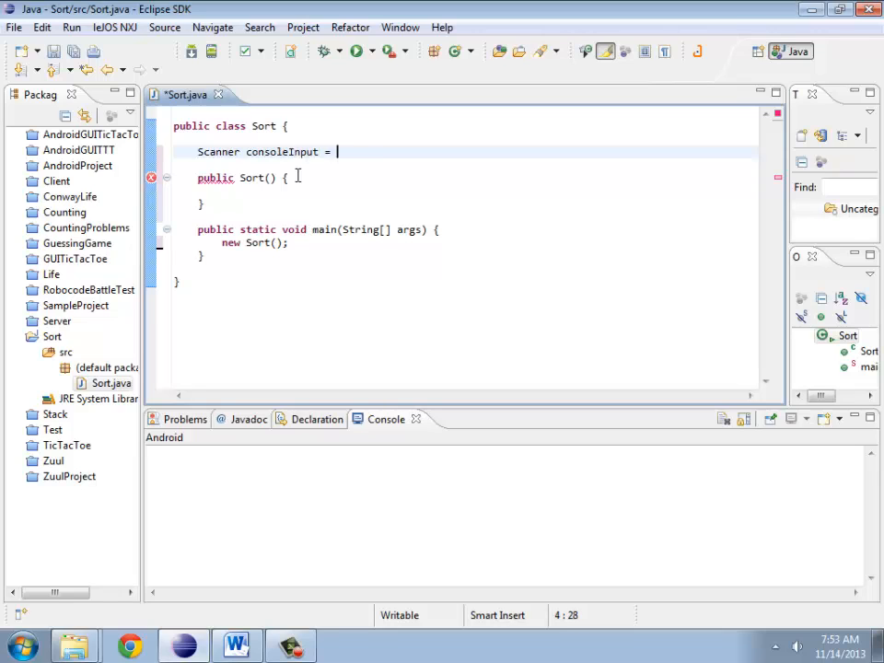
type("new Scanner()")
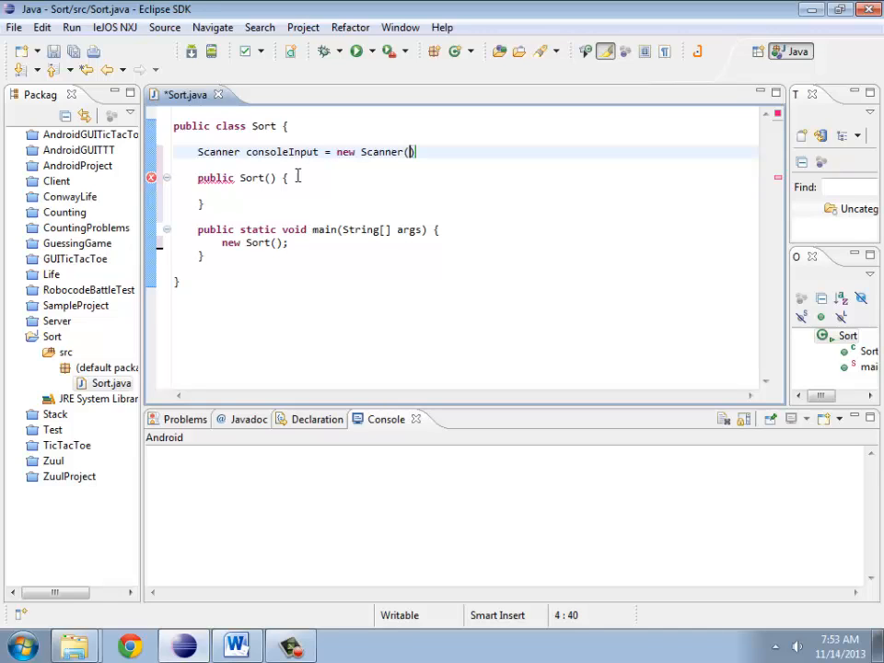
type("System.in)")
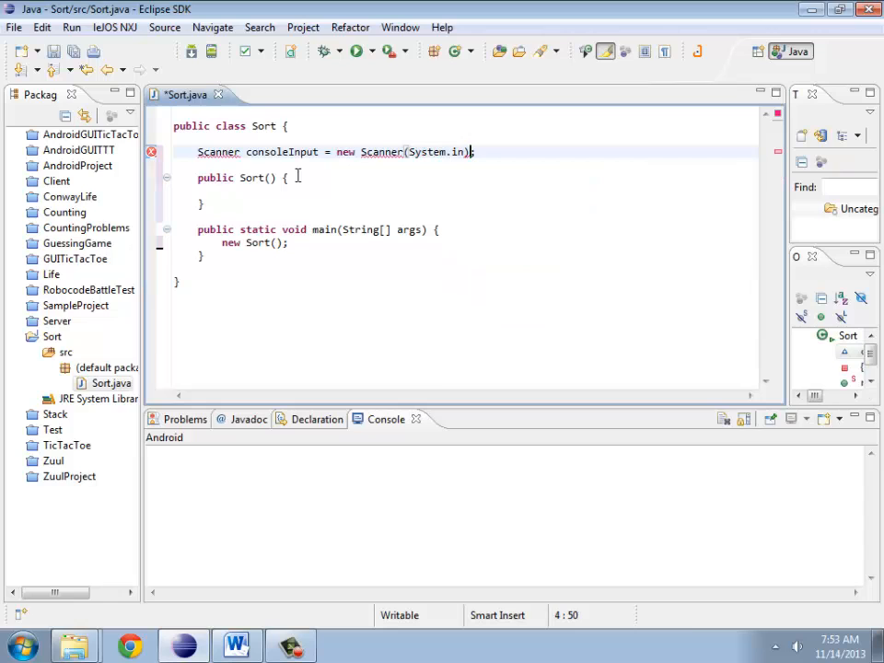
left_click(217, 151)
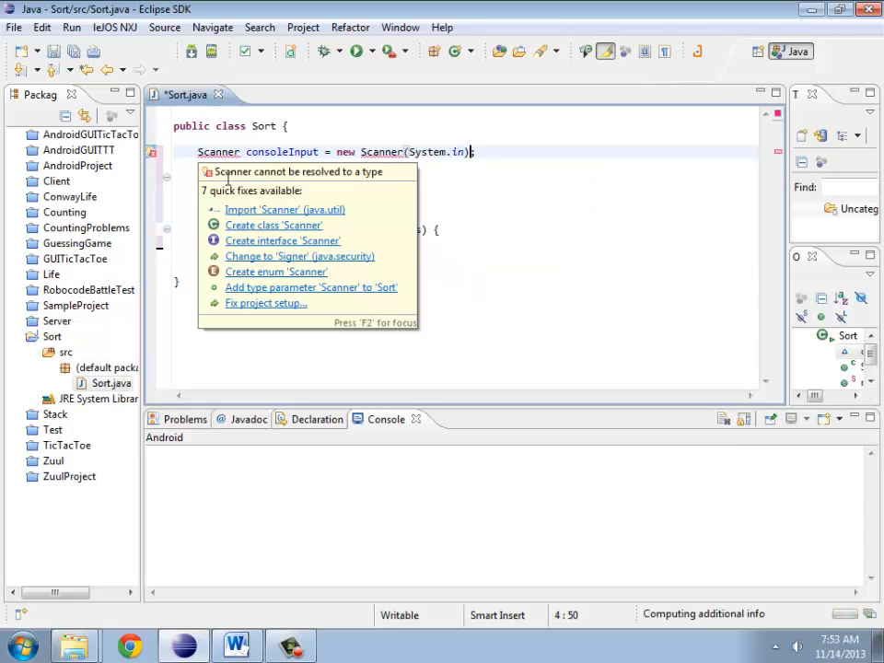
left_click(284, 210)
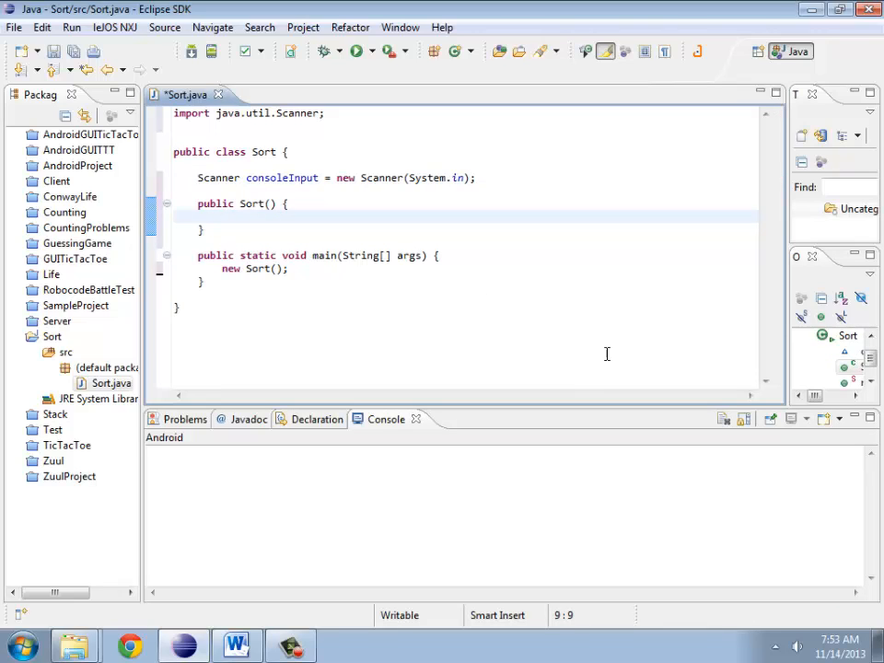
Step: Print "Enter a number for the input file." in the constructor using the sysout template
type("sysout")
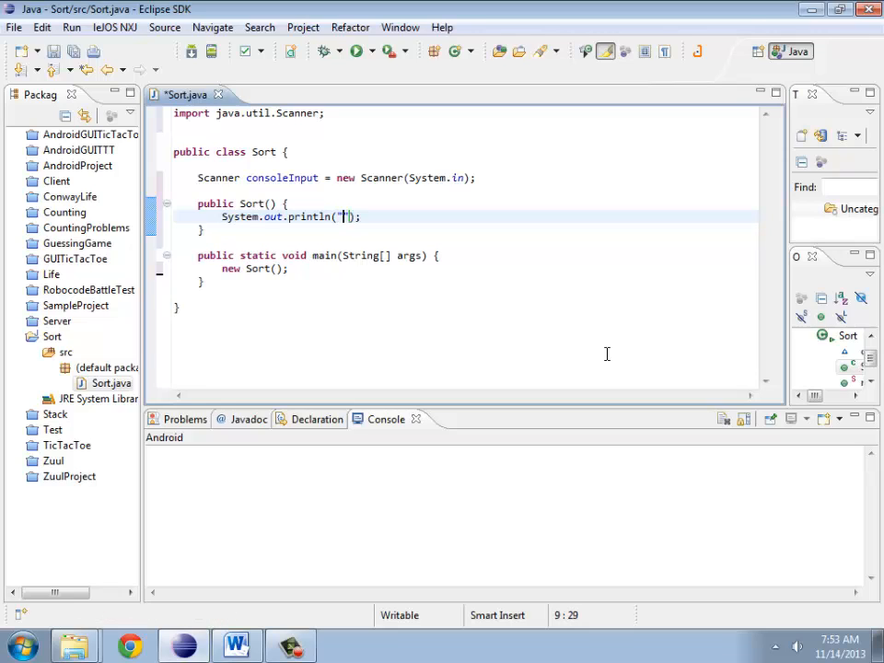
type("Enter")
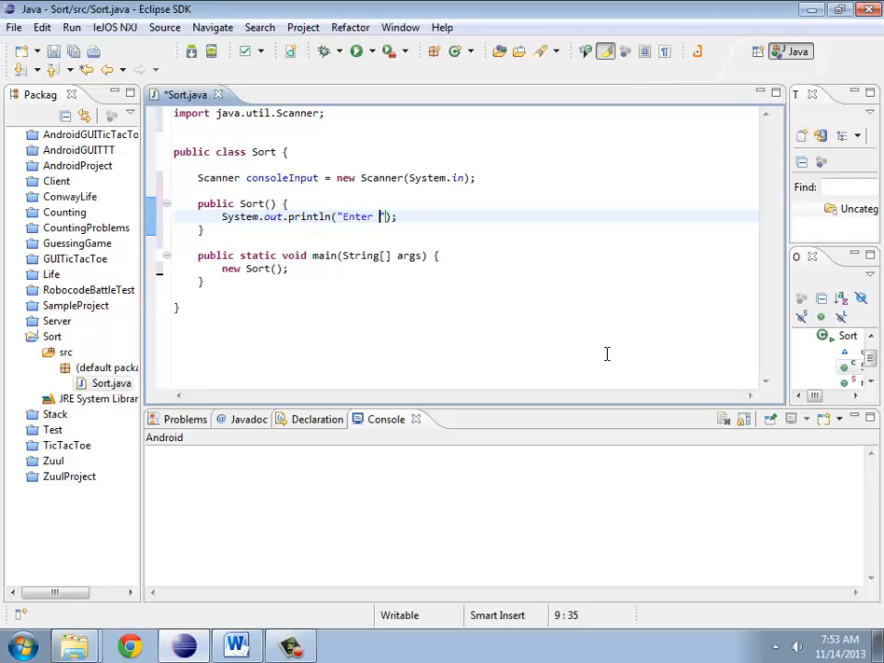
type("a number for the input file")
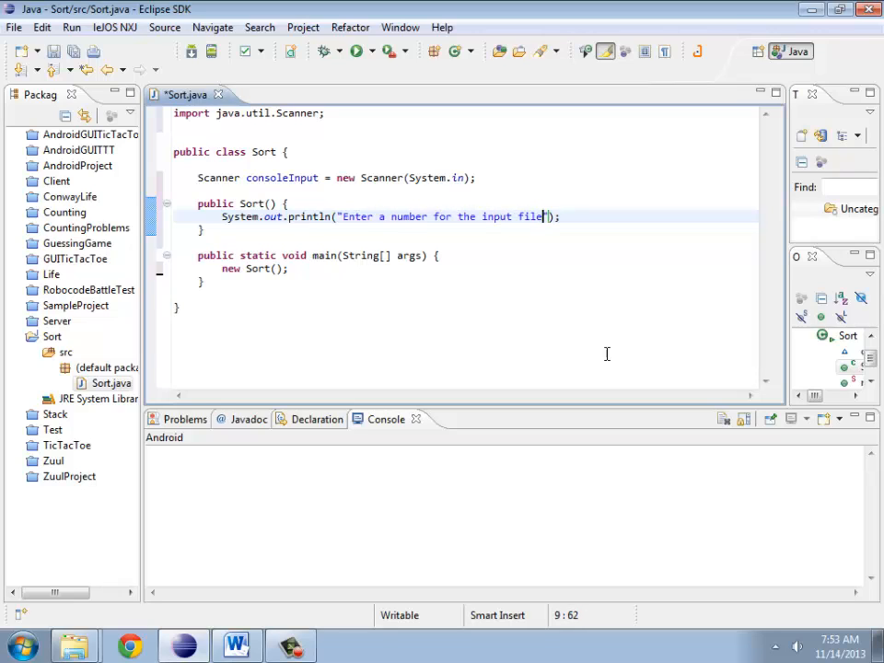
key("enter")
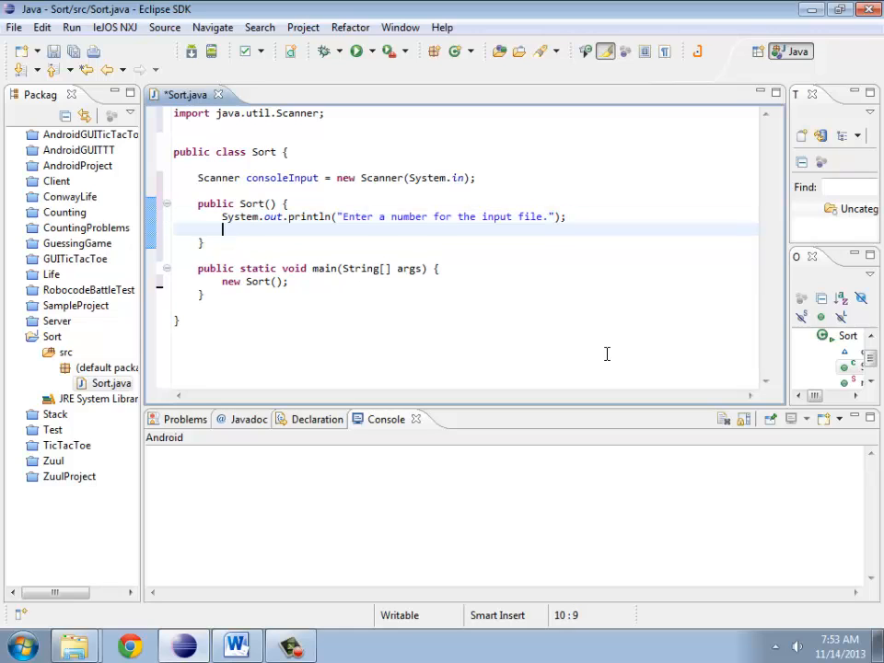
Step: Print a second line listing 1: input1.txt through 4: input4.txt and start a String field
type("S")
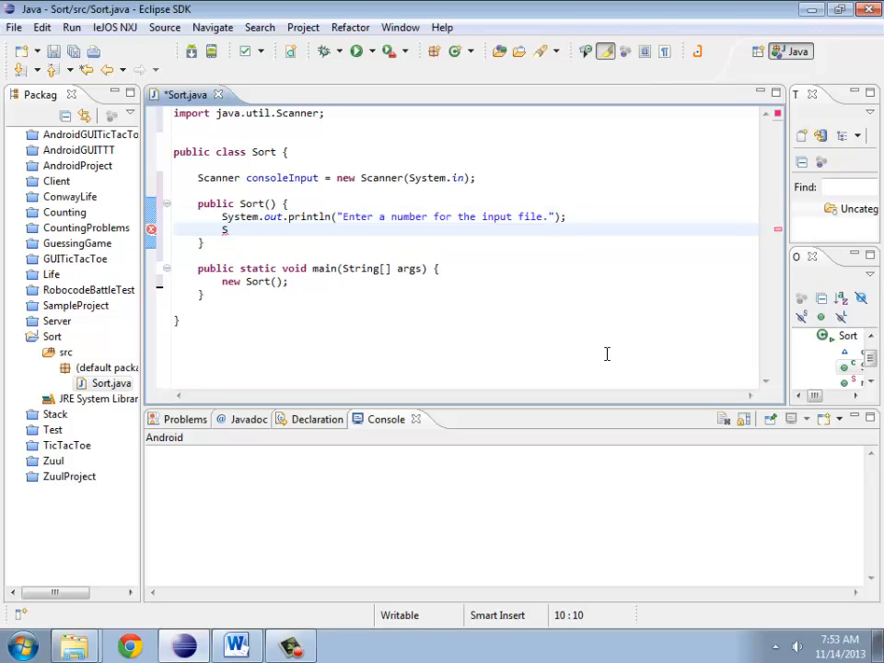
type("ystem.out.println();")
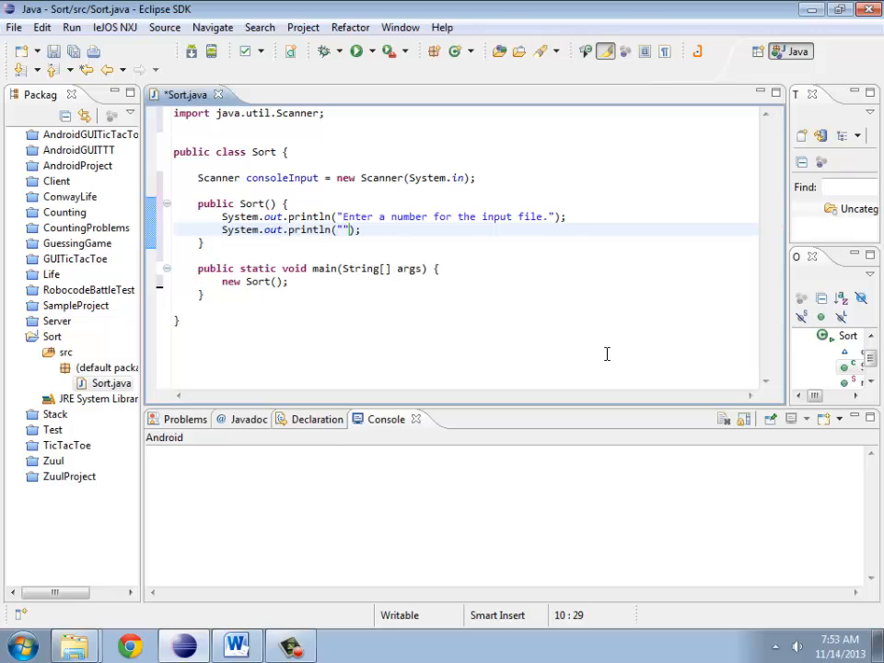
type("(inp")
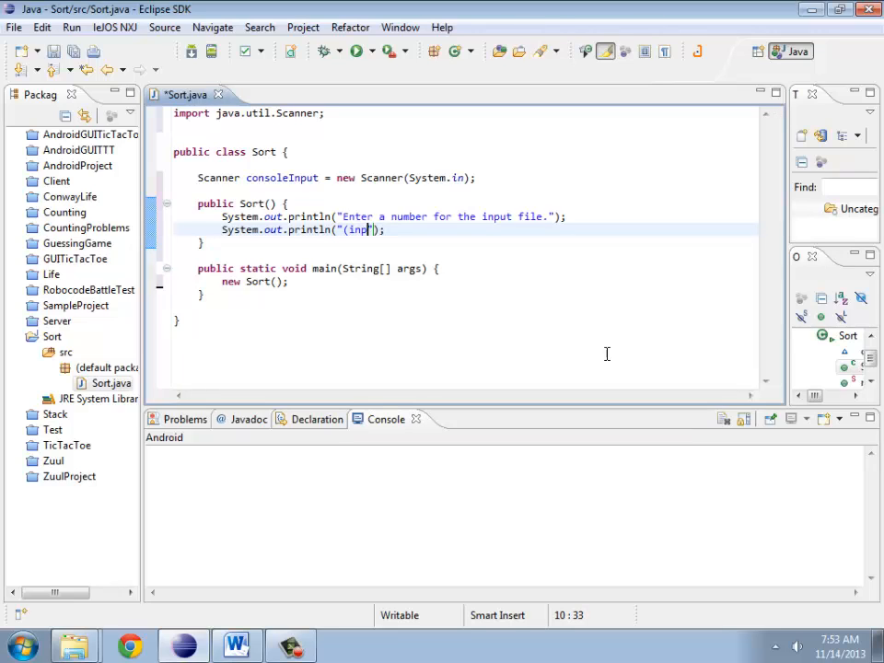
type("1:input")
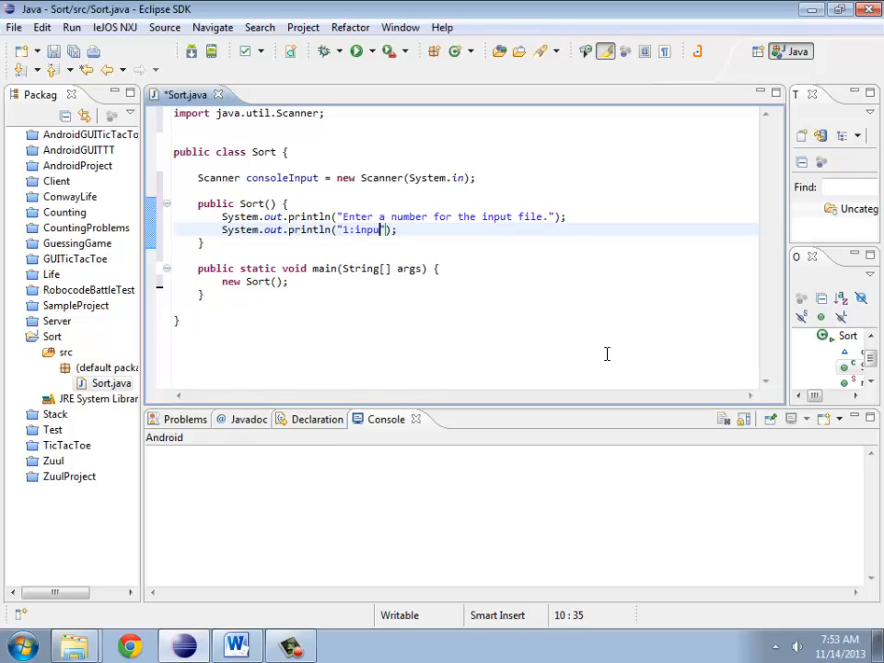
type(".txt  2:")
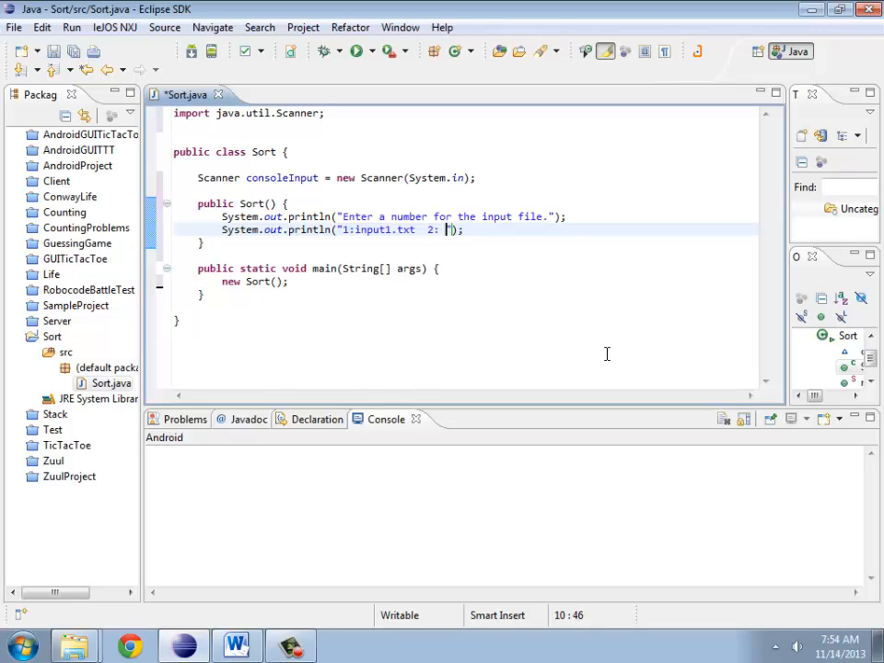
type("input2.t")
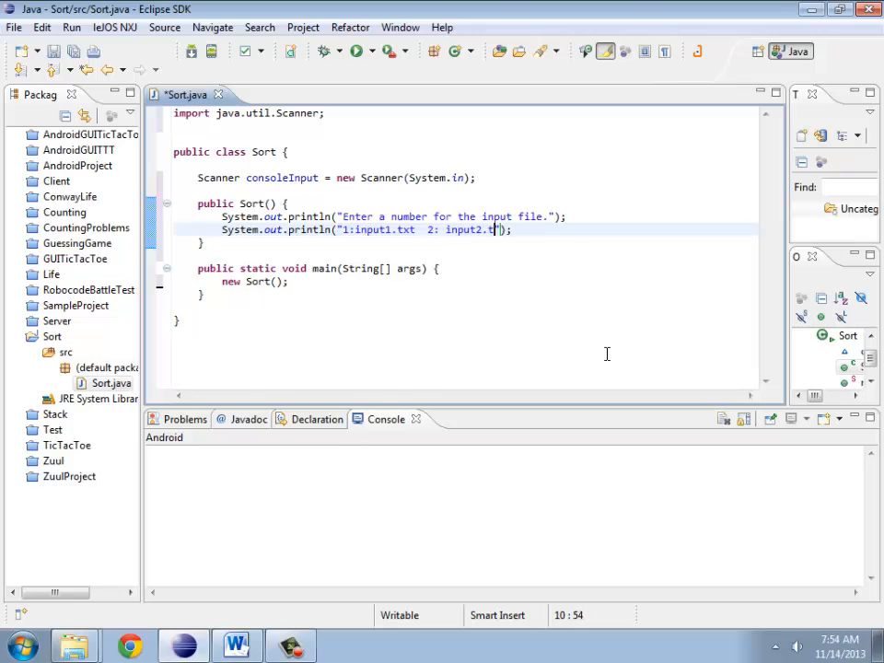
type("xt 3")
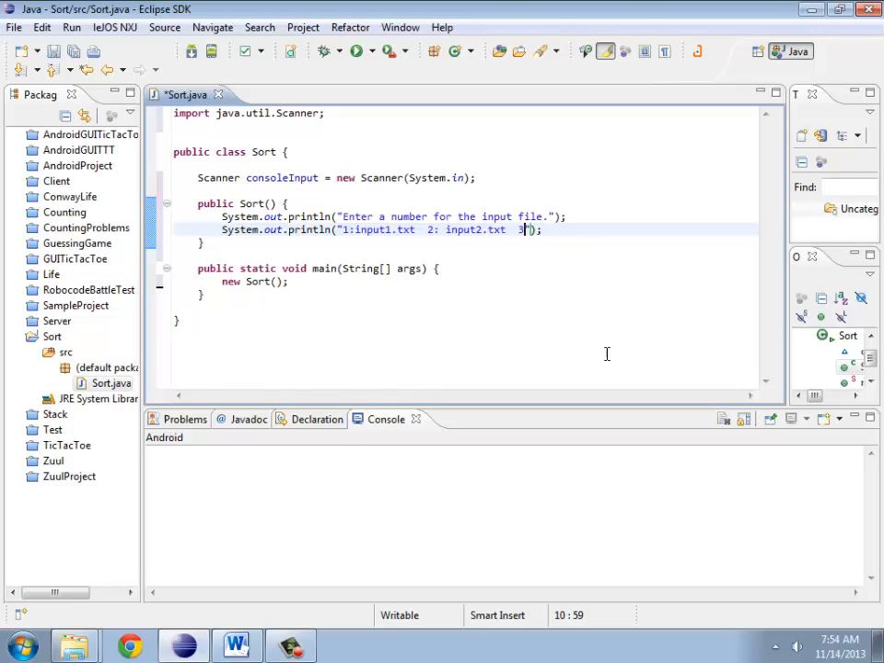
type("input3.txt")
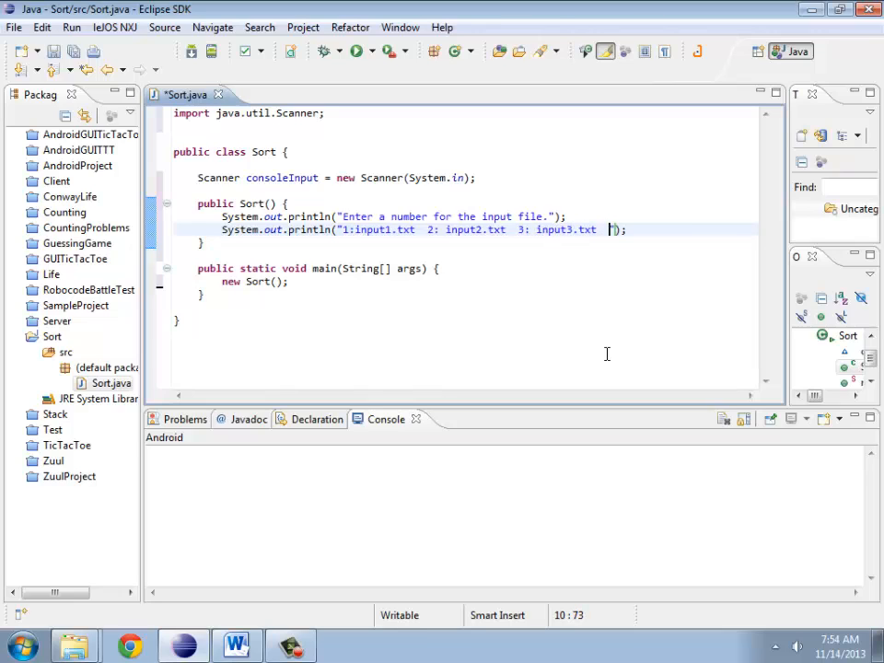
type("4: input4.txt")
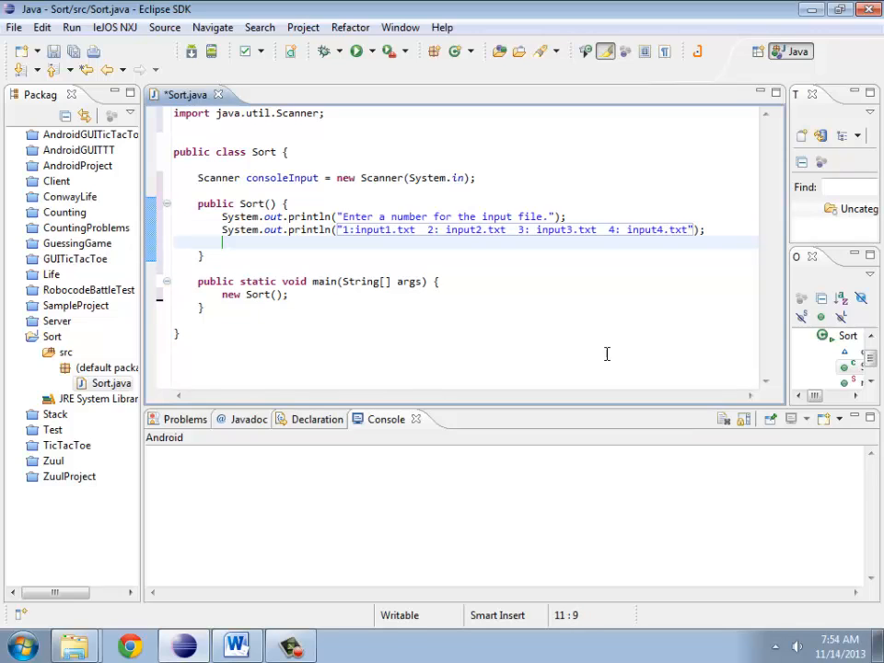
type("String input;")
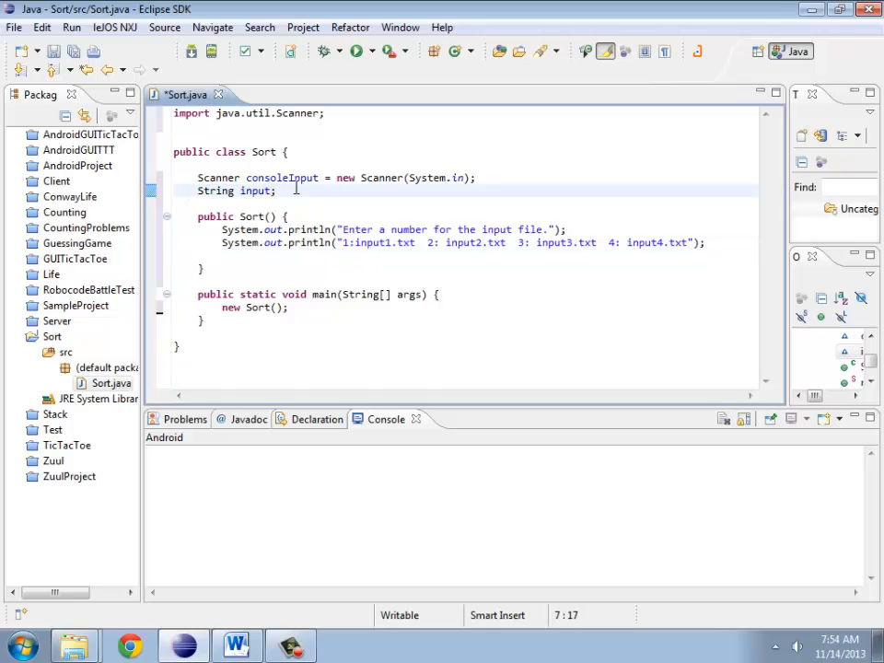
Step: Name the String field input and begin int a = input.charAt(0) in the constructor
double_click(254, 190)
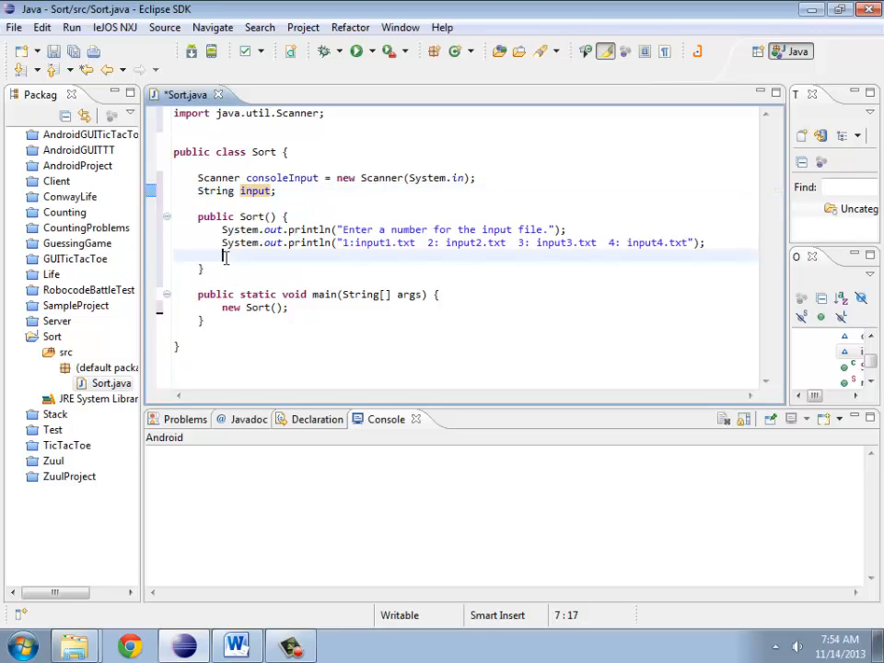
type("input.charAt(0);")
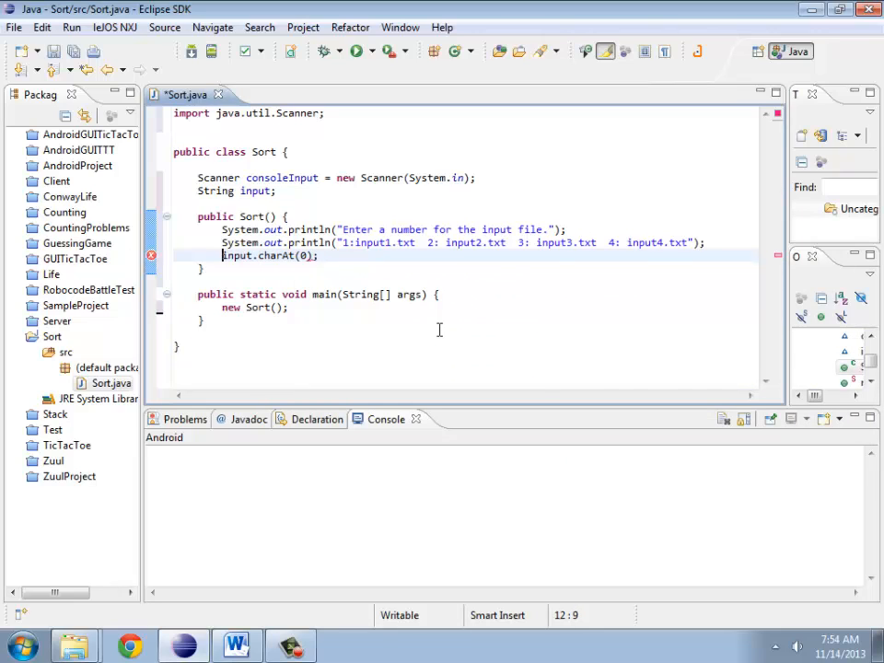
type("int a =")
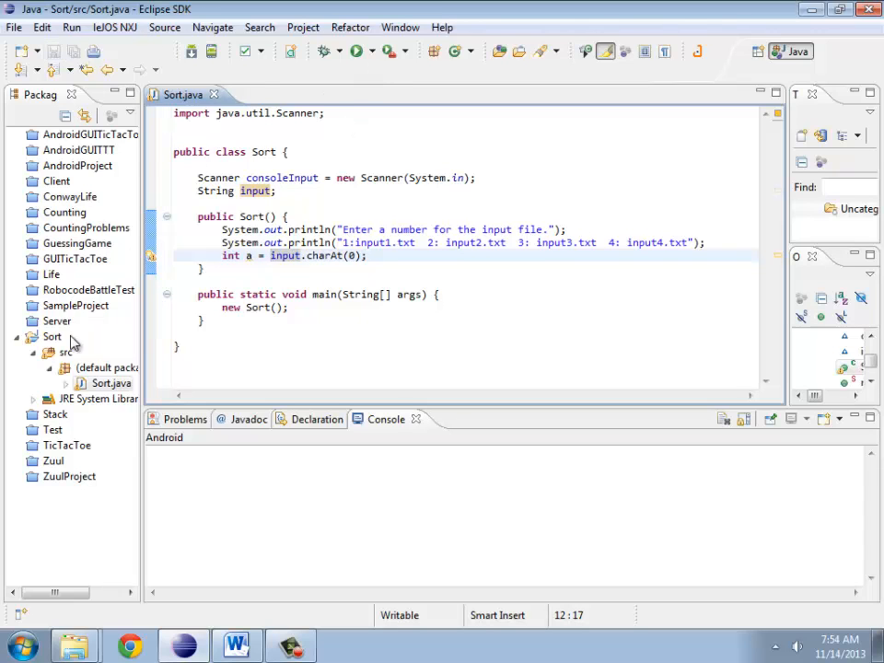
Step: Run Sort.java as a Java Application, revealing the NullPointerException in the console
right_click(110, 383)
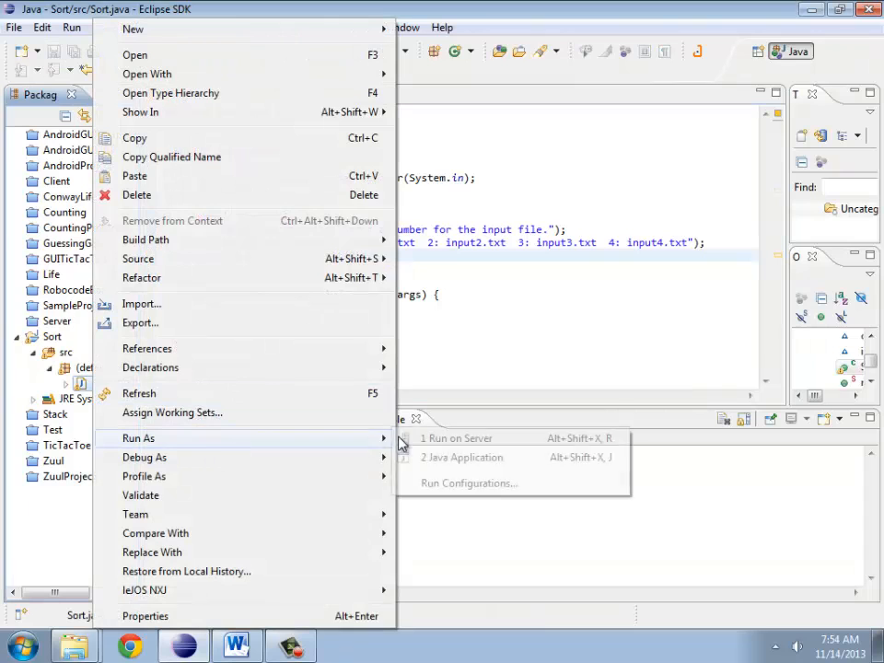
left_click(462, 457)
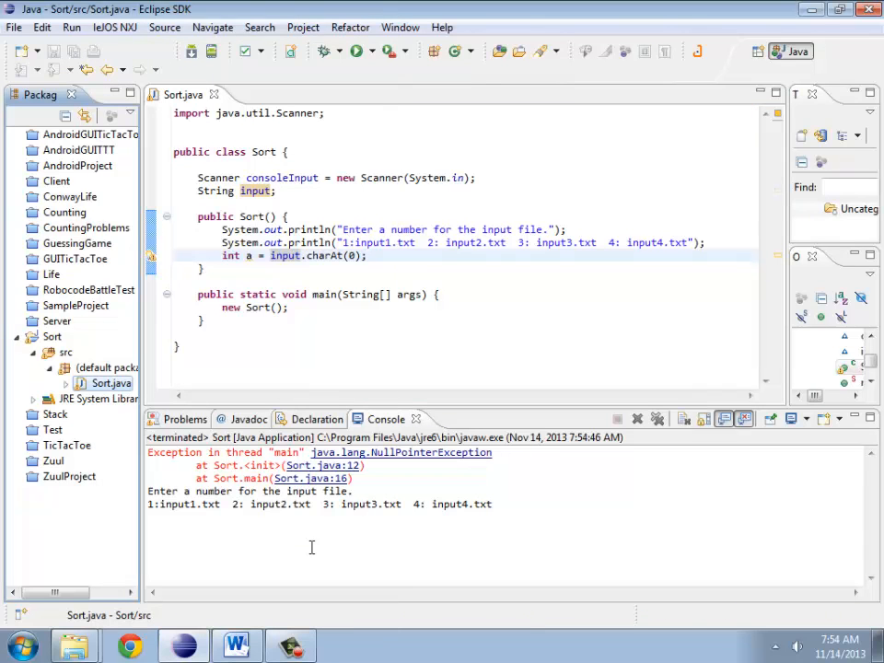
mouse_move(402, 453)
type("input =")
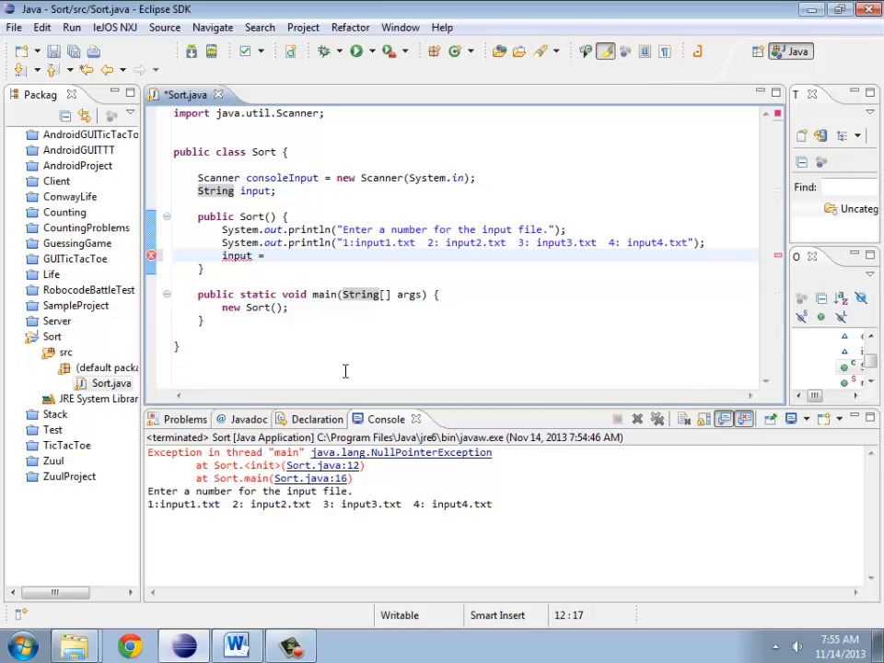
Step: Read input from consoleInput.nextLine() and open an if (input.length() != 1) block
type("consoleInput")
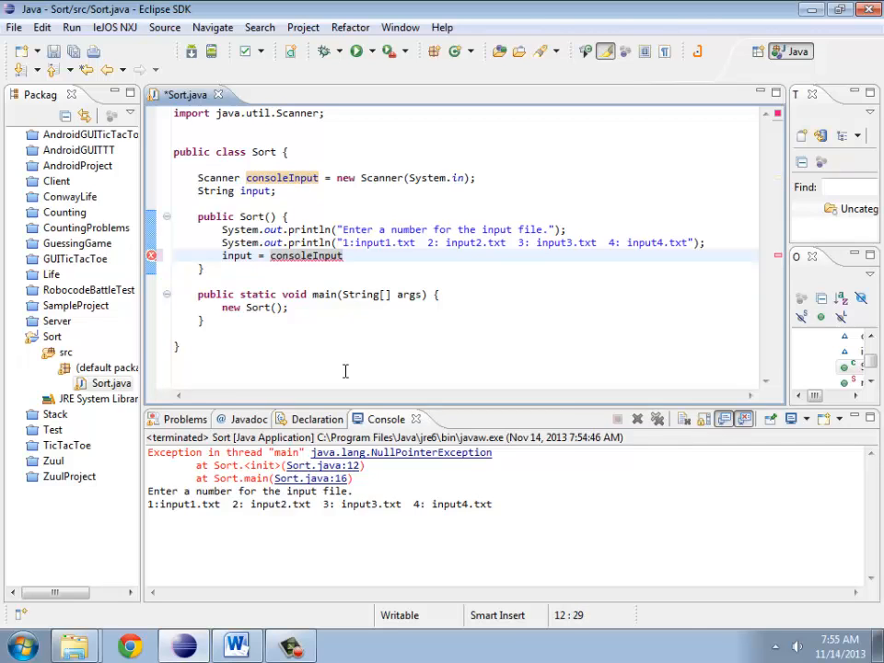
type(".nextLine();")
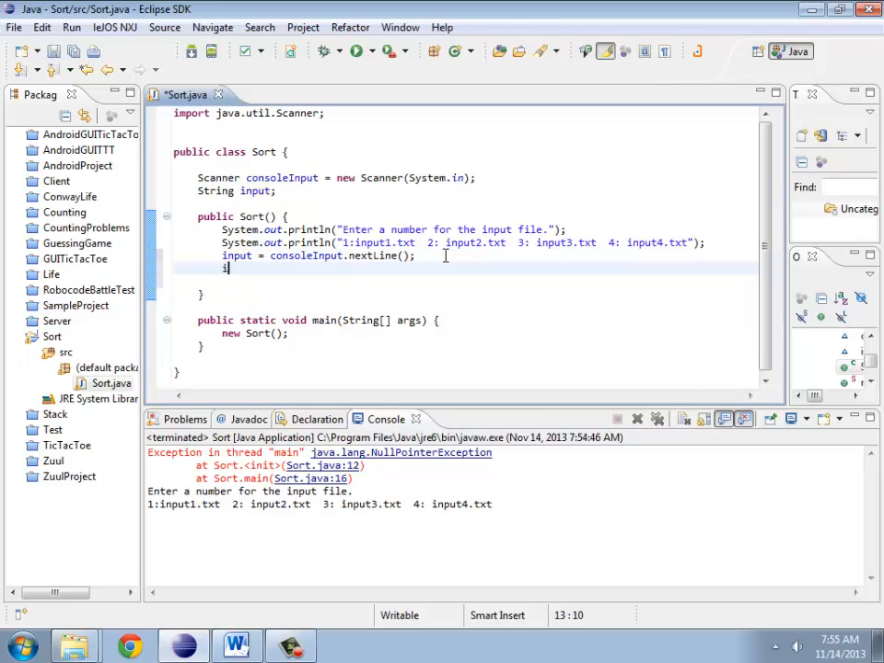
type("if ()")
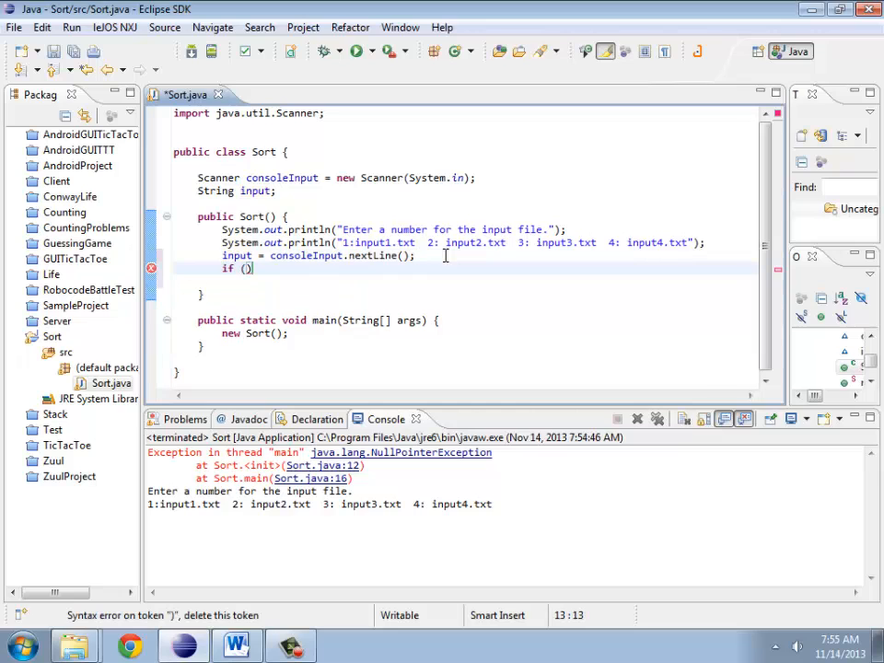
type("input.l")
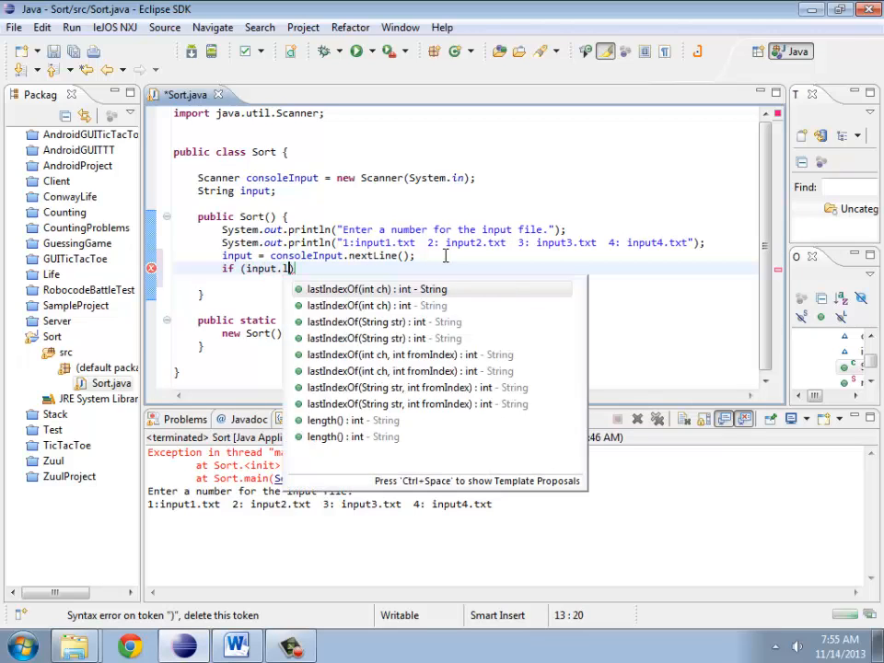
type("ength() != 1)")
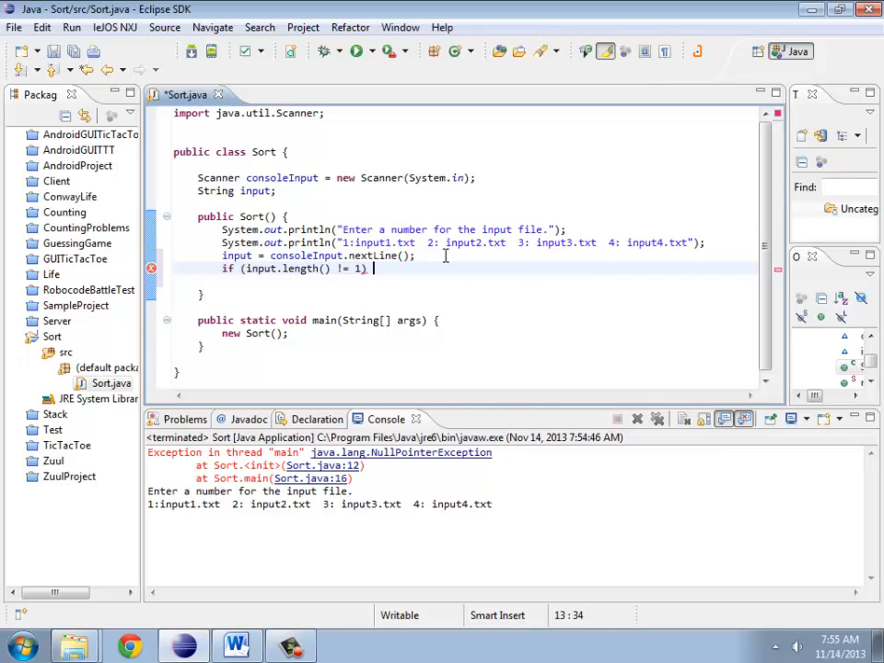
type("{")
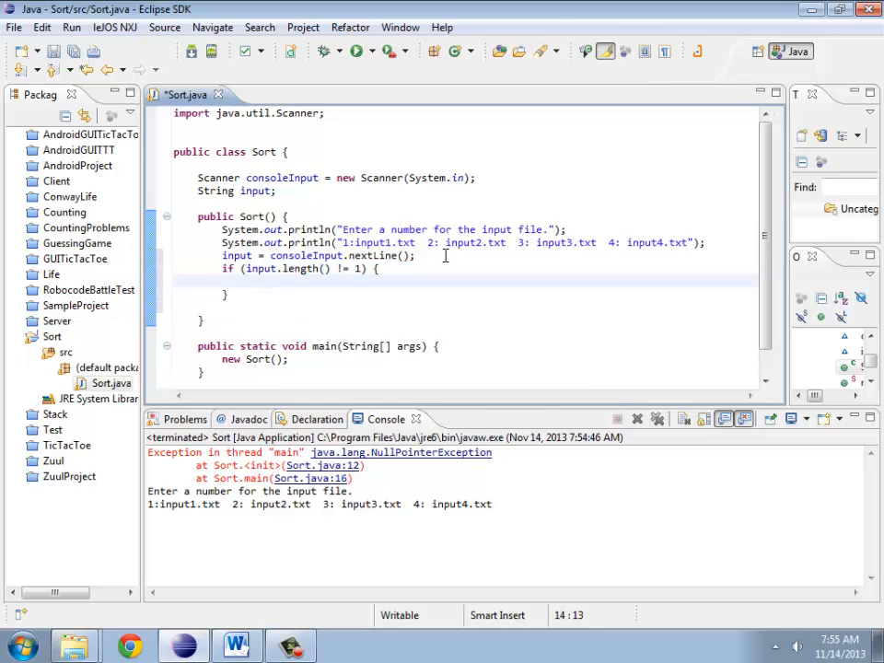
Step: Print "Enter 1, 2, 3, or 4." inside the if and begin a while statement
type("Syst")
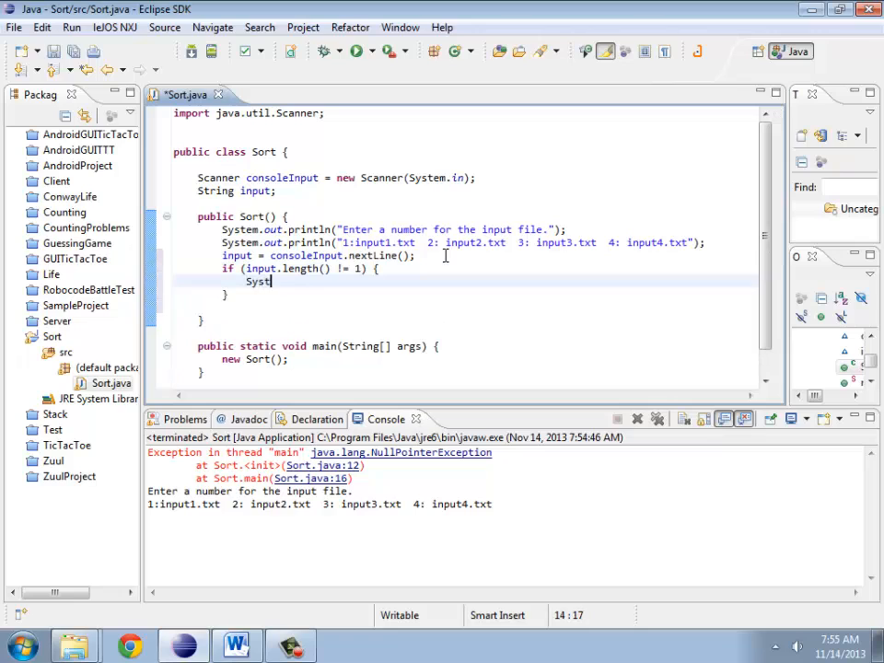
type("out.println(\"")
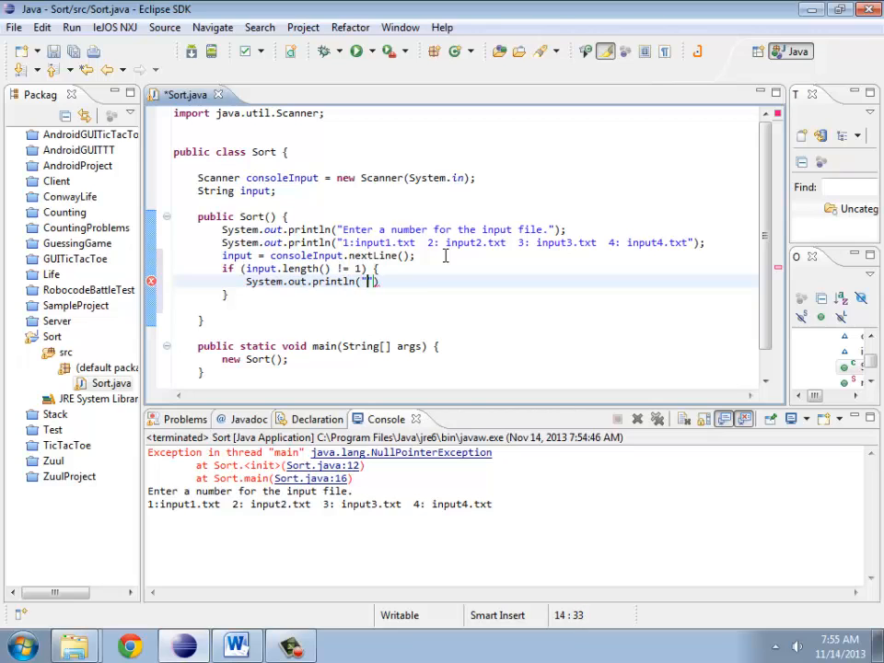
type("Enter 1, 2,")
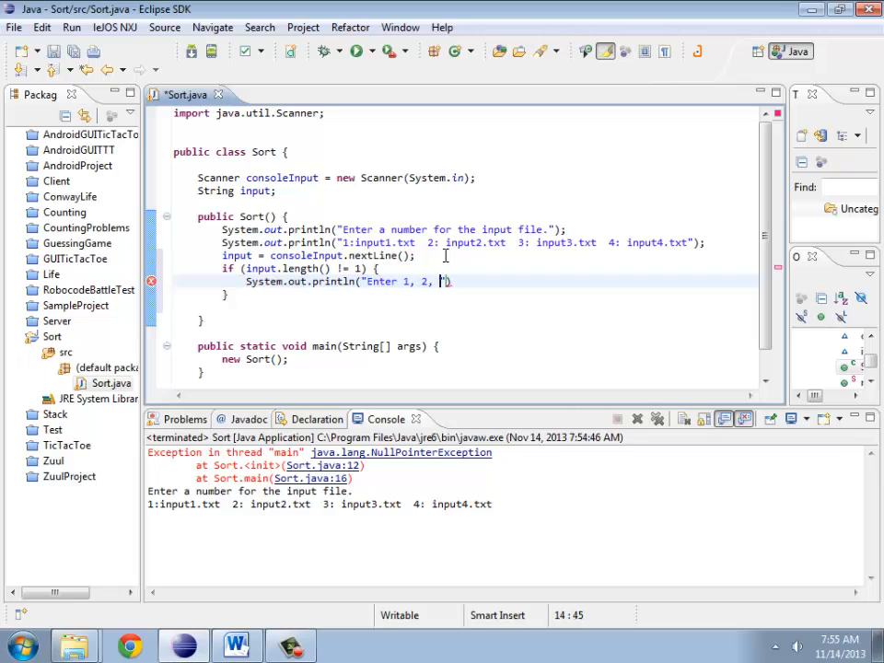
type("3, or 4")
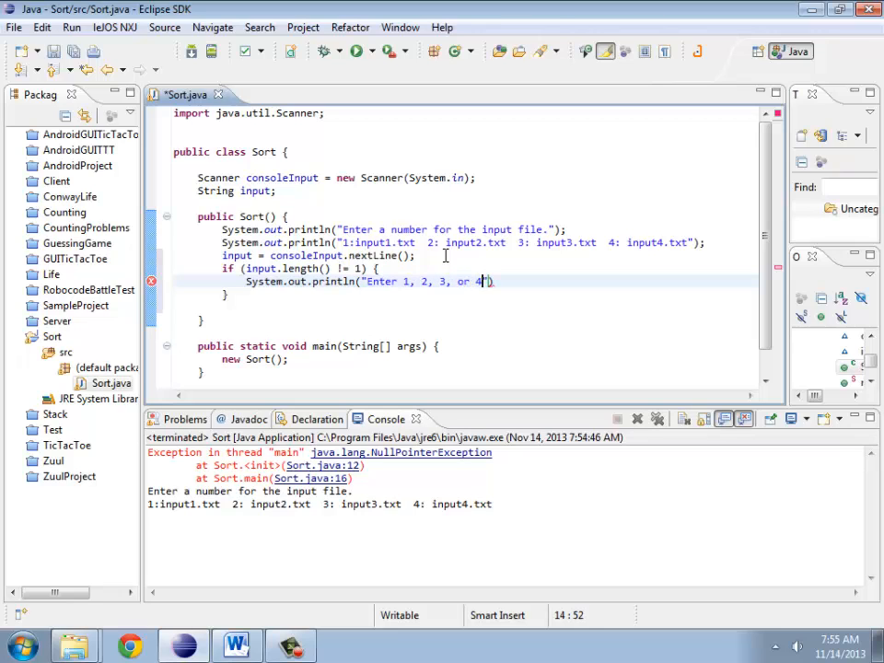
type(".\");")
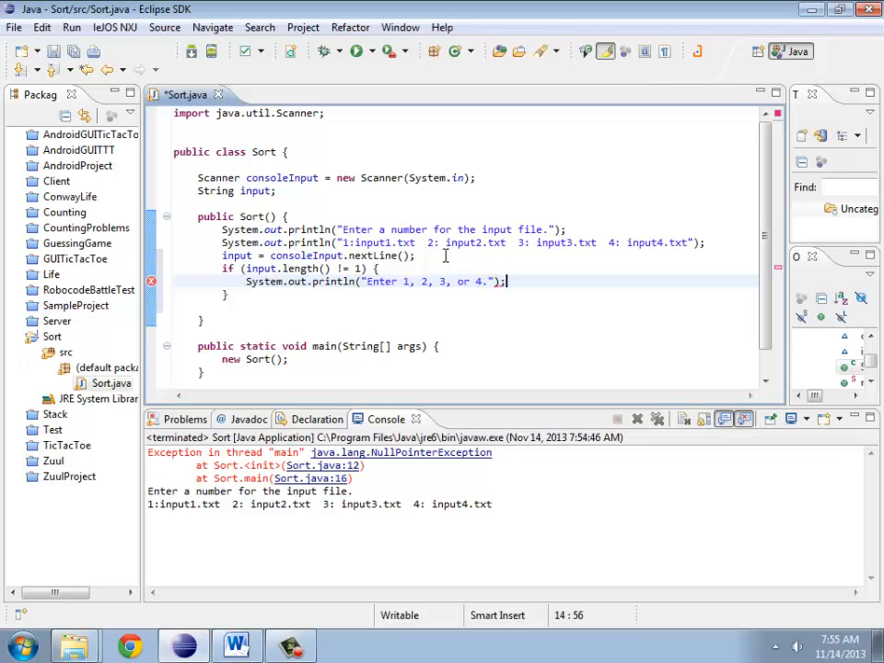
type("while ()")
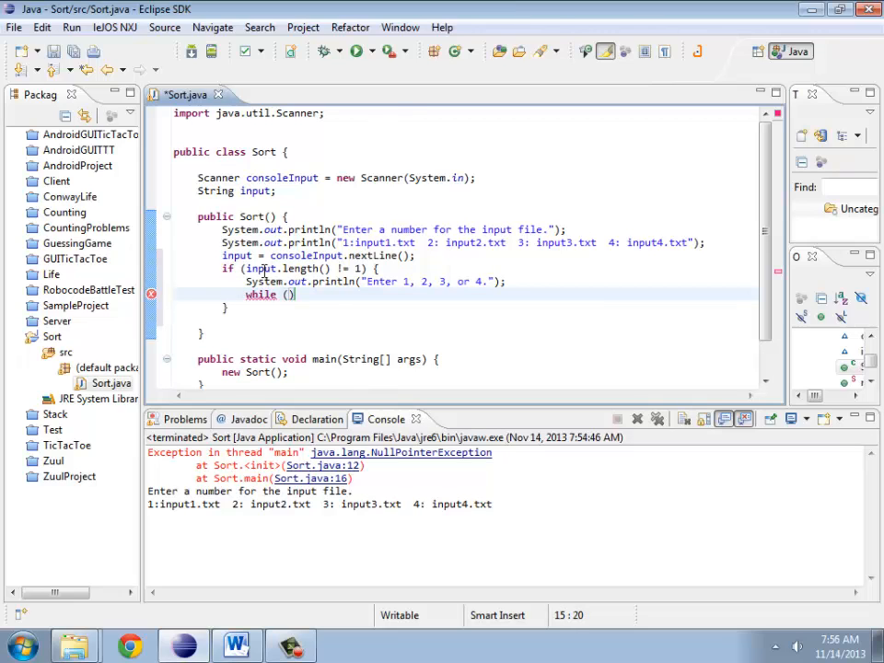
Step: Extend the condition with && input.charAt(0) != '1' through '4' checks and reuse it in the while
double_click(258, 269)
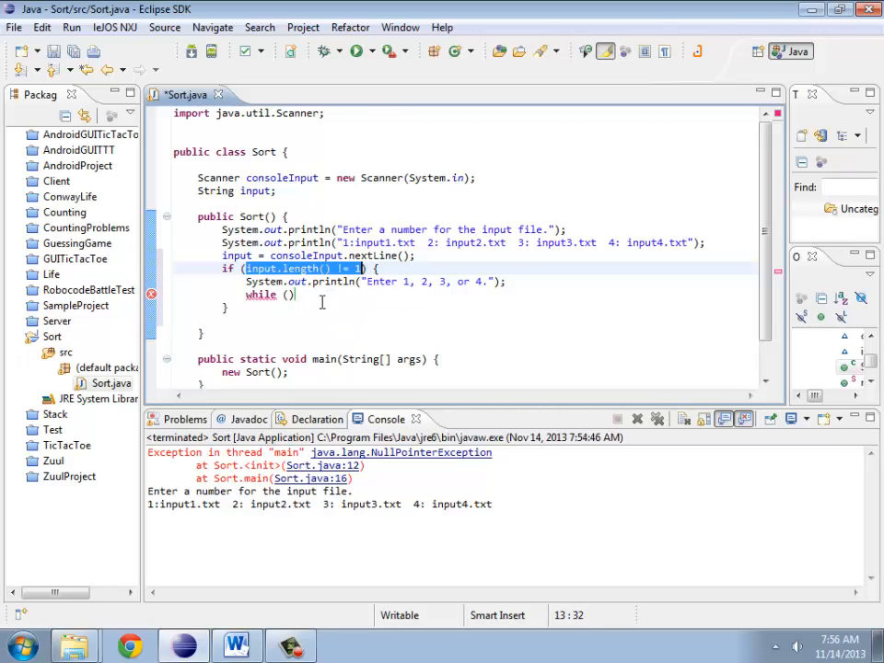
type("input.length() != 1)")
type(" && input.charAt(0) ")
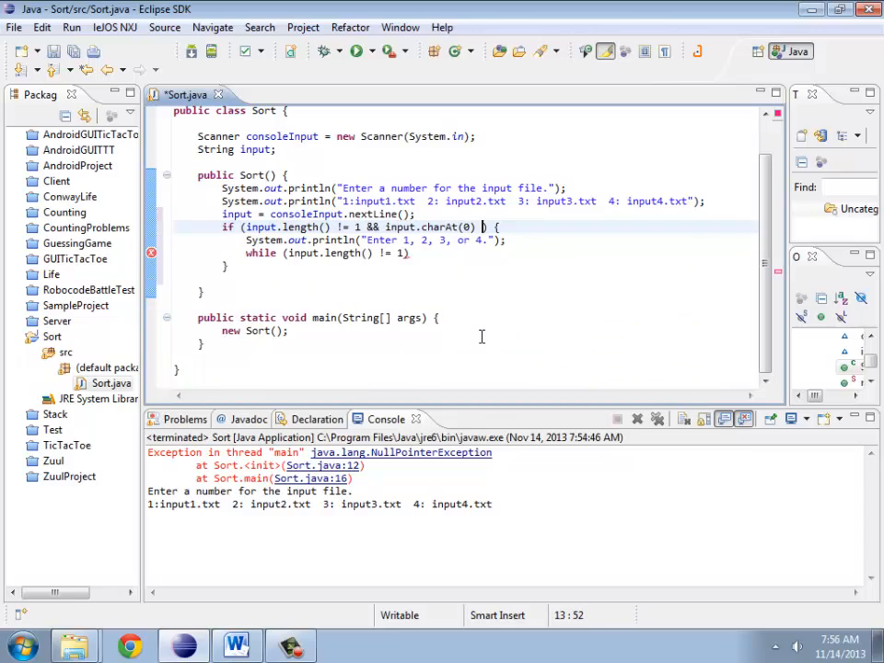
type("= '1' &")
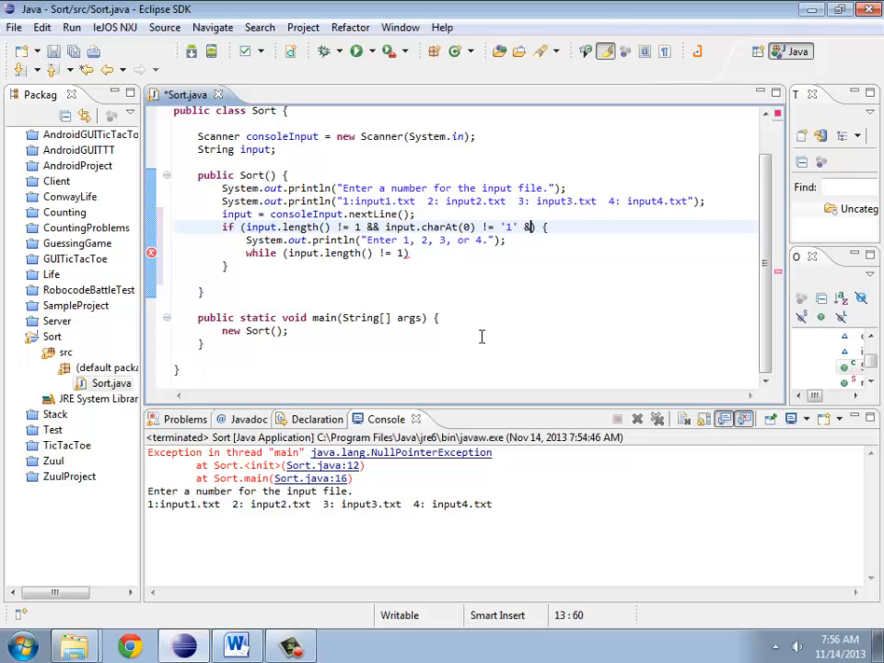
type("input.charAt(0")
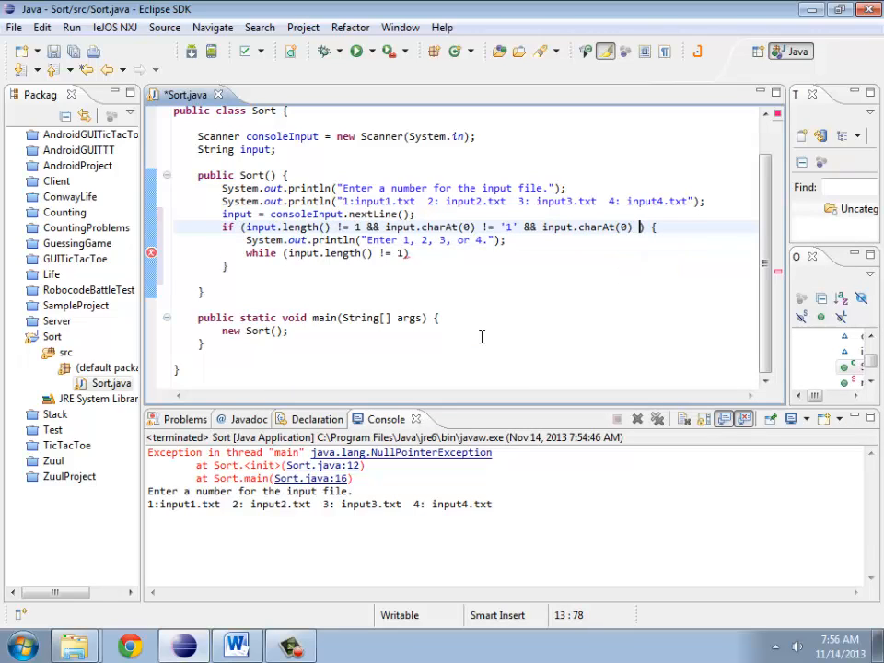
type("2")
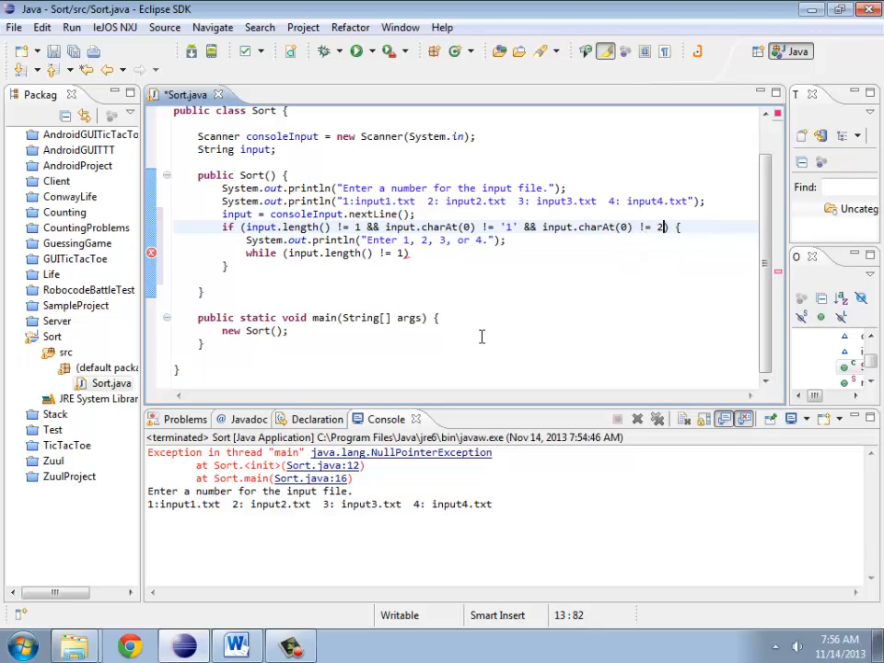
type("'2")
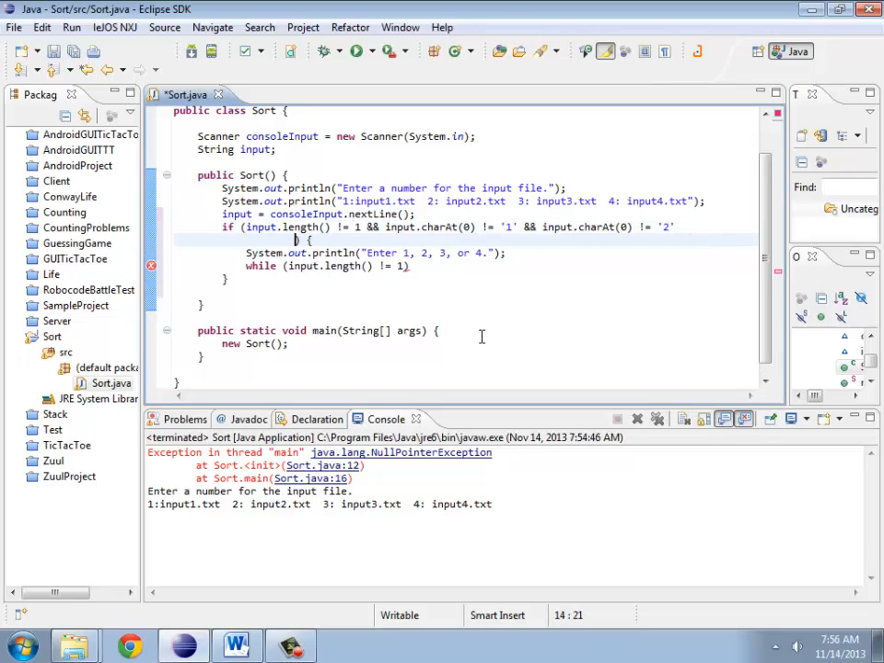
type("&&")
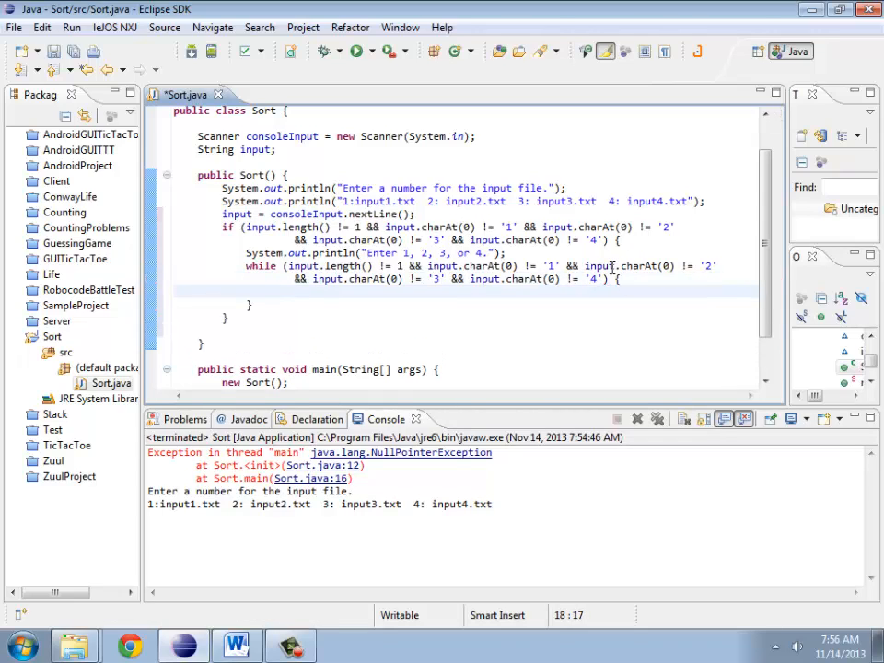
Step: Reread input with input = consoleInput.nextLine(); inside the while loop
type("input = con")
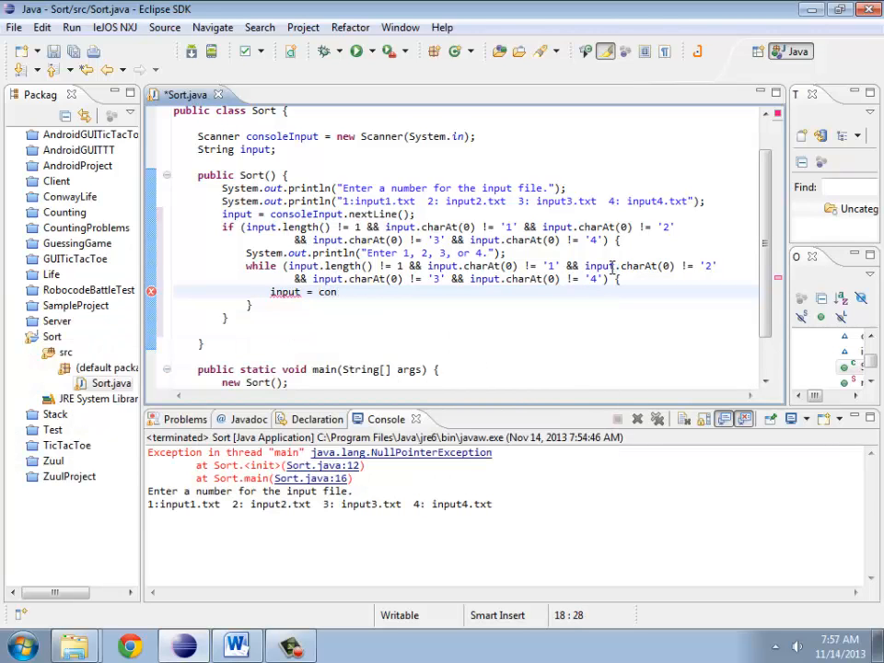
type("soleInput")
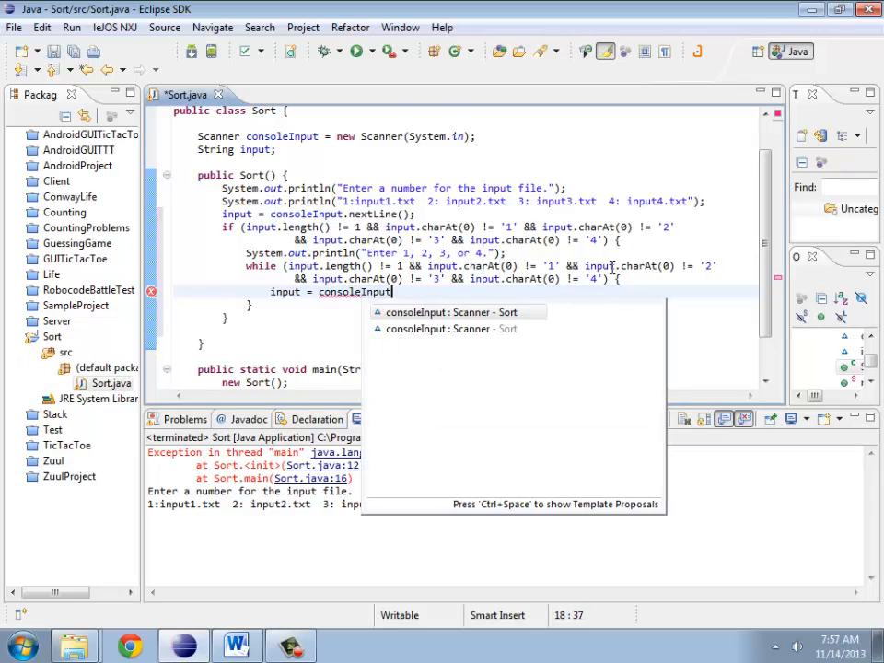
type(".next")
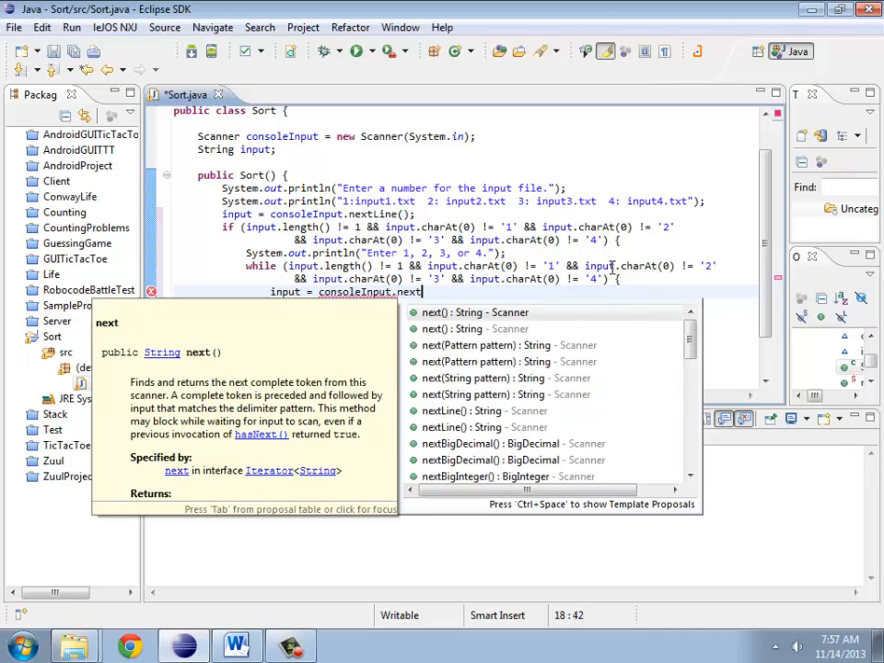
type("Line();p")
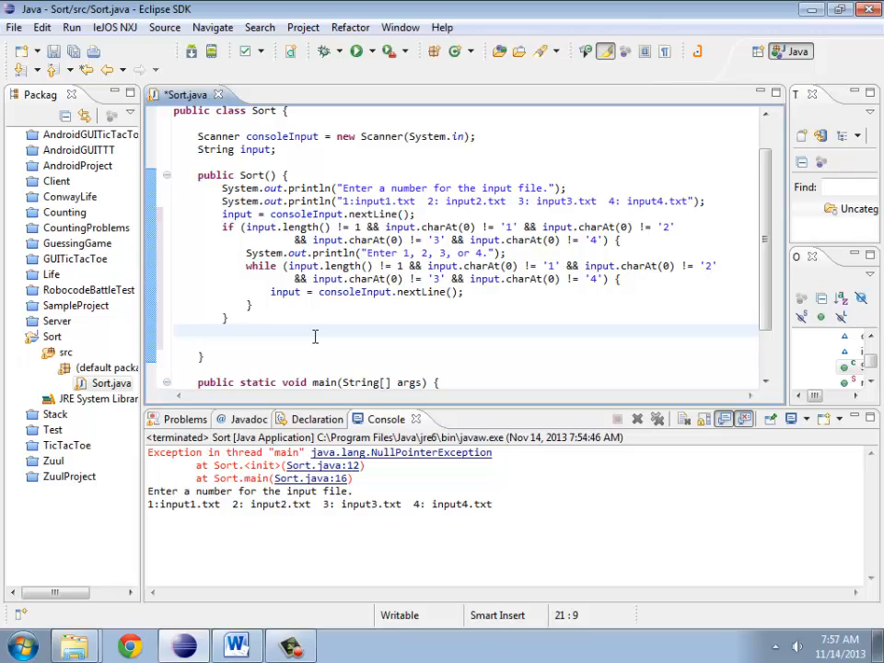
Step: Declare Scanner fileInput = new Scanner(new File()) for reading the chosen file
type("Scanner")
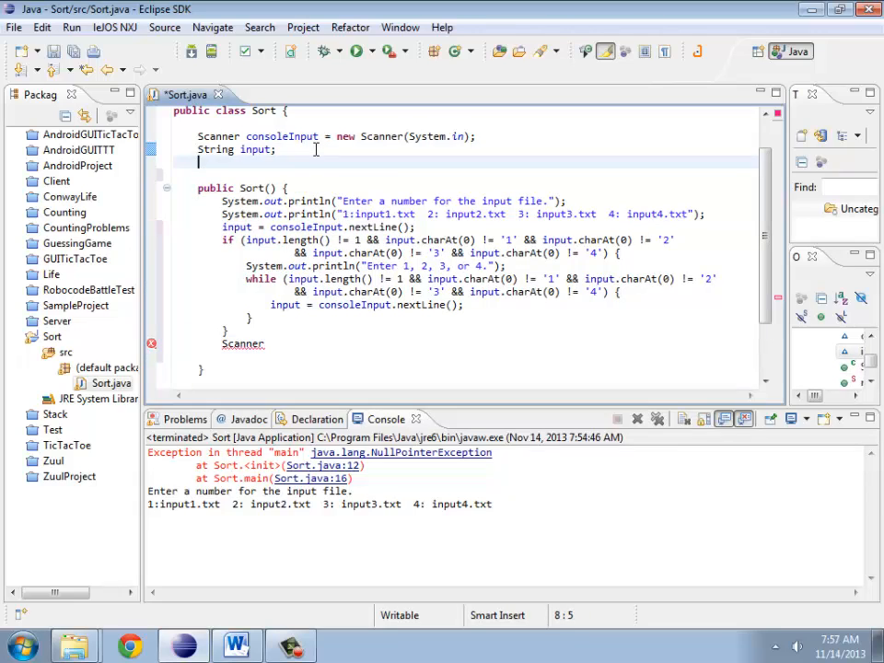
type("Scanner")
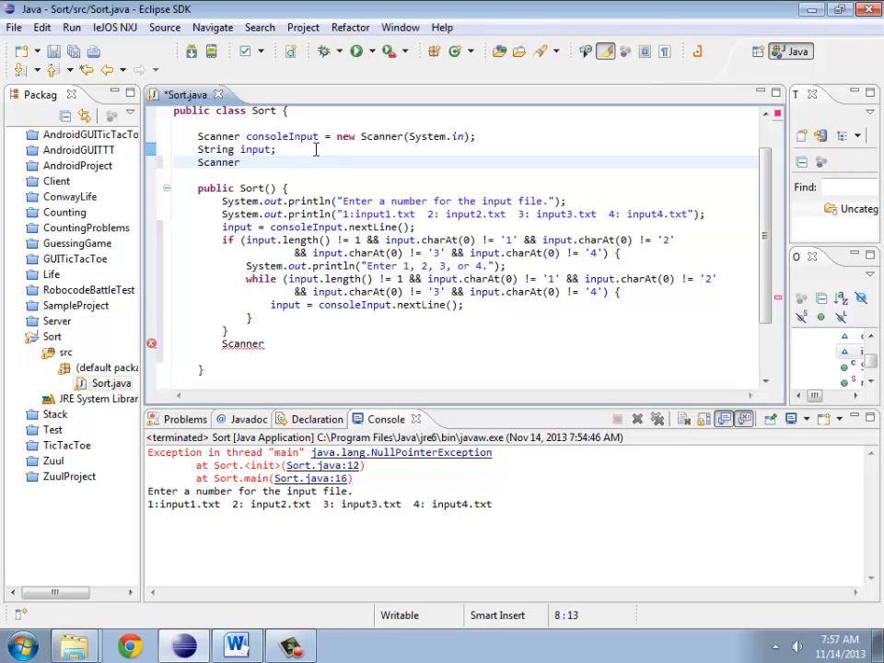
type("fileInput;")
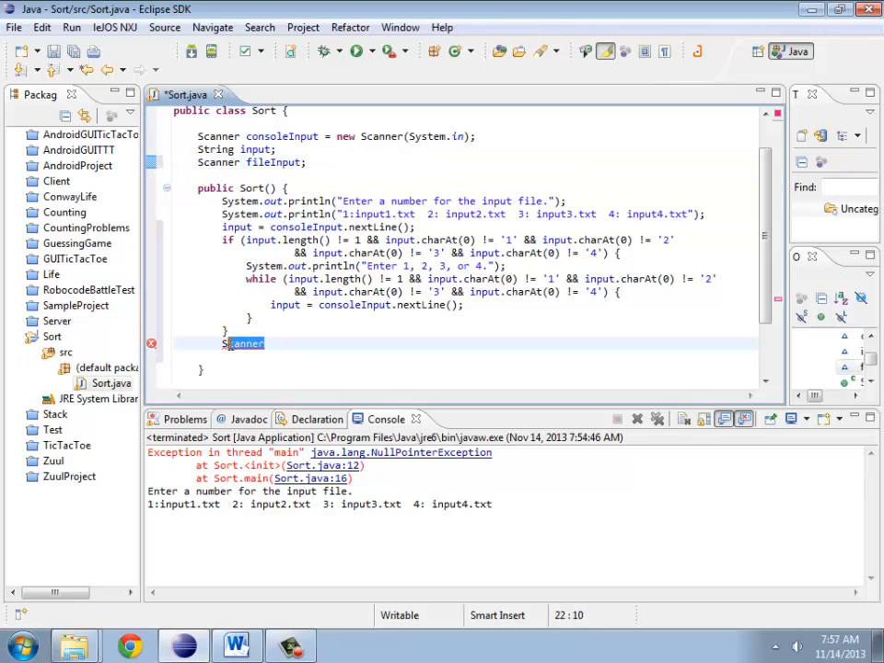
type("fileInp")
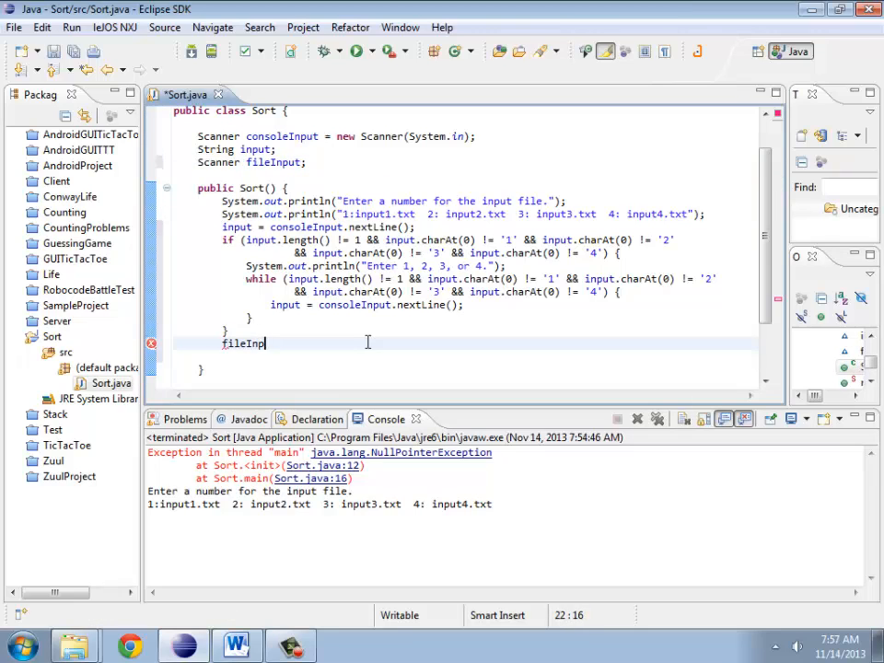
type("= new Scanner(")
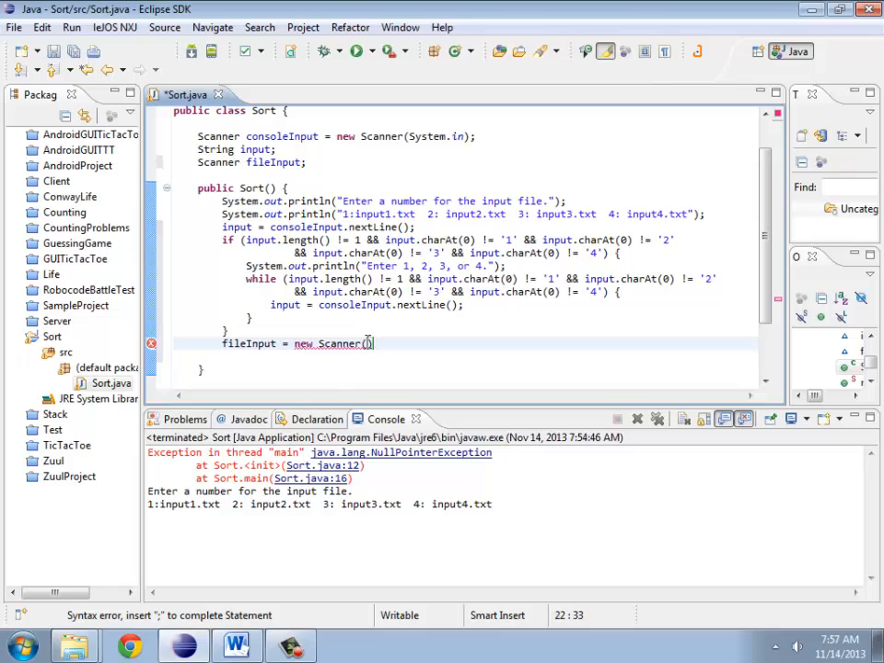
type("new File()")
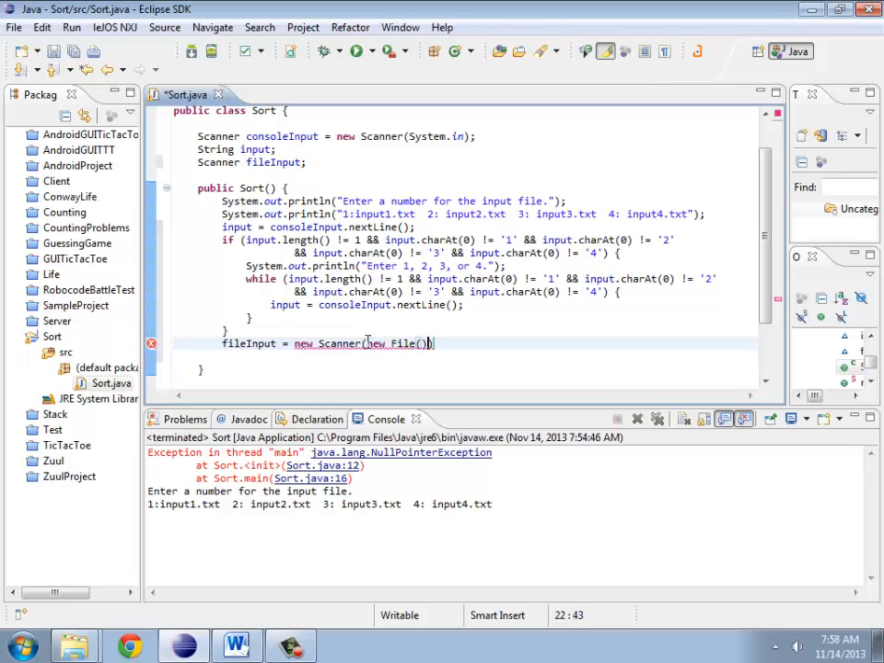
type(";")
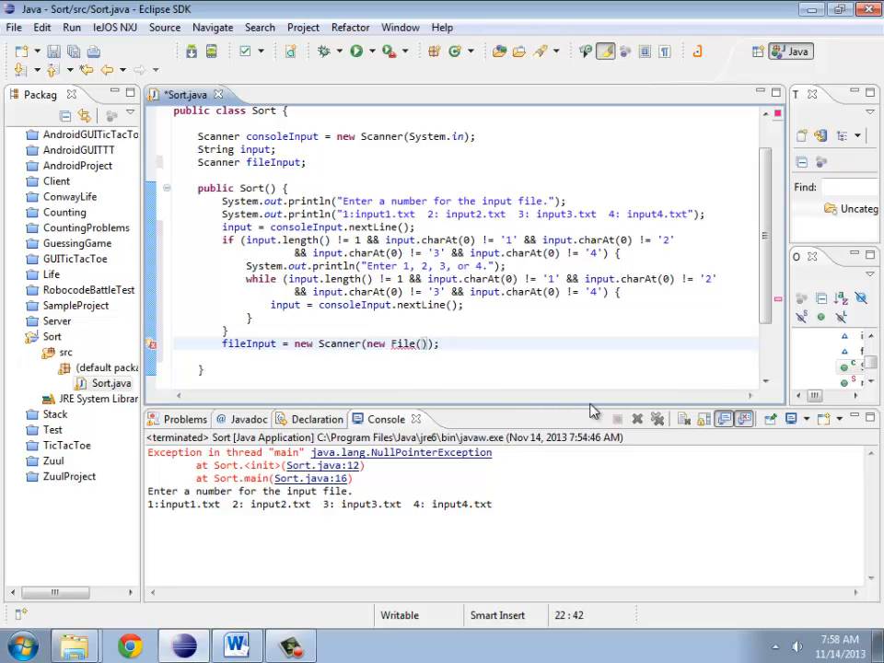
Step: Build the file name as "input" + input.charAt(0) + ".txt" and show the FileNotFoundException quick fixes
type("\"input\"")
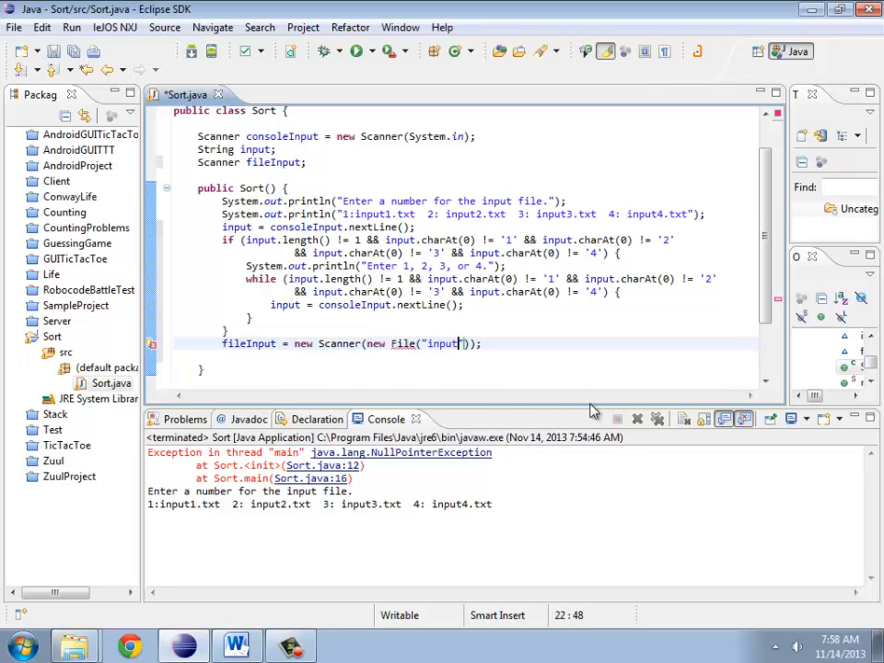
type("+ input.charAt(0")
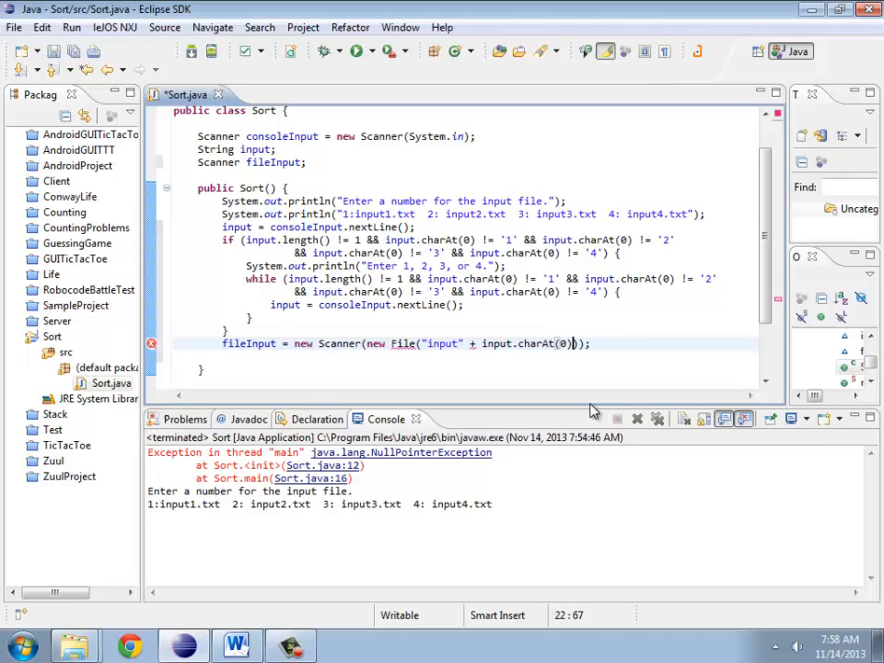
type("+")
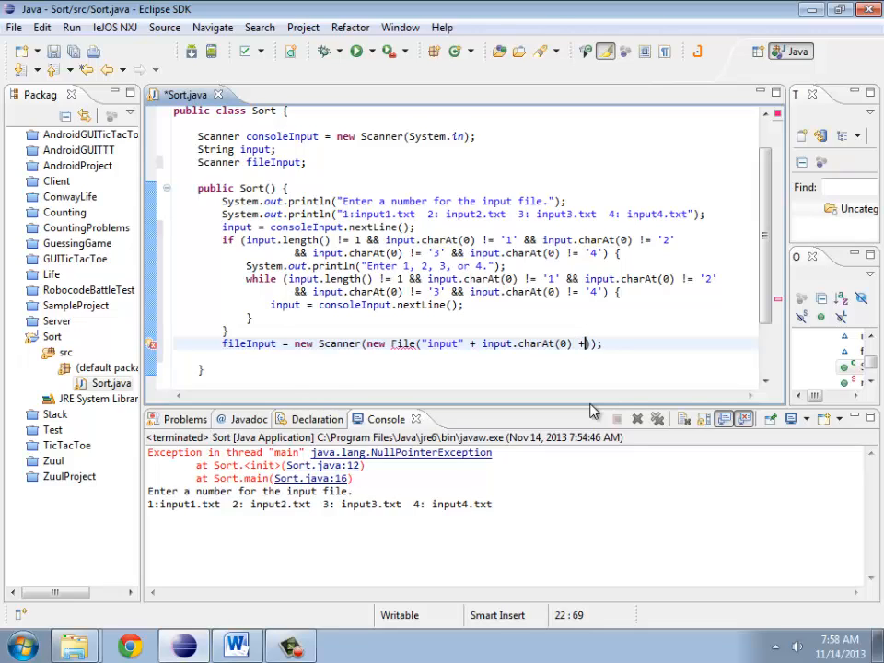
type("\".txt\"")
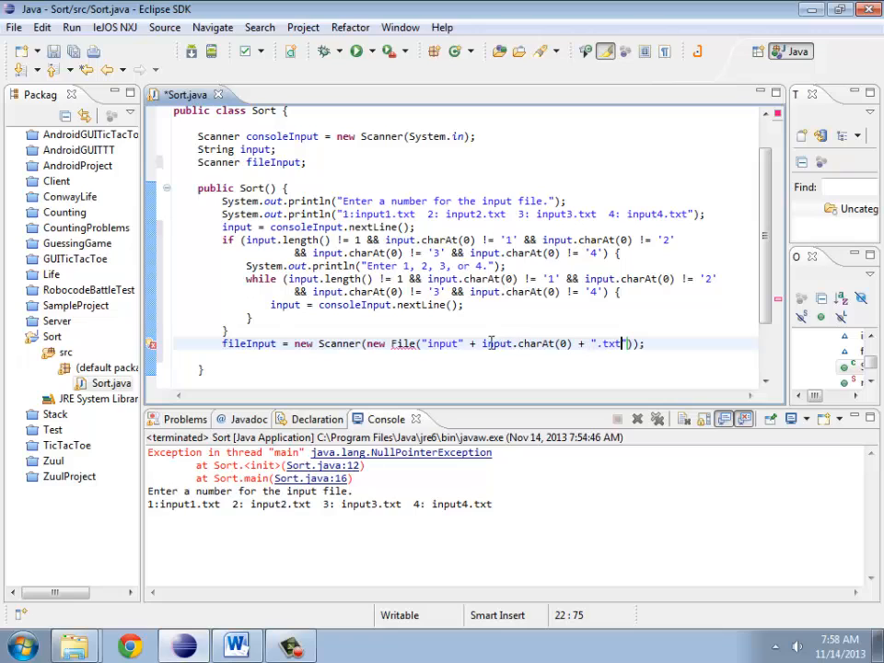
double_click(527, 344)
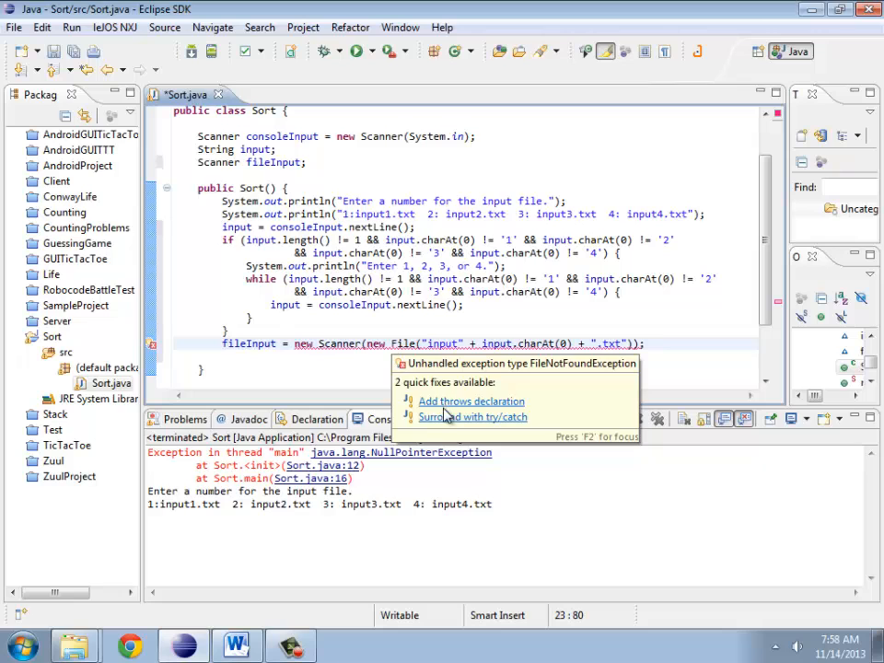
Step: Wrap the file-opening line in a try/catch for FileNotFoundException named ex
left_click(471, 416)
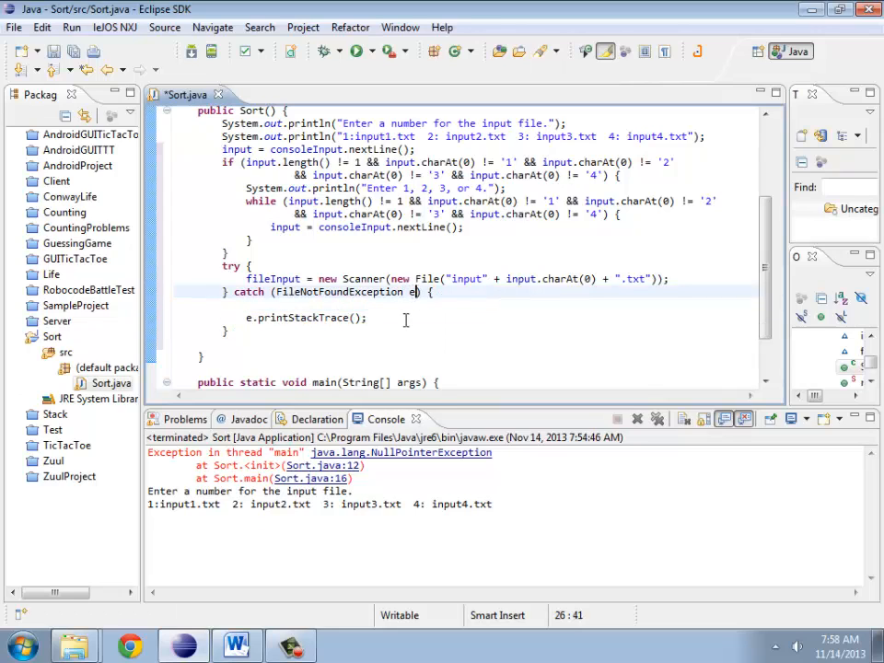
type("x")
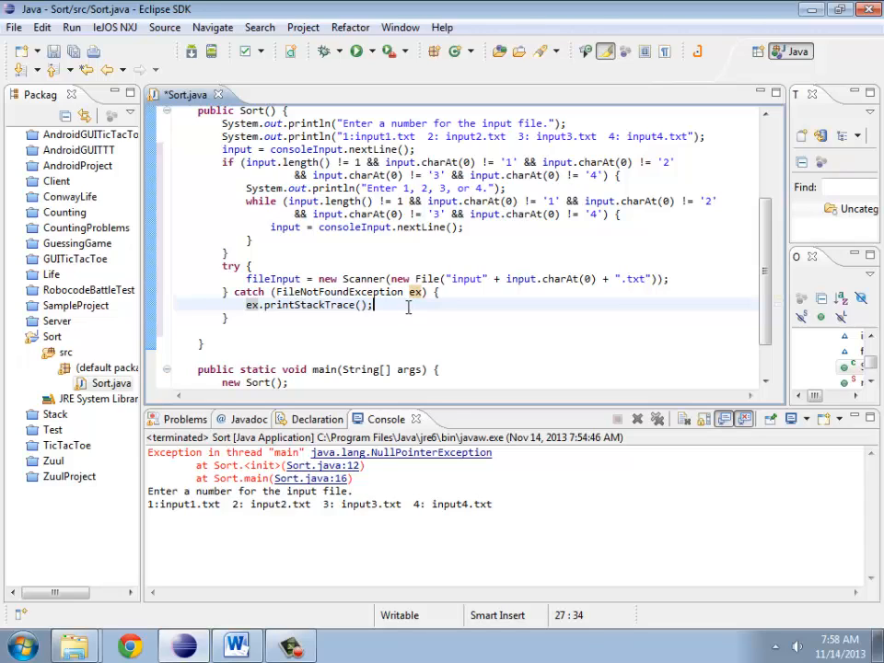
Step: Add System.exit(0) in the catch block after printStackTrace
key("enter")
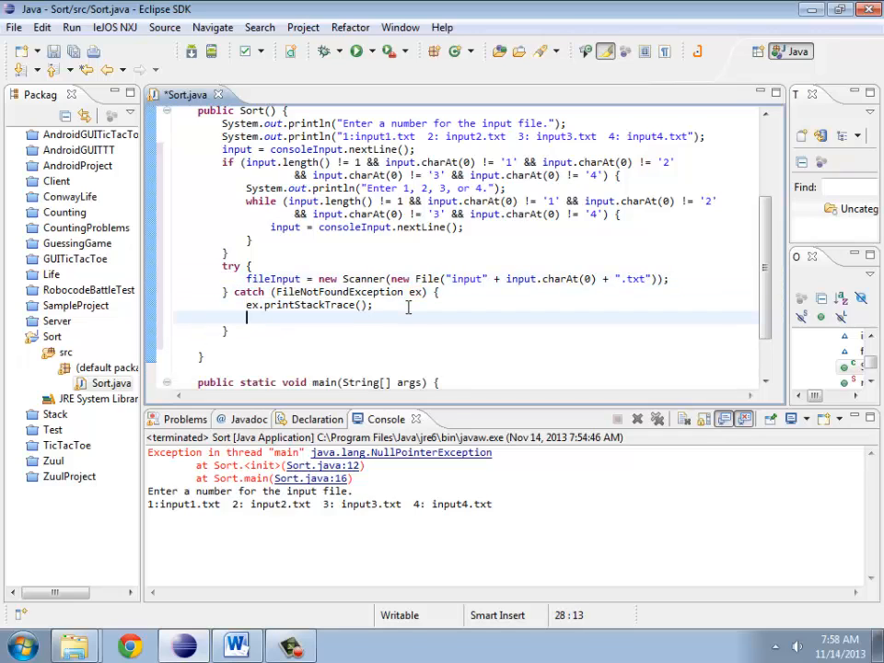
type("System.exit(status")
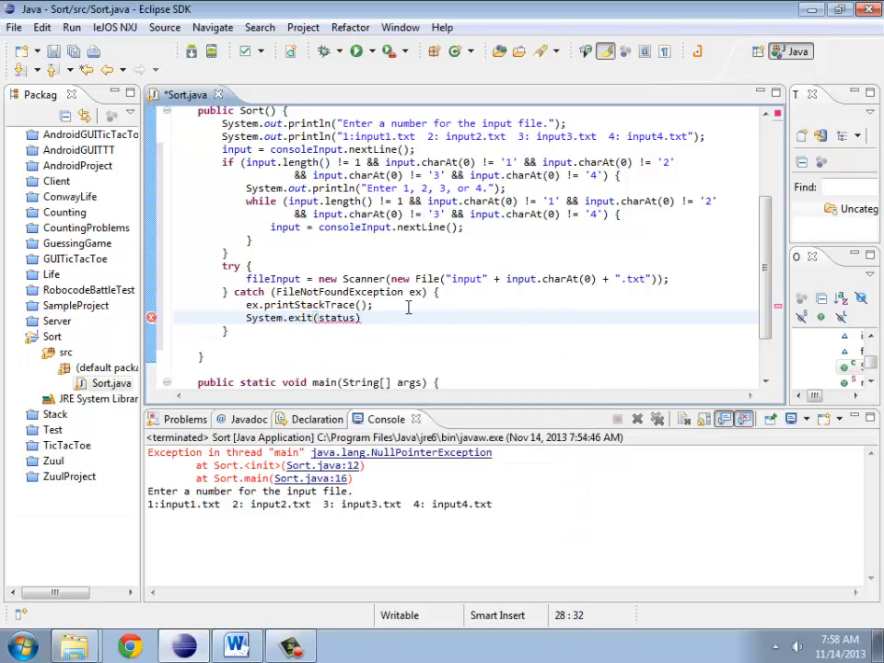
type("0")
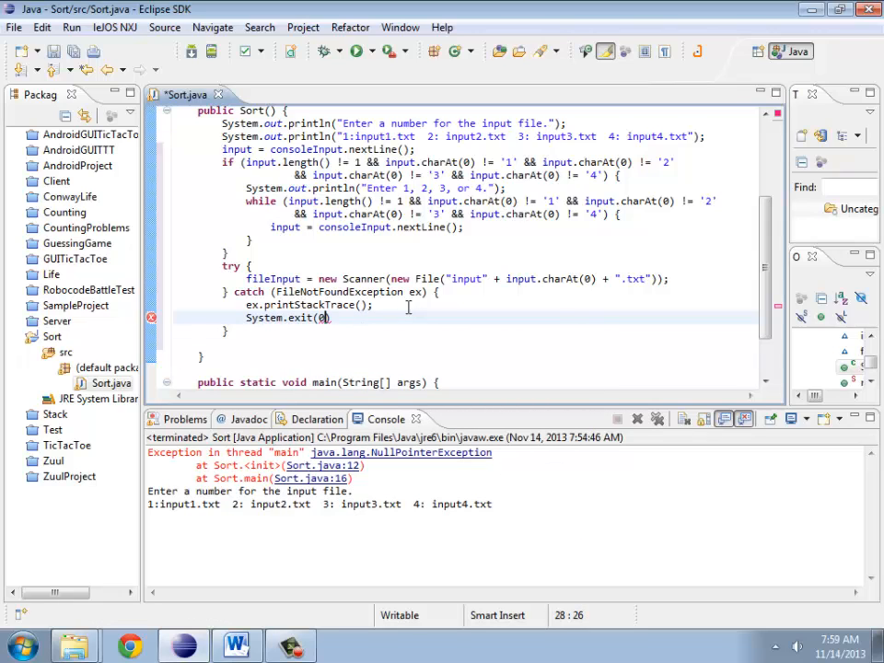
Step: Terminate System.exit(0) with a semicolon and declare an int[] input field below the Scanner field
type(";")
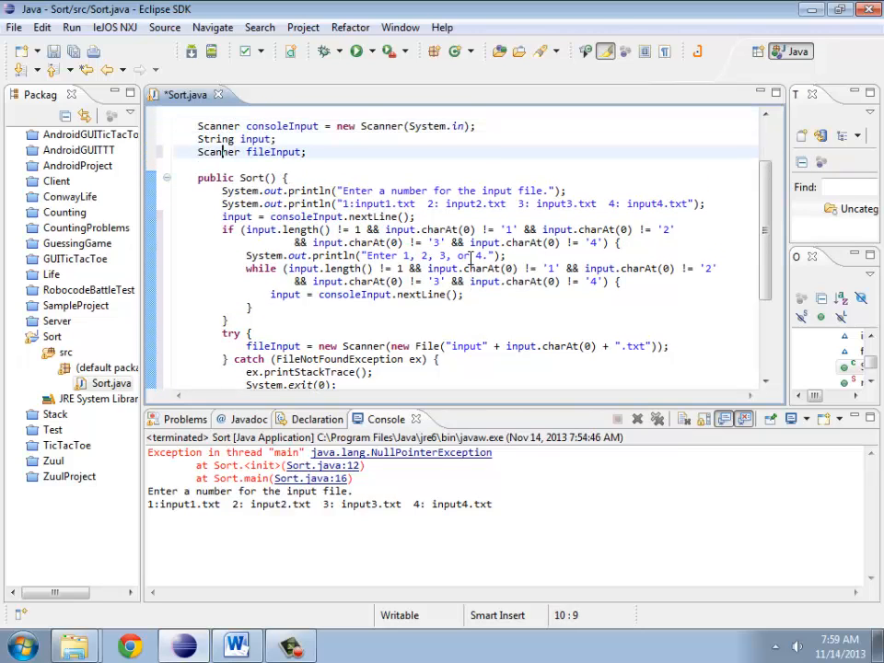
type("int")
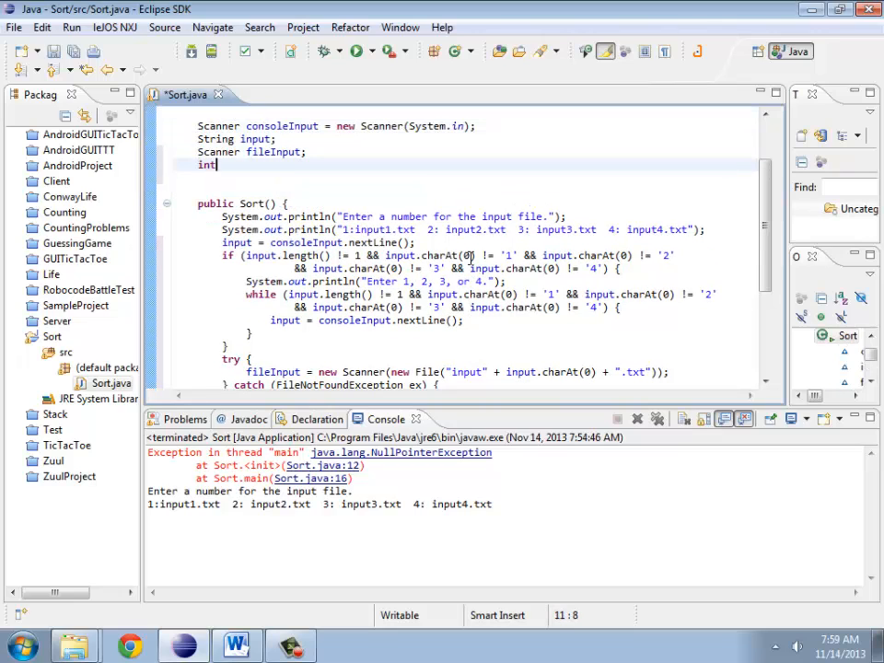
type("[]")
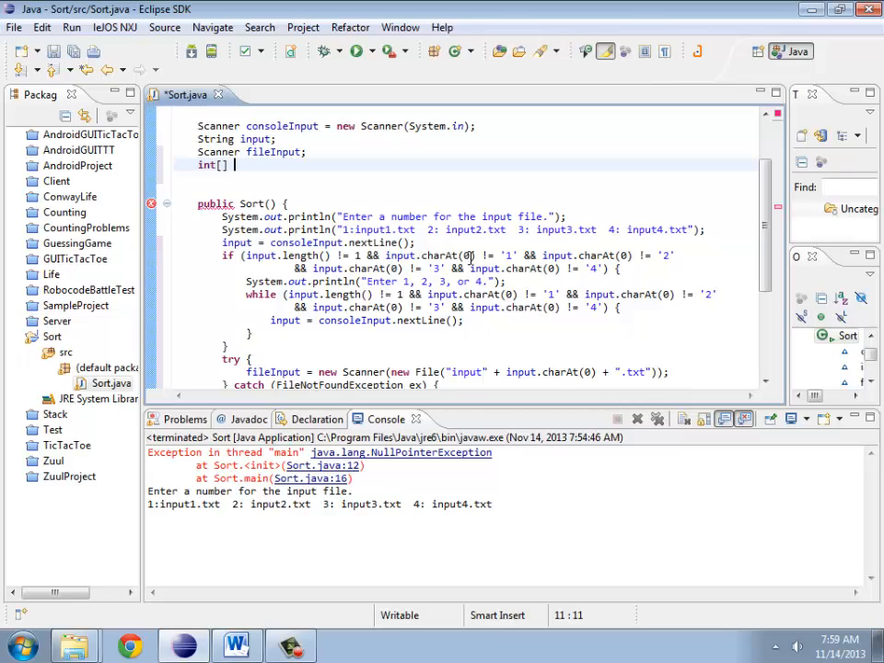
type("input")
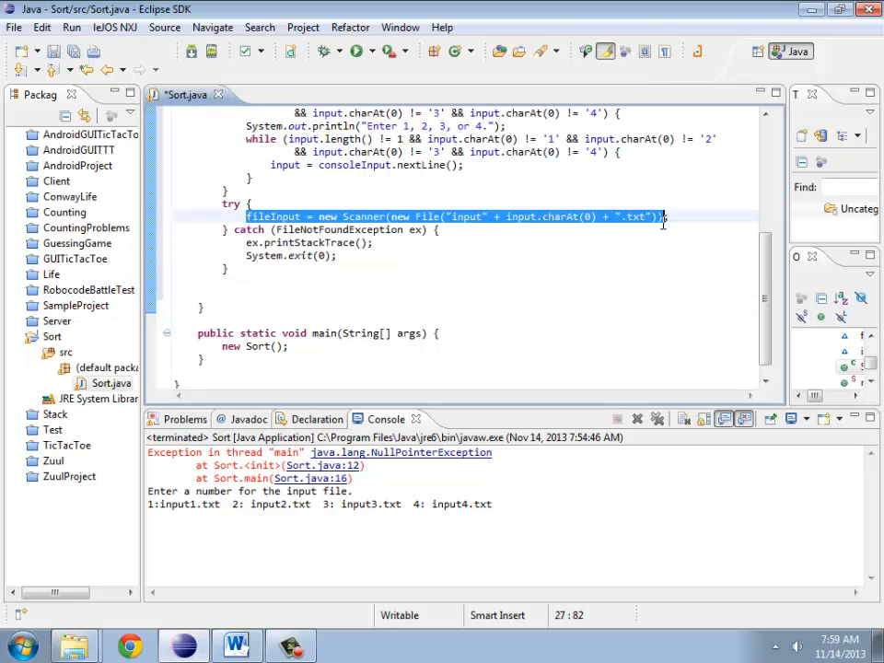
Step: After the try/catch, store fileInput.nextLine() in String infile, then switch to Chrome
left_click(324, 279)
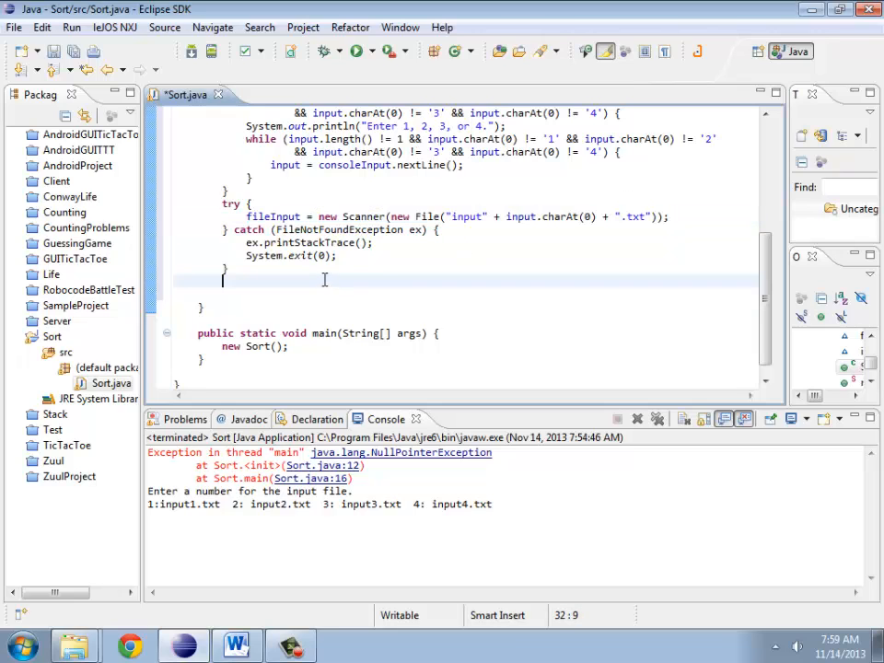
type("String in")
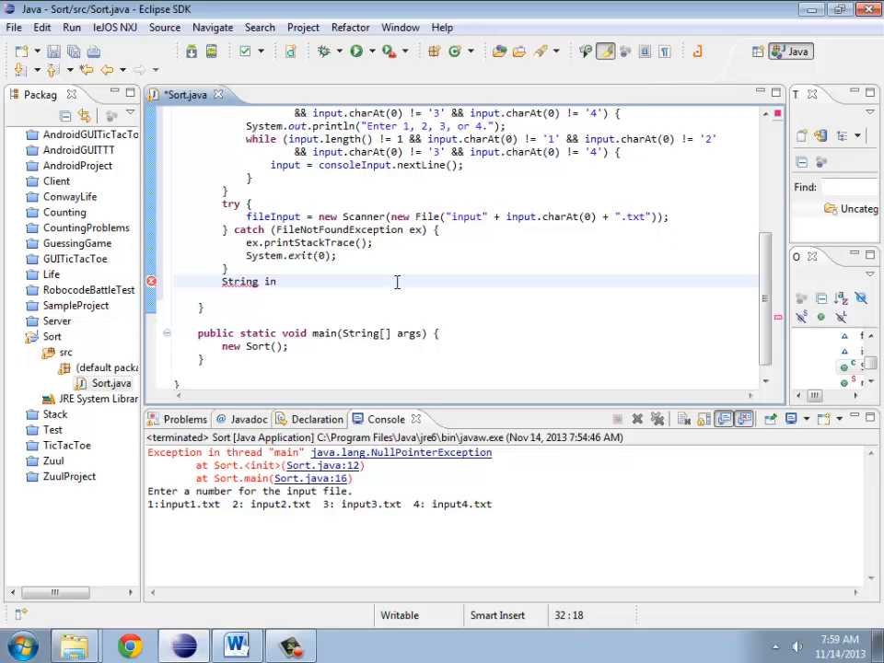
key("BackSpace")
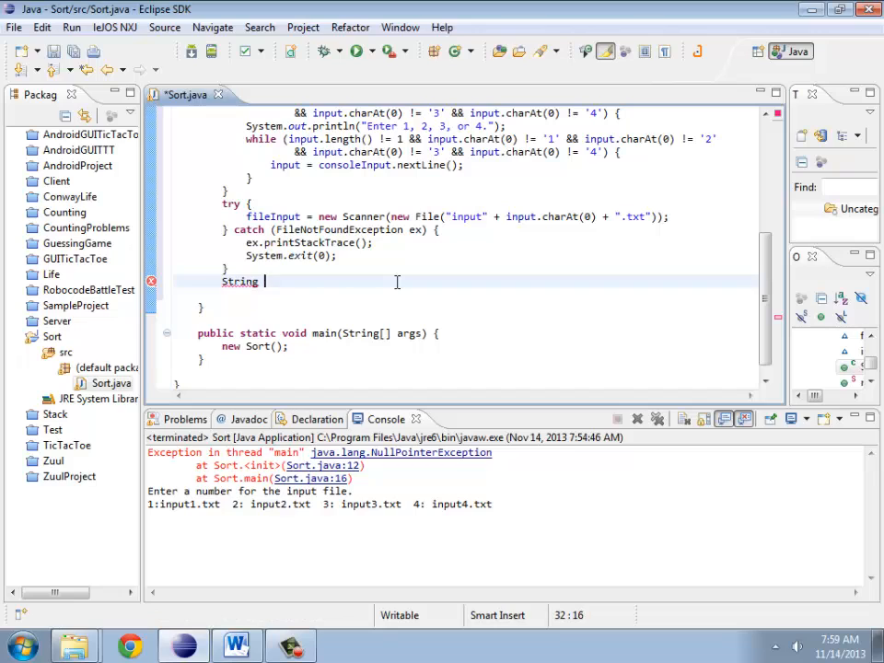
type("inf")
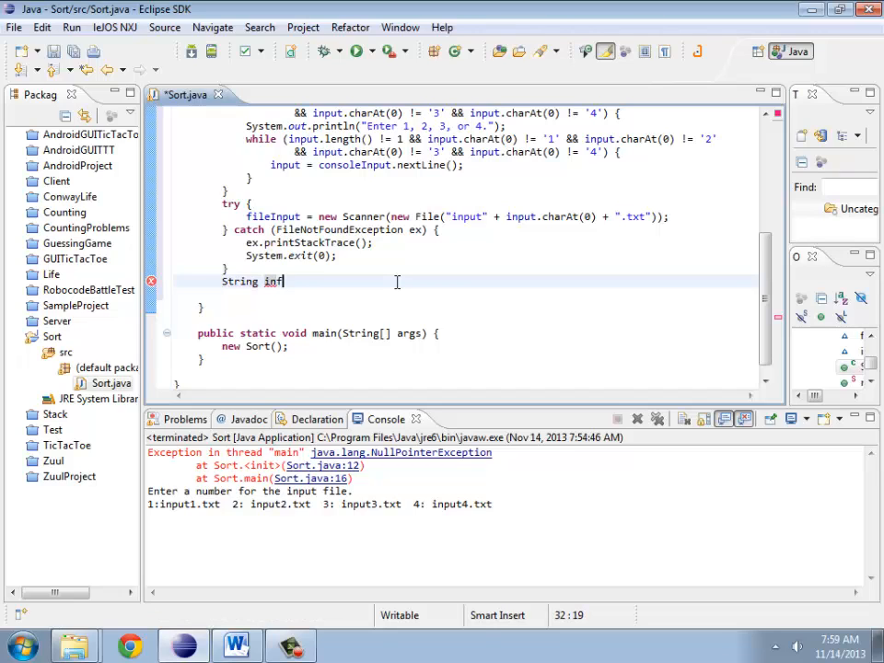
type("ile =")
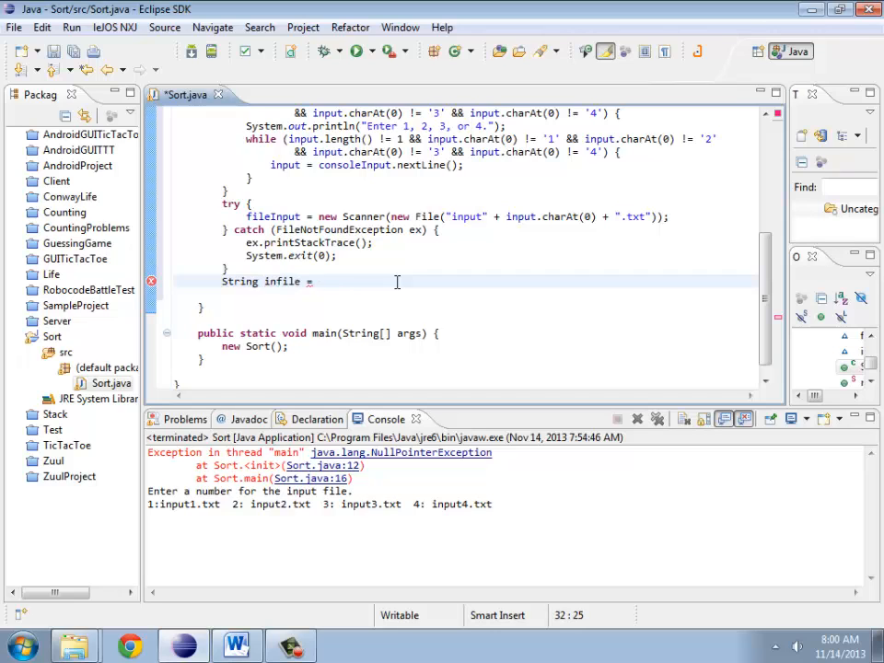
type("fileInput.")
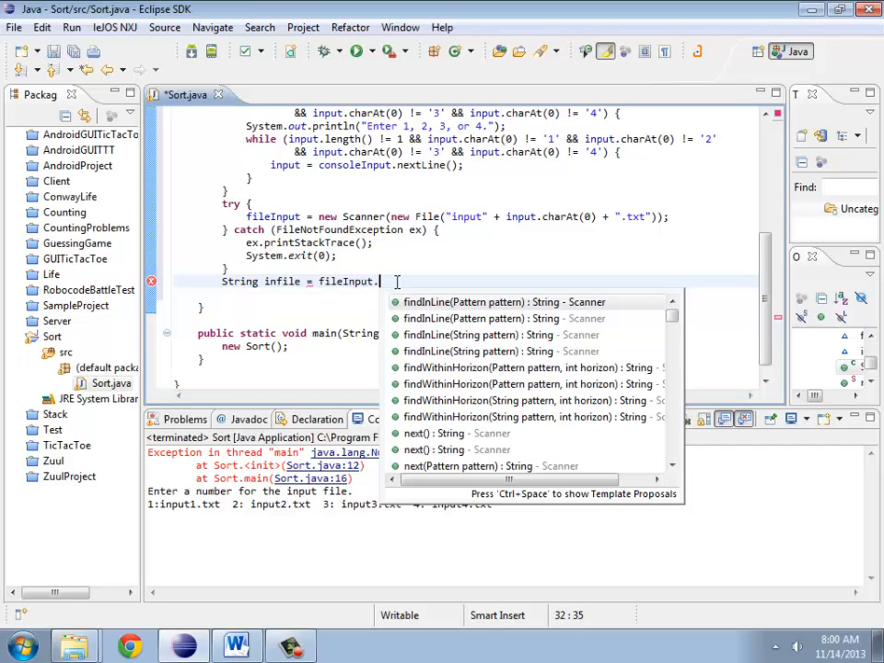
type("nextLine")
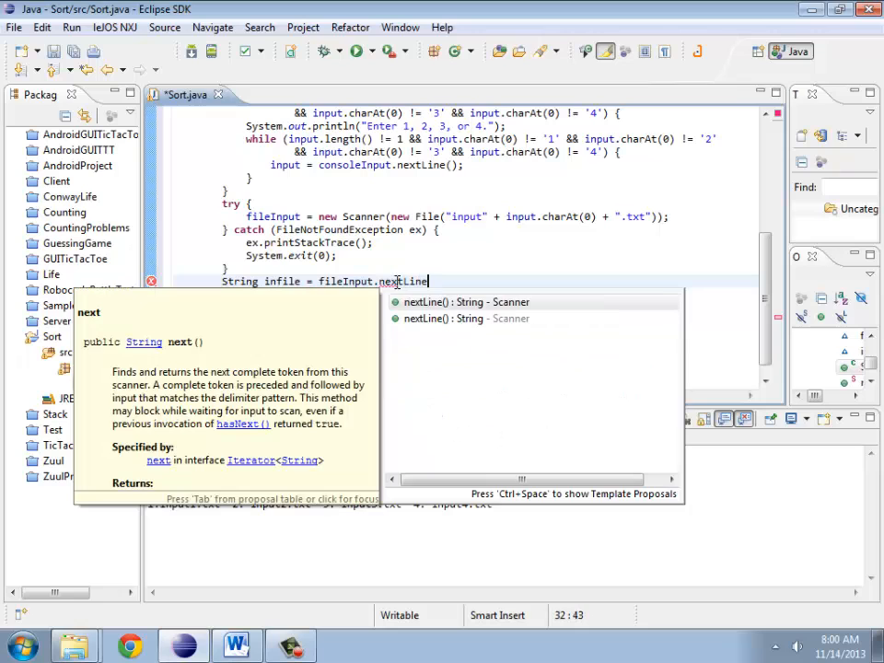
key("Return")
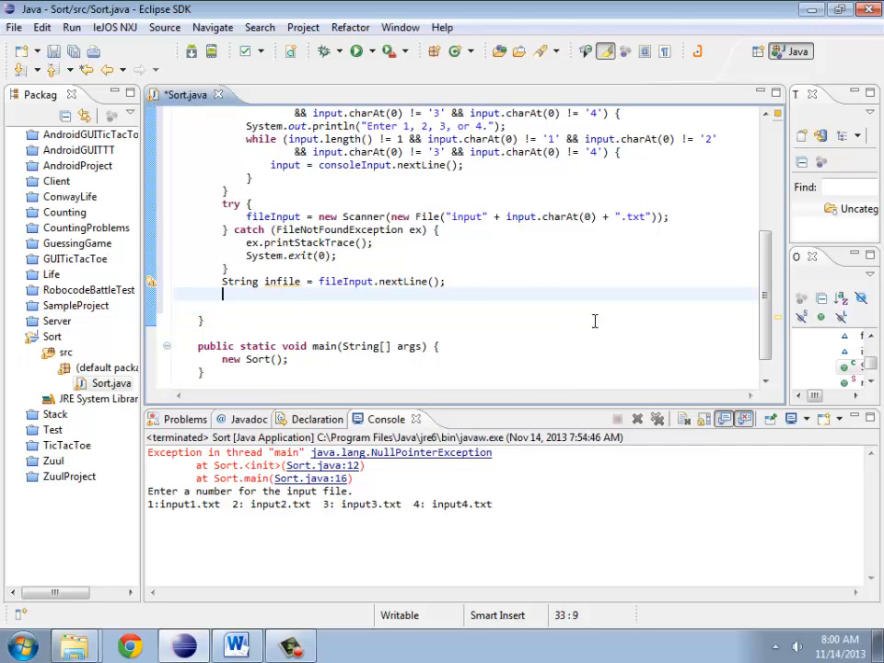
mouse_move(298, 189)
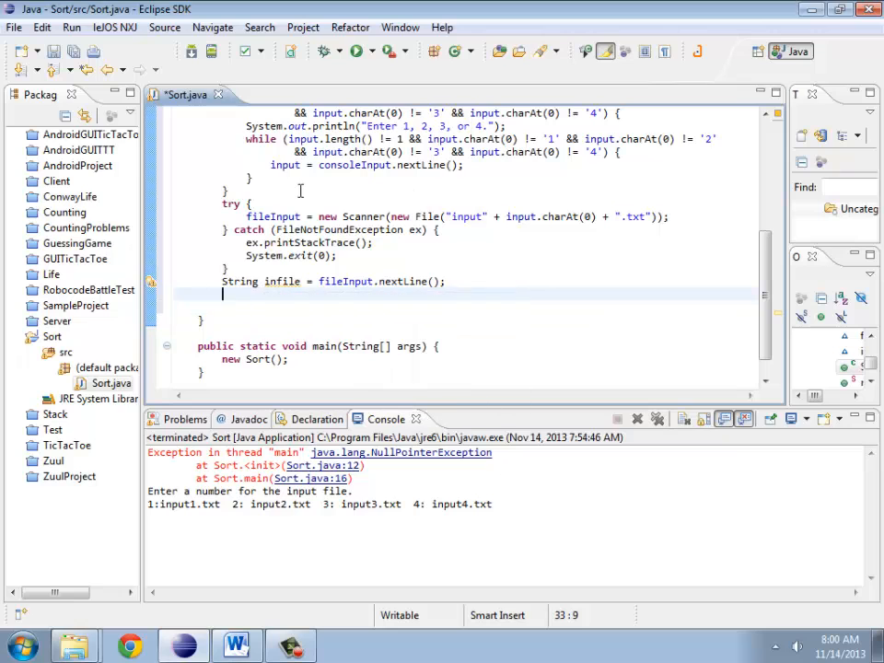
left_click(129, 644)
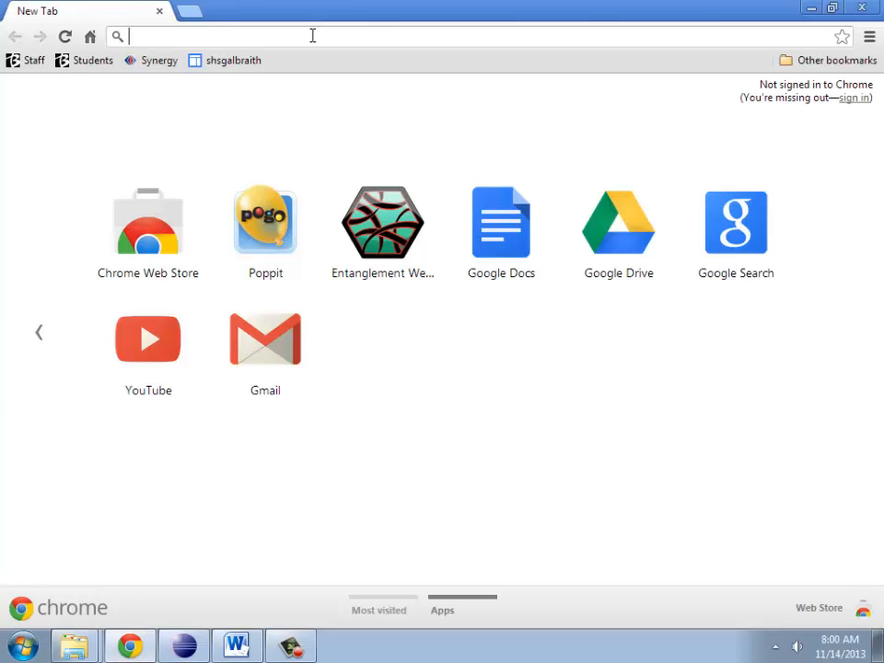
Step: Search 'java api' and navigate the Java 6 String Javadoc to the split(String regex) method
type("java api")
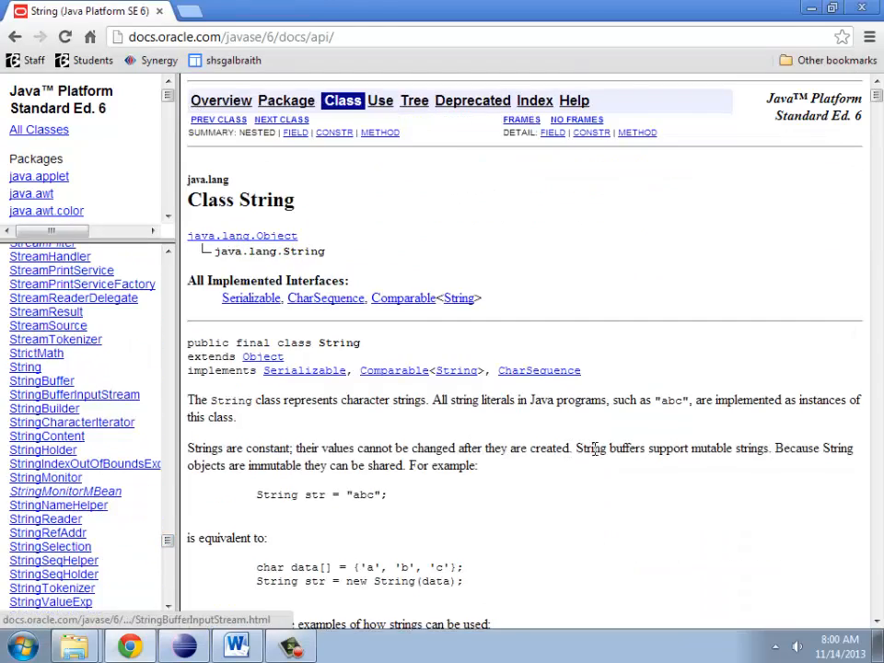
scroll("down", 3)
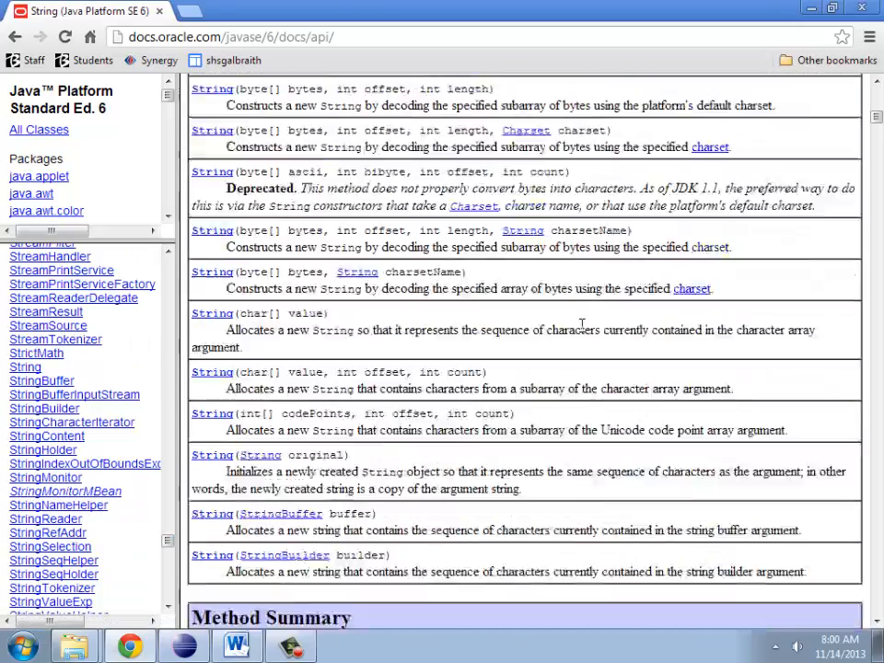
scroll("down", 3)
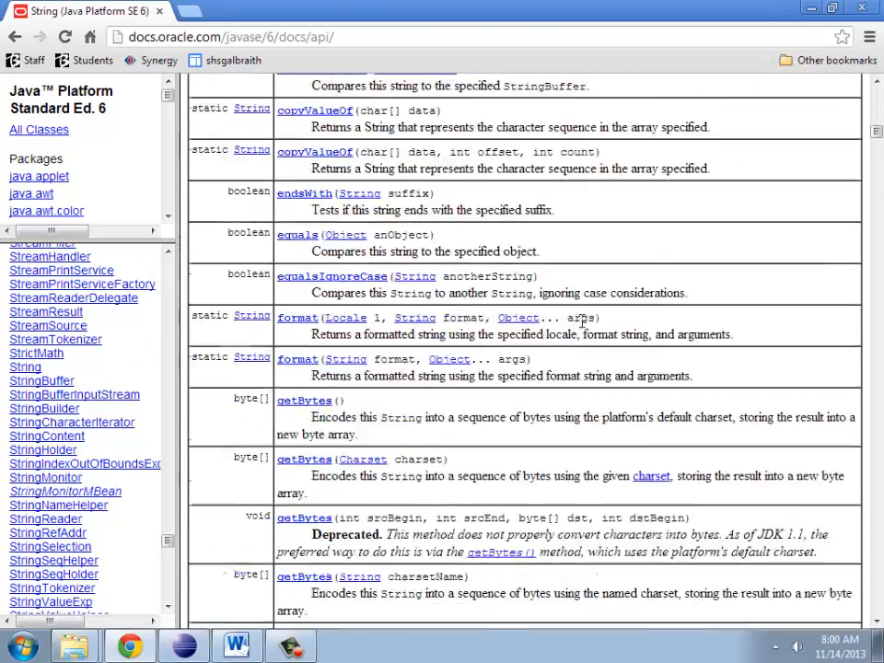
scroll("down", 3)
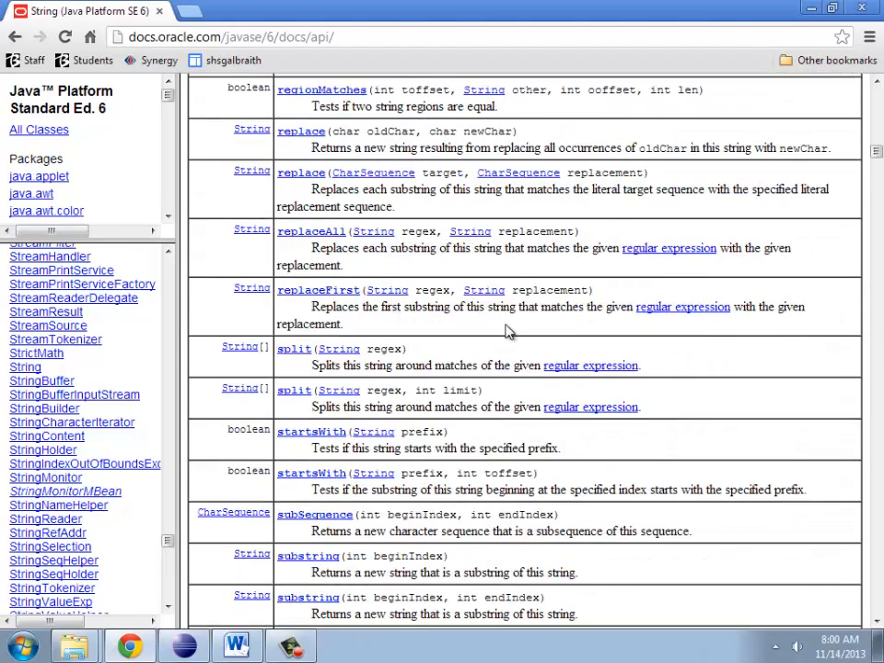
left_click(293, 348)
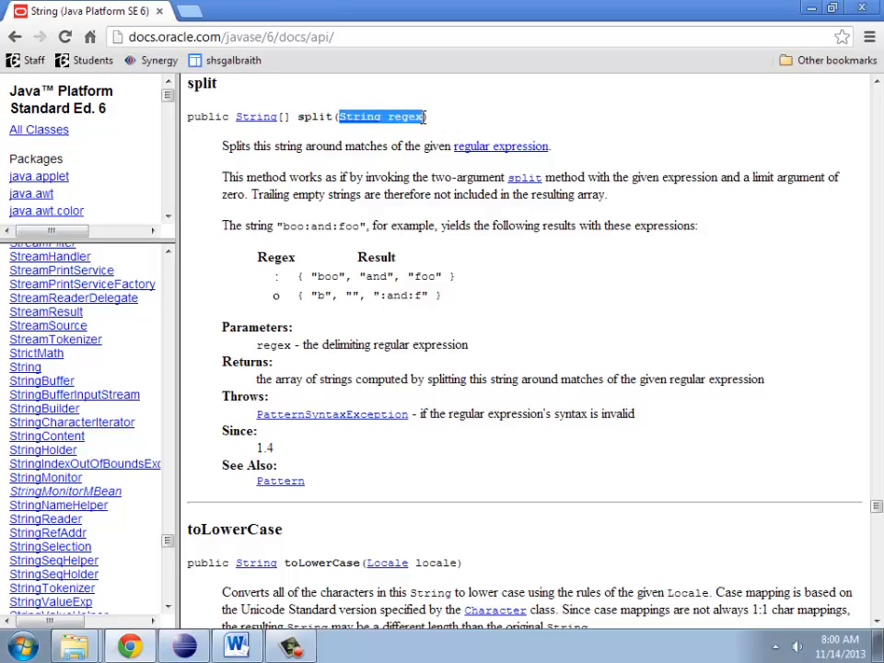
mouse_move(256, 116)
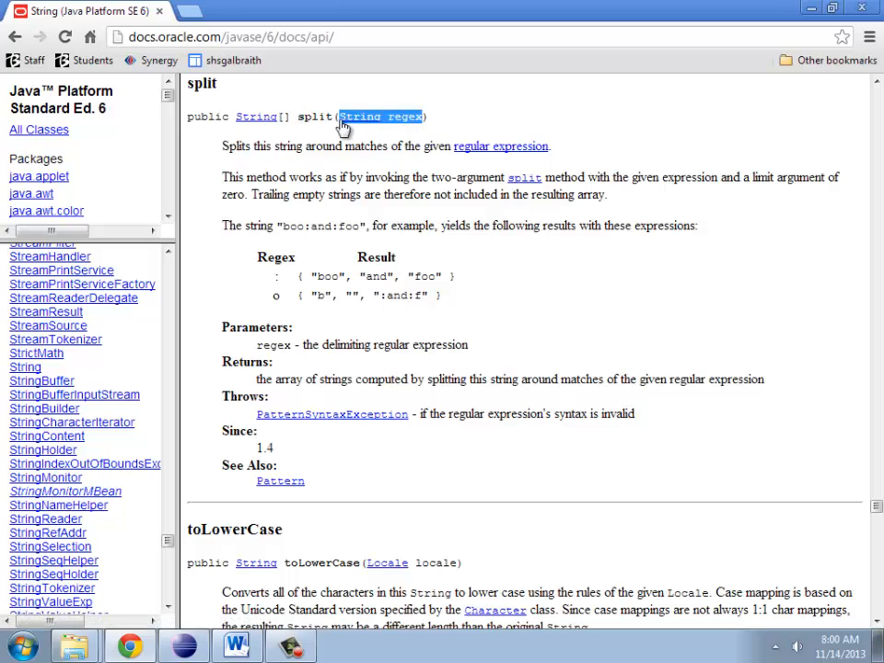
mouse_move(422, 230)
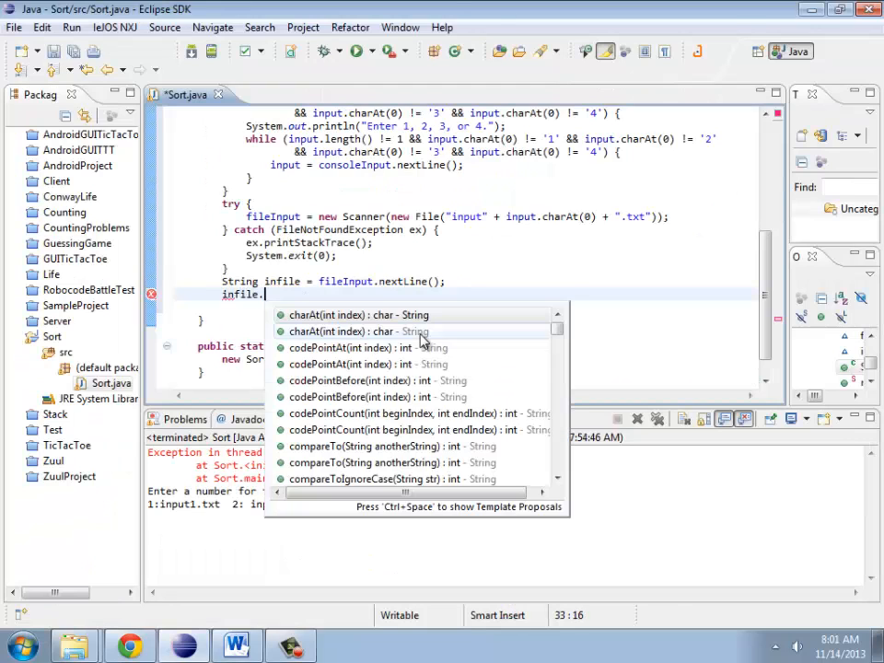
Step: Assign infile.split(",") to String[] inputStringArray and declare an int[] inputArray field
type("split")
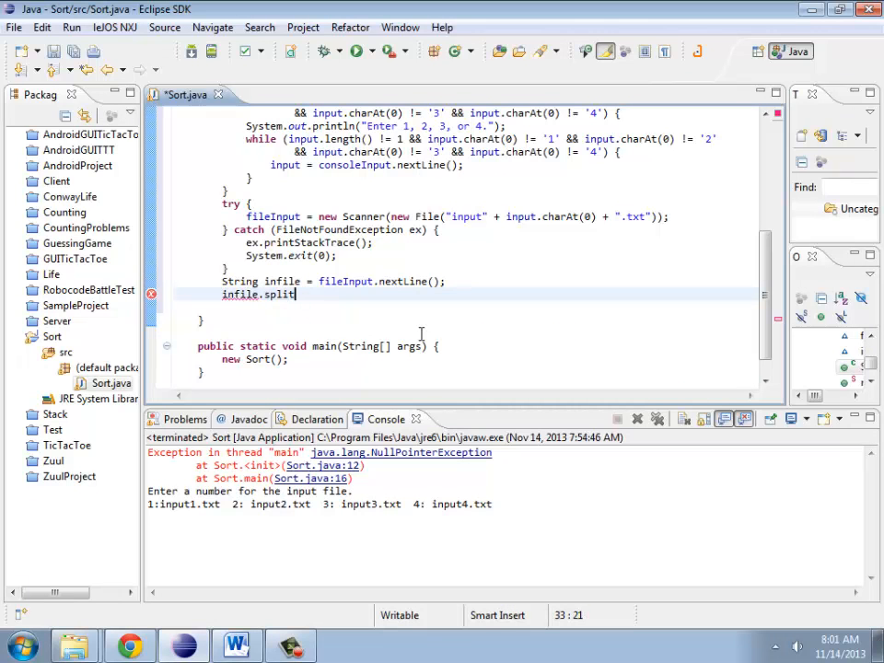
type("(\",\");")
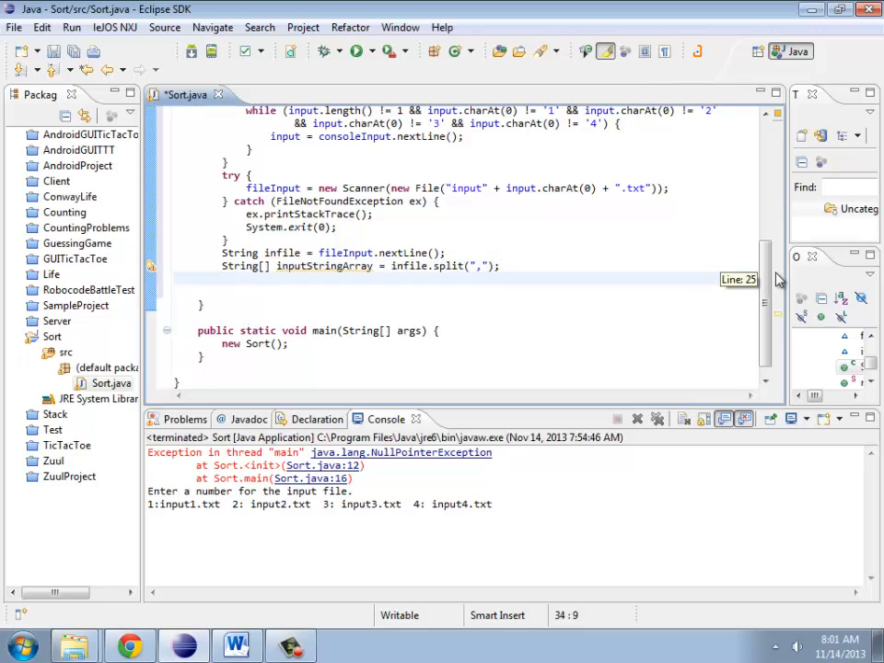
scroll("up", 3)
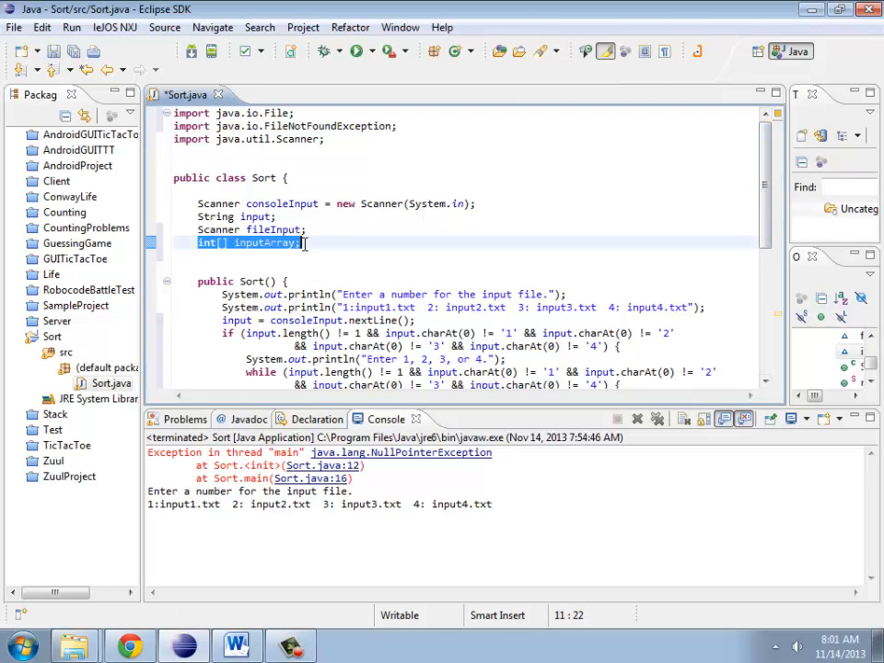
scroll("down", 3)
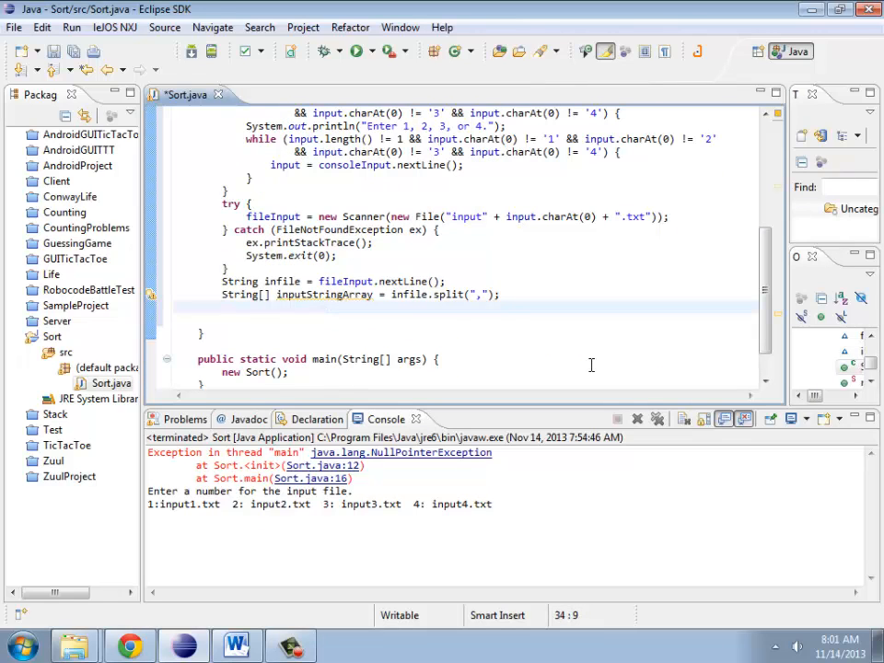
Step: Size inputArray as new int[inputStringArray.length]
type("inputArray =")
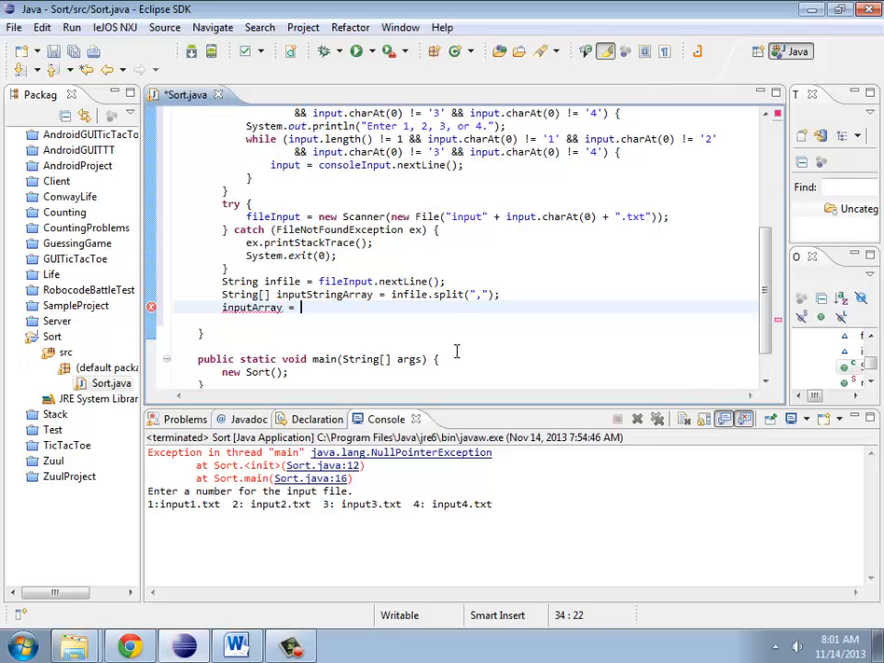
type("new in")
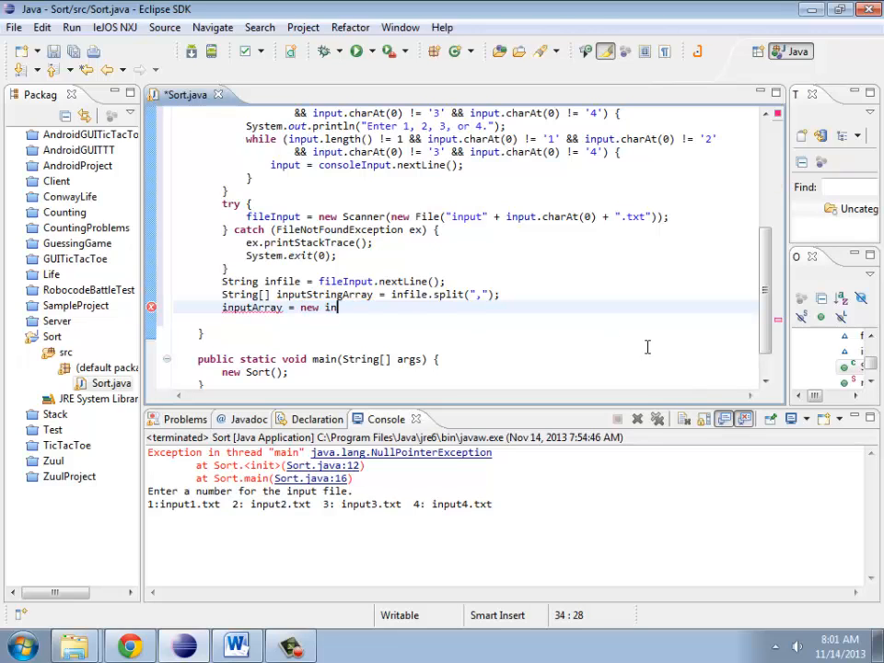
type("t[inputStringArray")
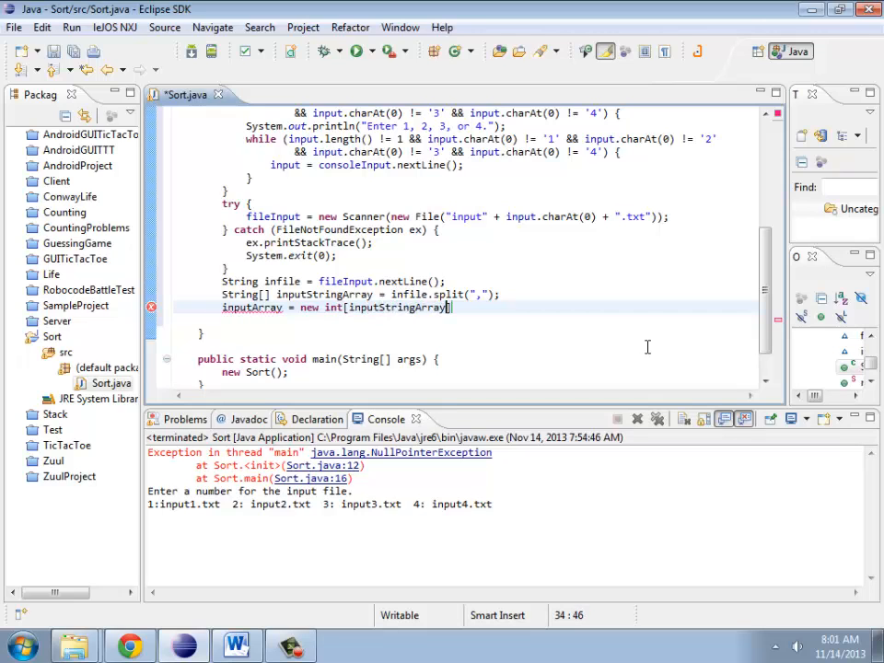
type(".length)")
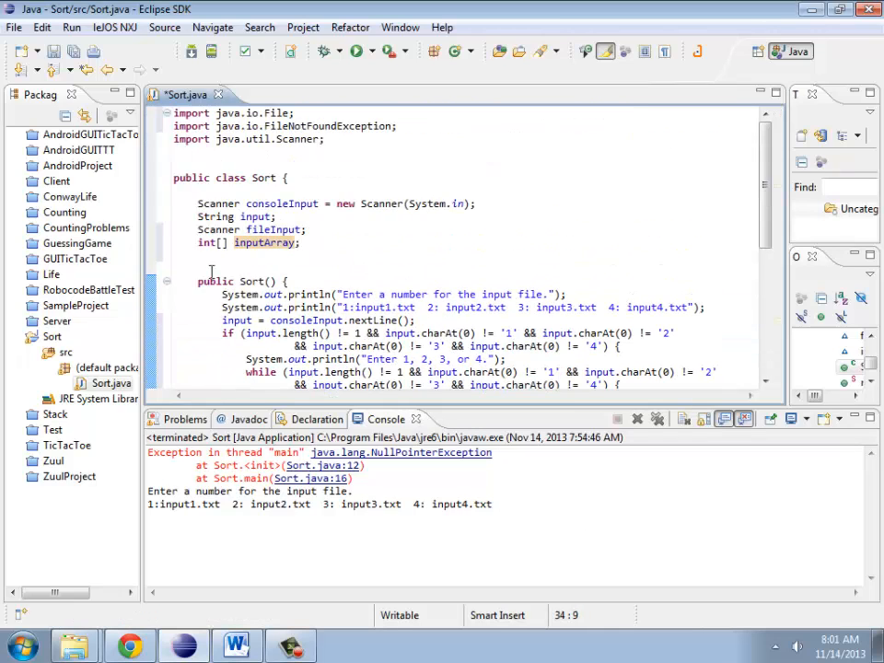
Step: Write a for loop assigning Integer.parseInt(inputStringArray[i]) to inputArray[i]
scroll("down", 3)
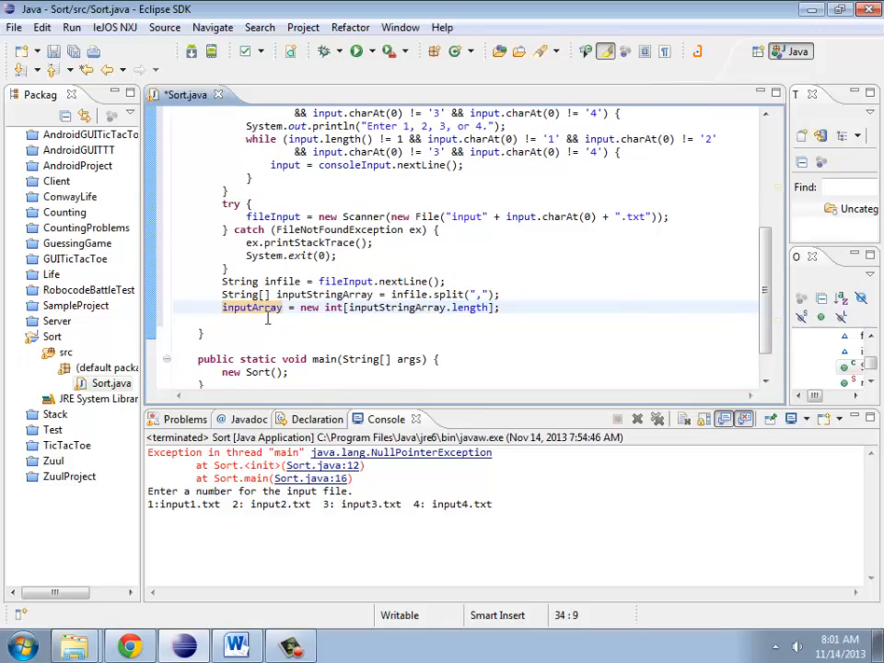
type("f")
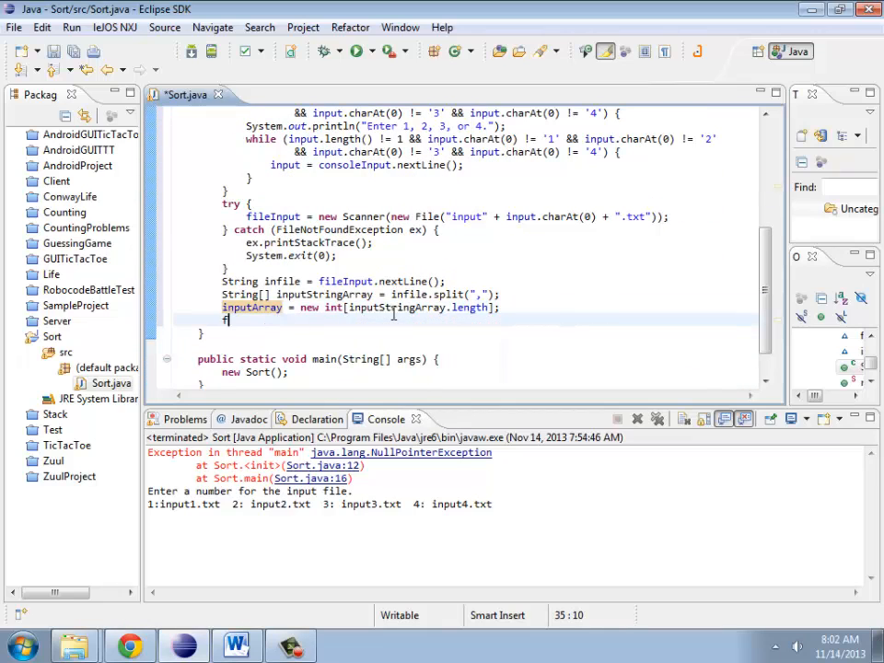
type("for (int i = 0; i < inputStringArray.length; i++) {")
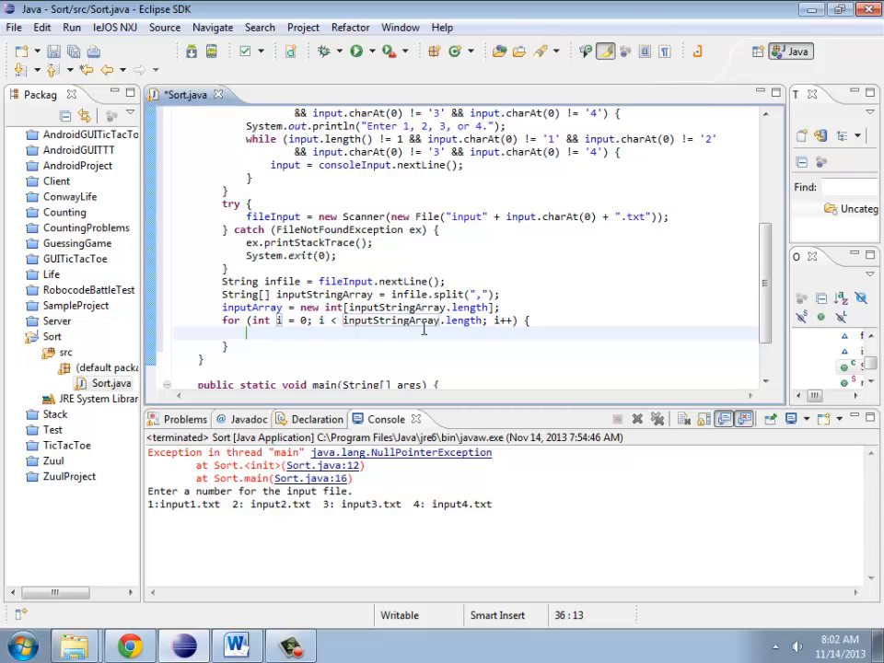
type("in")
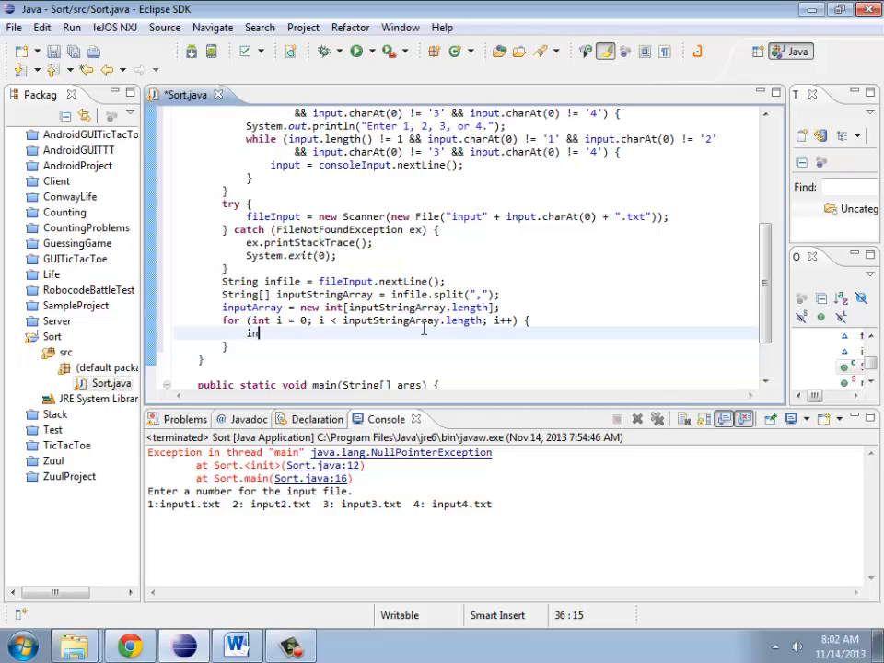
type("putArray")
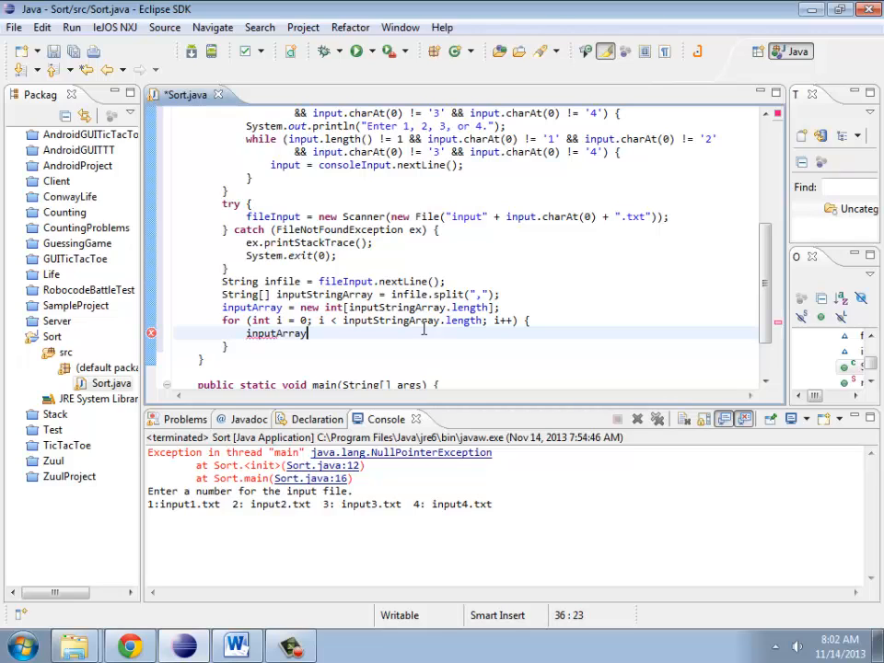
type("[i] =")
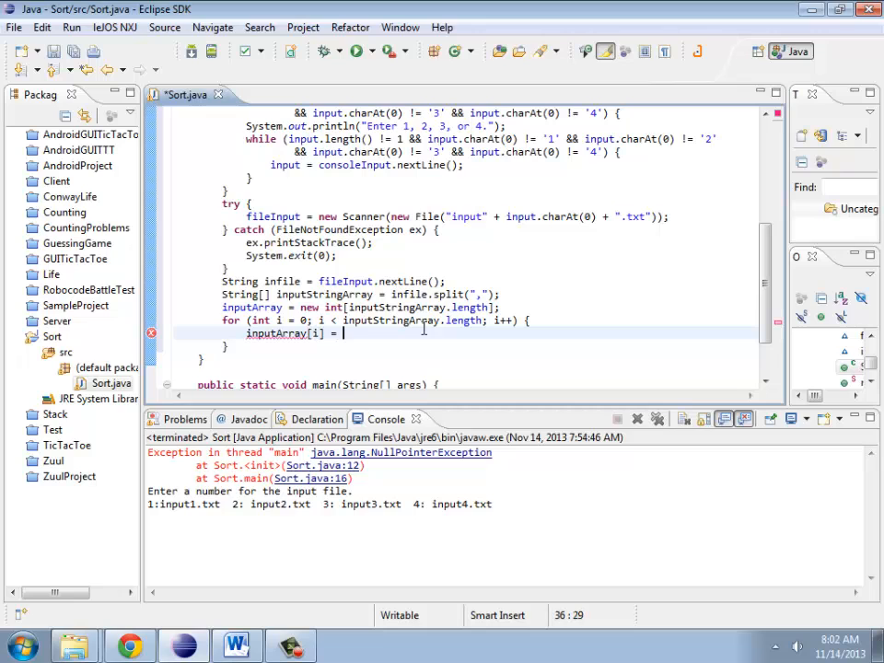
type("Integer.parseInt(in")
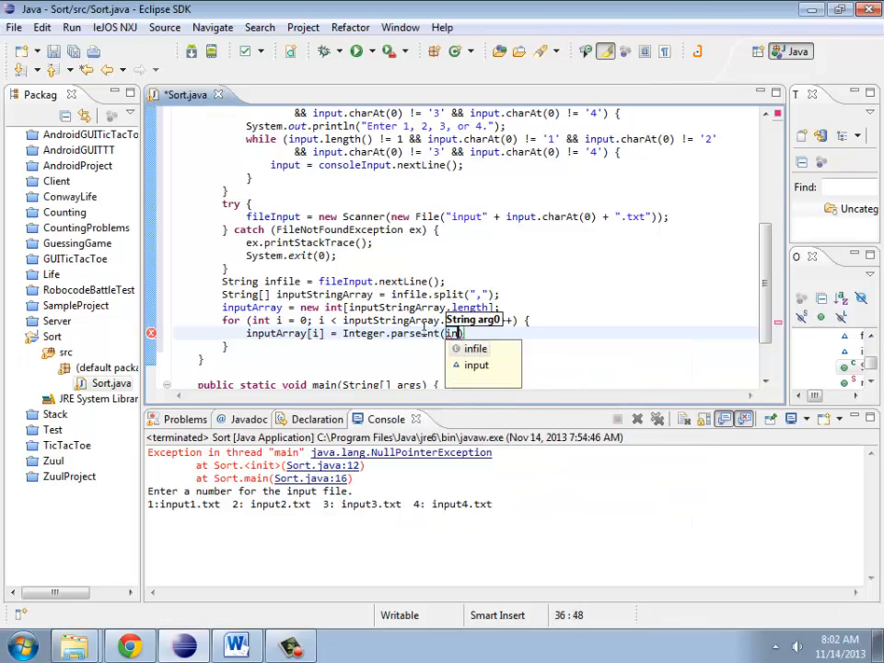
type("inputStringArray[i")
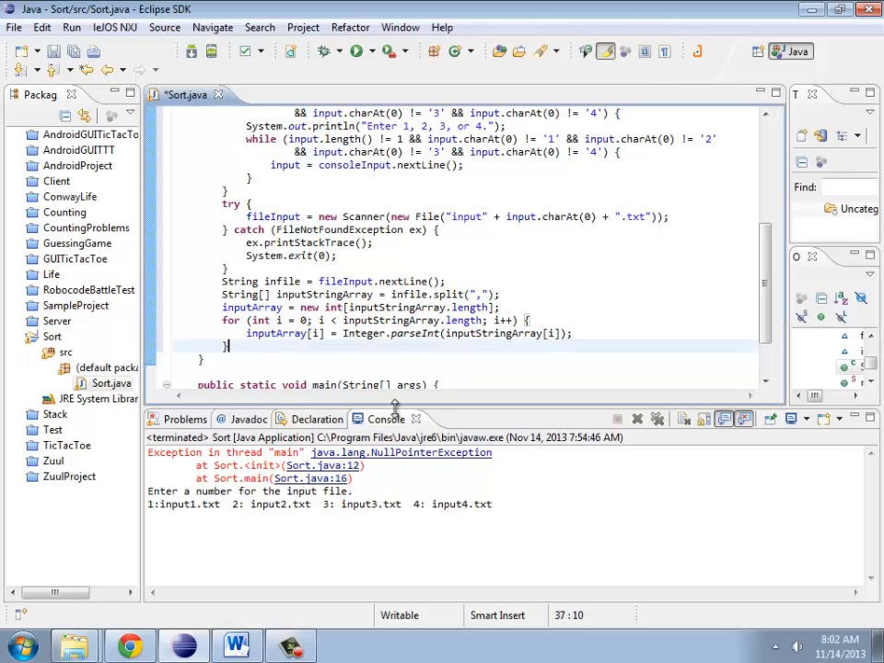
mouse_move(542, 365)
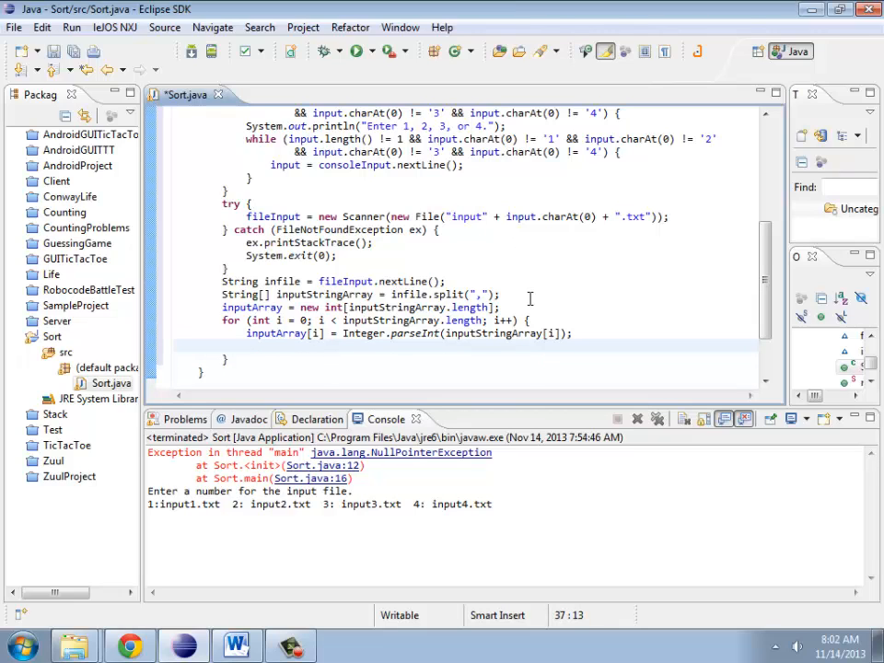
Step: Start a System.out.println of inputArray inside the loop
type("System.out.println(")
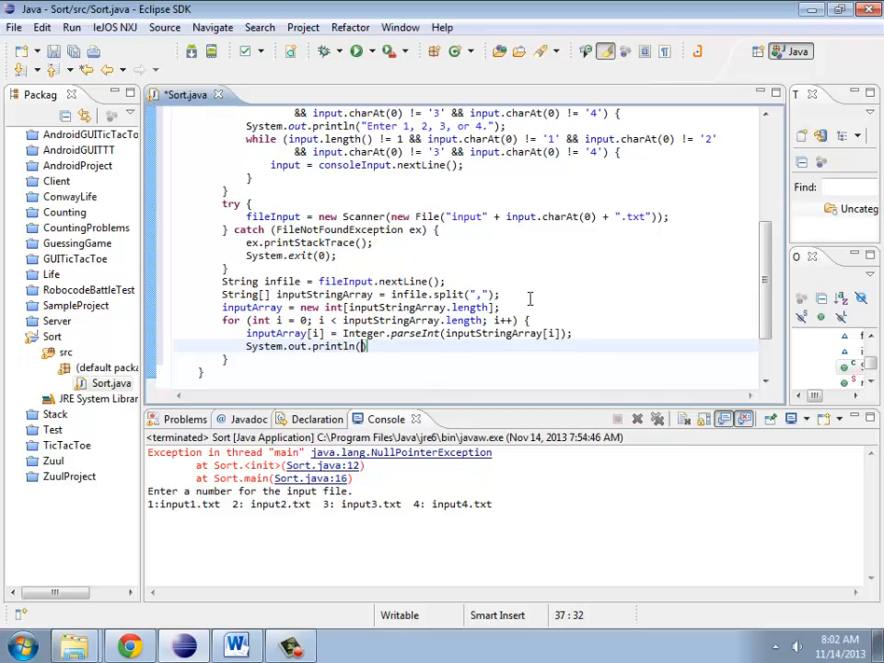
type("inputArr")
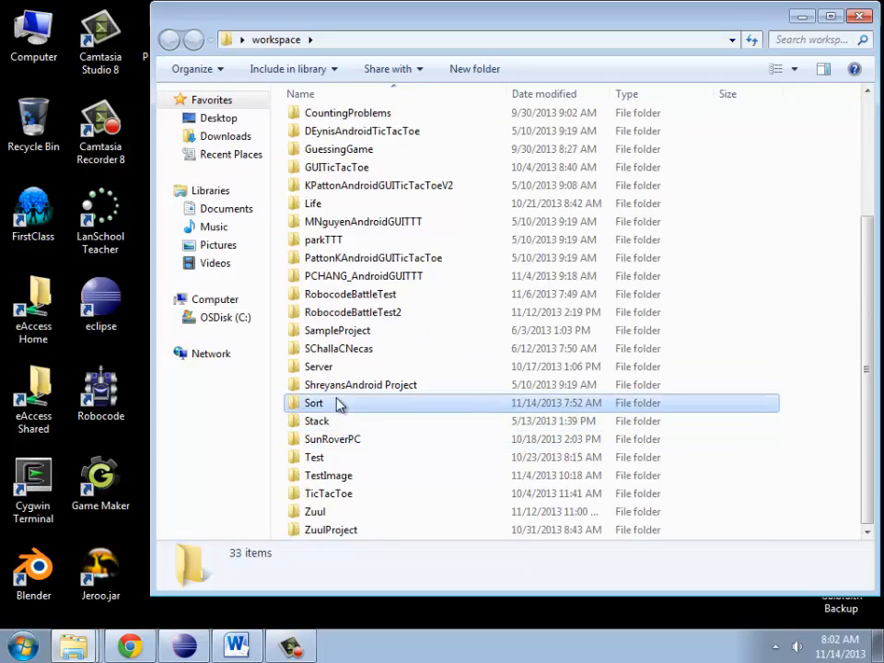
Step: Open the Sort project folder to see input1.txt through input4.txt beside its project files
double_click(313, 401)
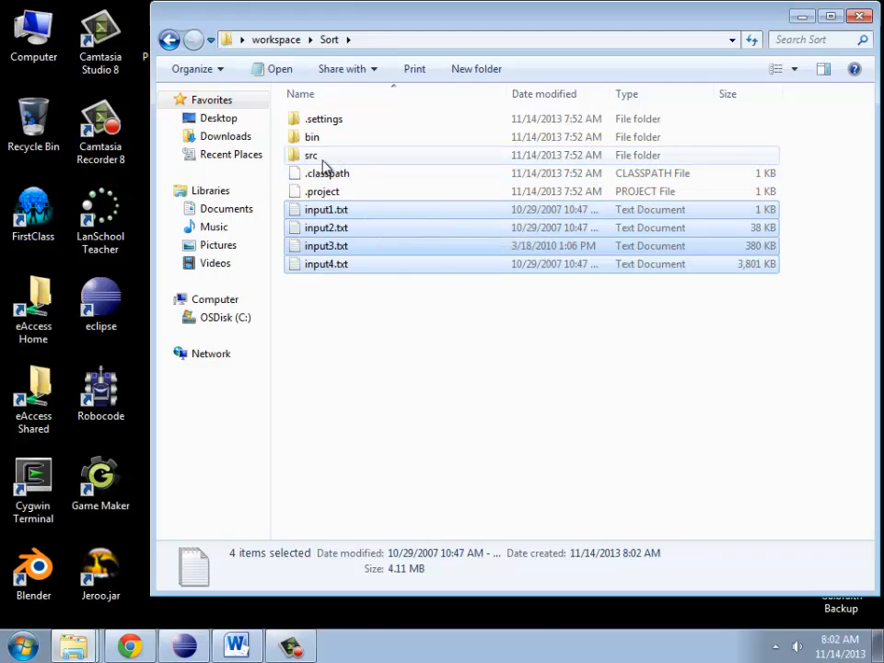
mouse_move(343, 223)
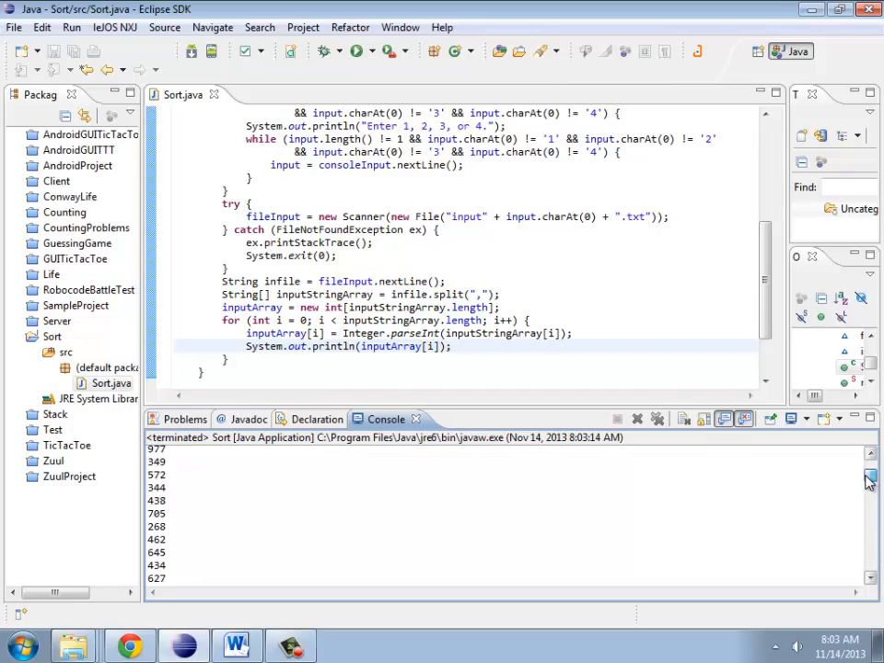
Step: Run Sort and focus the console to enter a file number, listing that file's numbers
left_click(372, 52)
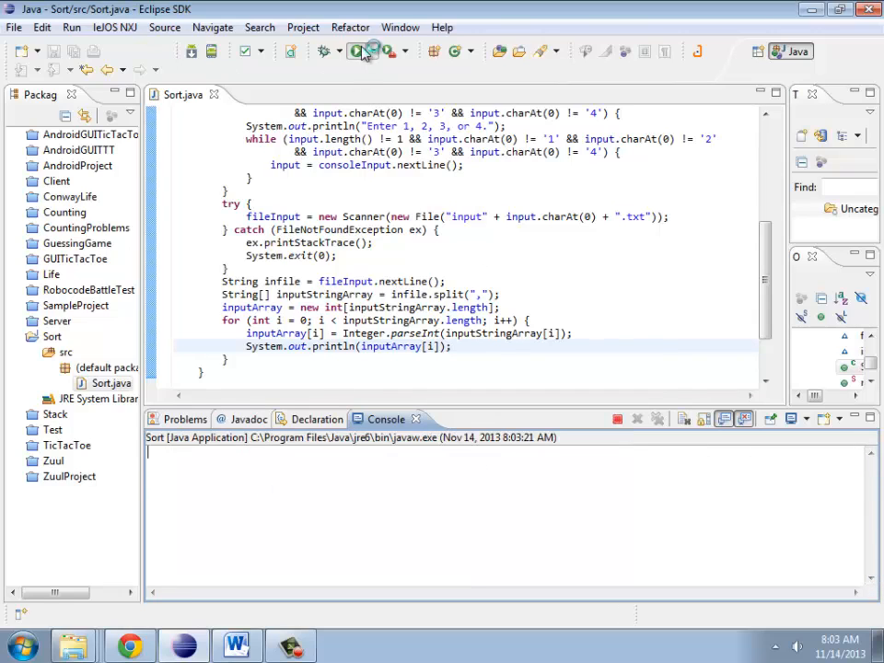
left_click(357, 51)
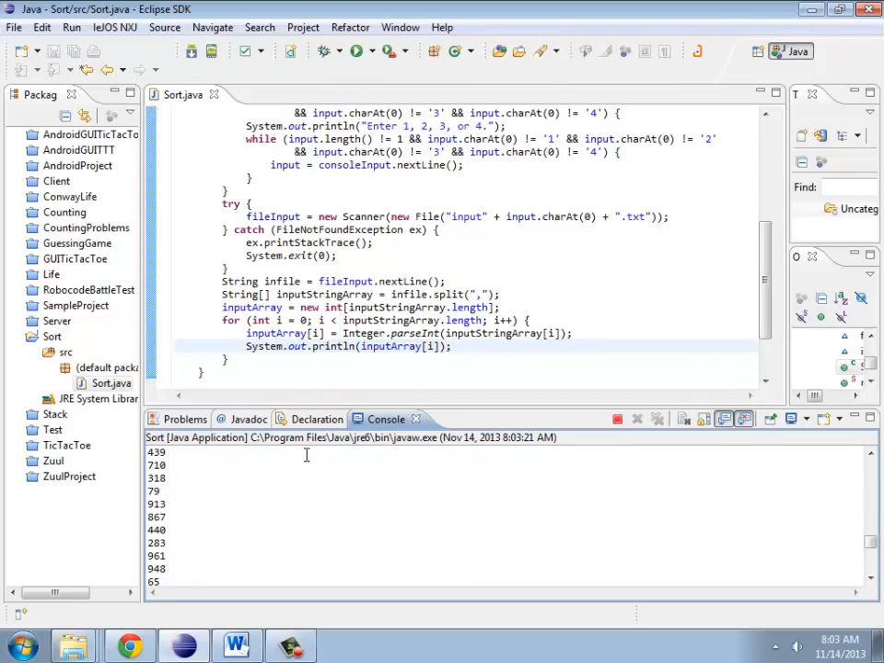